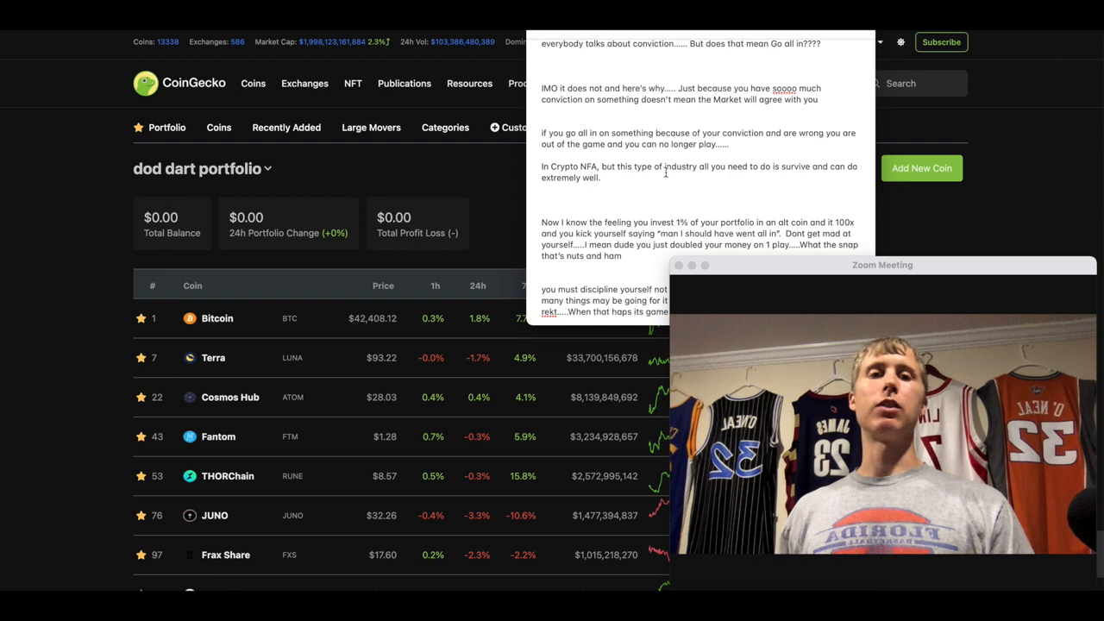
Step: Scroll the dod dart portfolio to reveal Secret, Livepeer, Akash, Qi Dao, DEUS, Haven, THORSwap and LiquidDriver
{"action": "scroll", "scroll_direction": "down", "scroll_amount": 3}
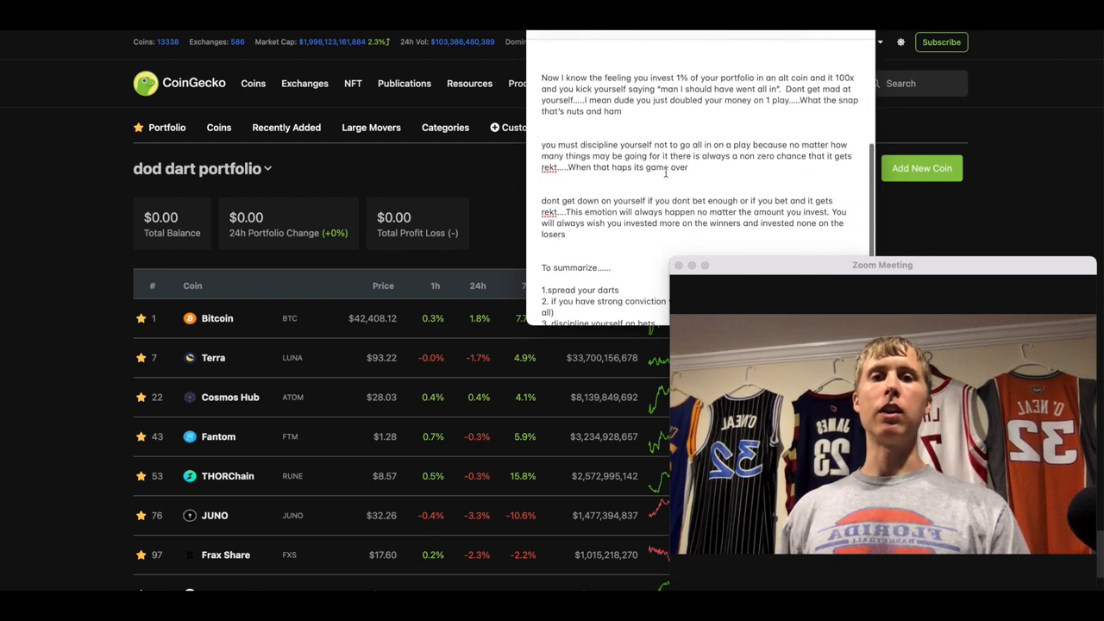
{"action": "scroll", "scroll_direction": "down", "scroll_amount": 3}
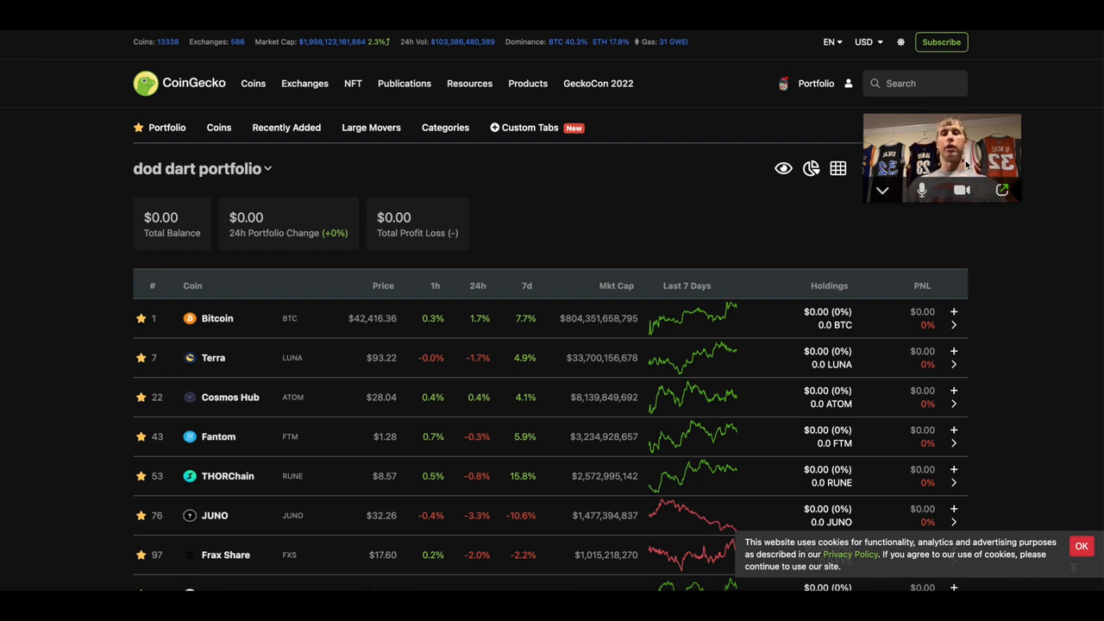
{"action": "mouse_move", "coordinate": [197, 170]}
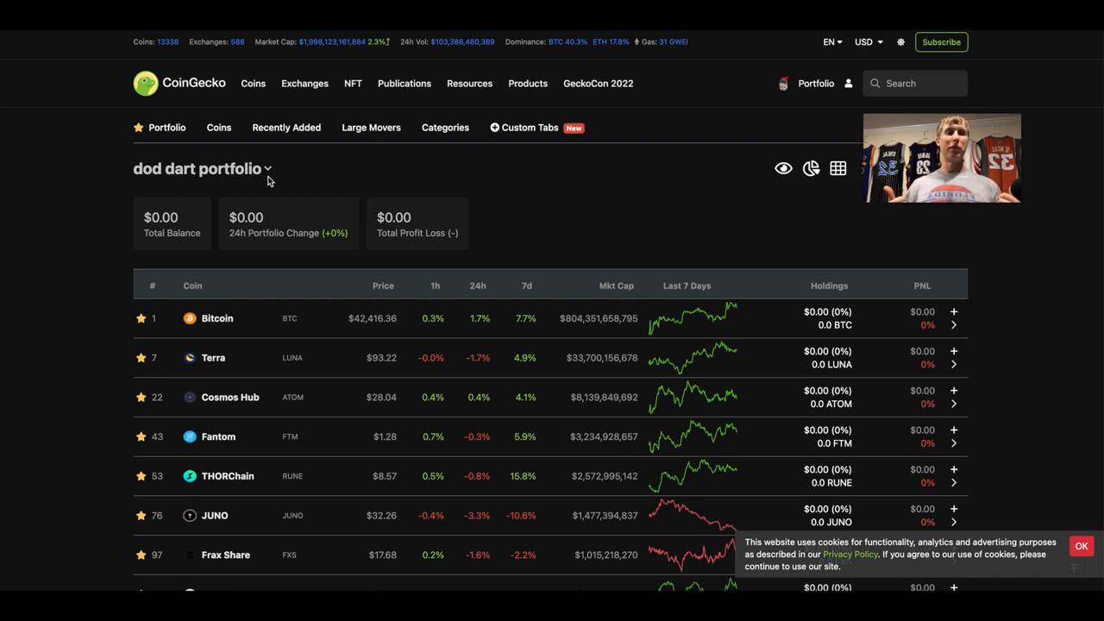
{"action": "scroll", "scroll_direction": "down", "scroll_amount": 3}
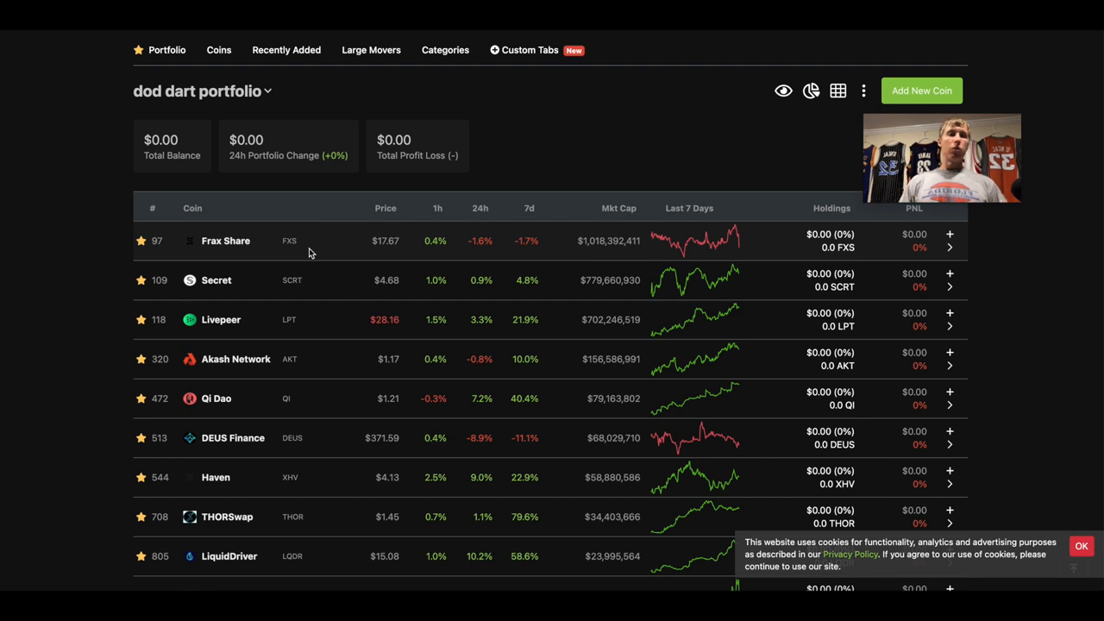
{"action": "mouse_move", "coordinate": [449, 304]}
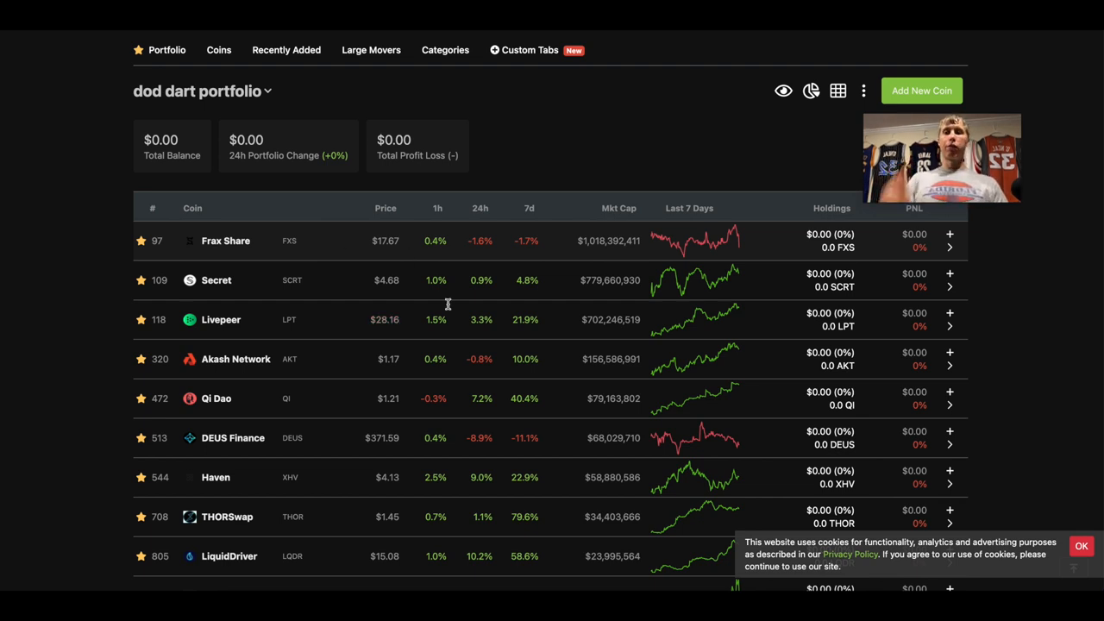
{"action": "mouse_move", "coordinate": [462, 320]}
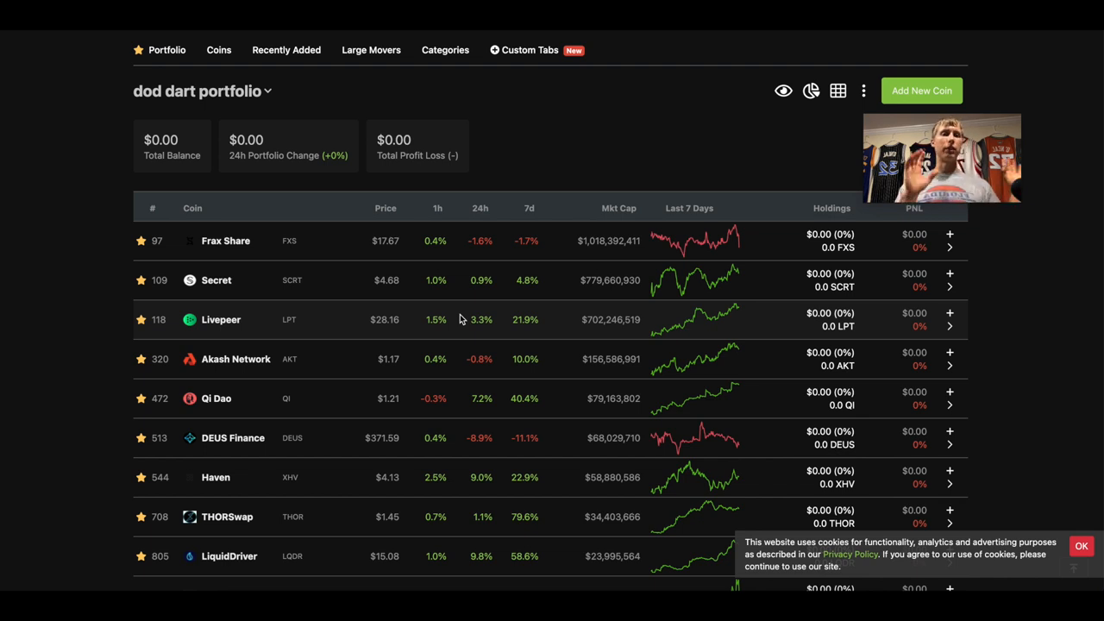
{"action": "mouse_move", "coordinate": [1059, 238]}
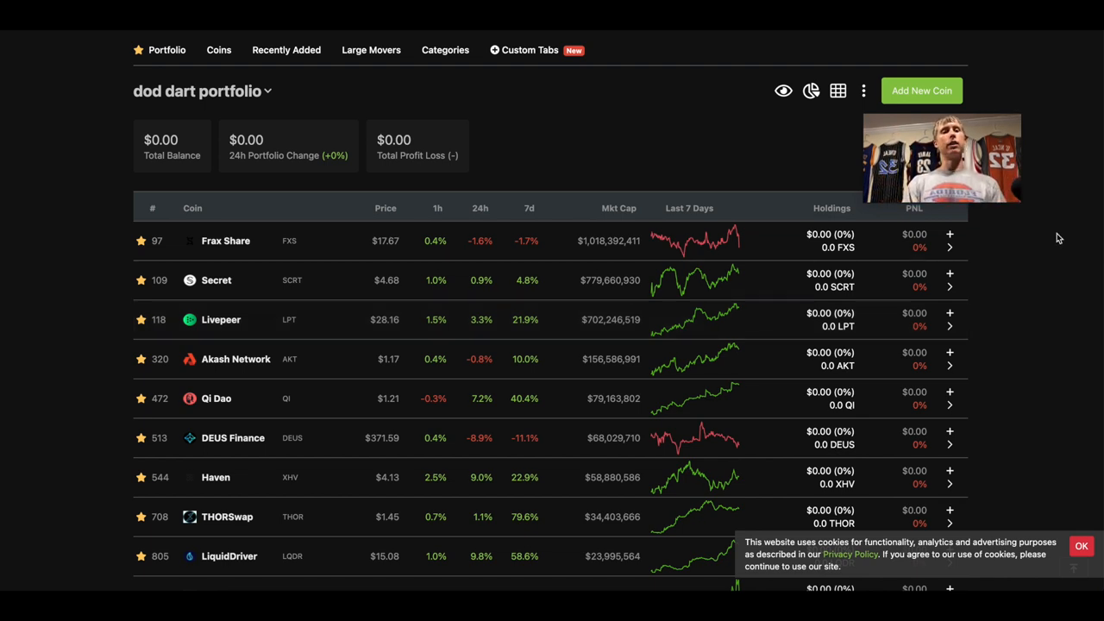
Step: Record a buy of 5.7 Frax Share at $17.63, about $100.59, in the portfolio
{"action": "left_click", "coordinate": [949, 235]}
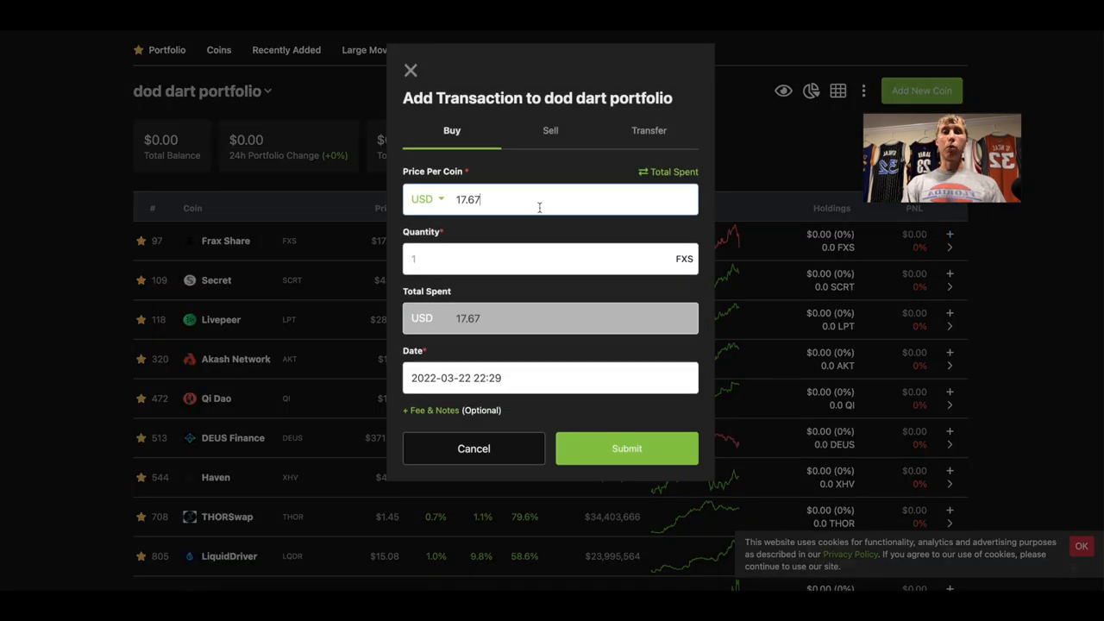
{"action": "mouse_move", "coordinate": [469, 316]}
{"action": "type", "text": "5"}
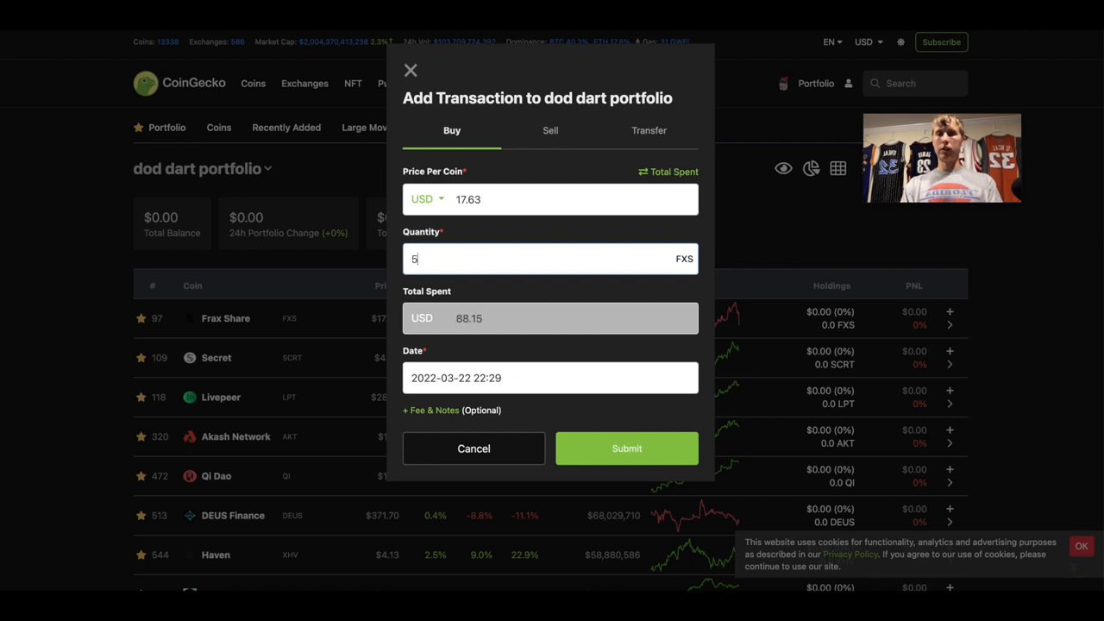
{"action": "type", "text": "."}
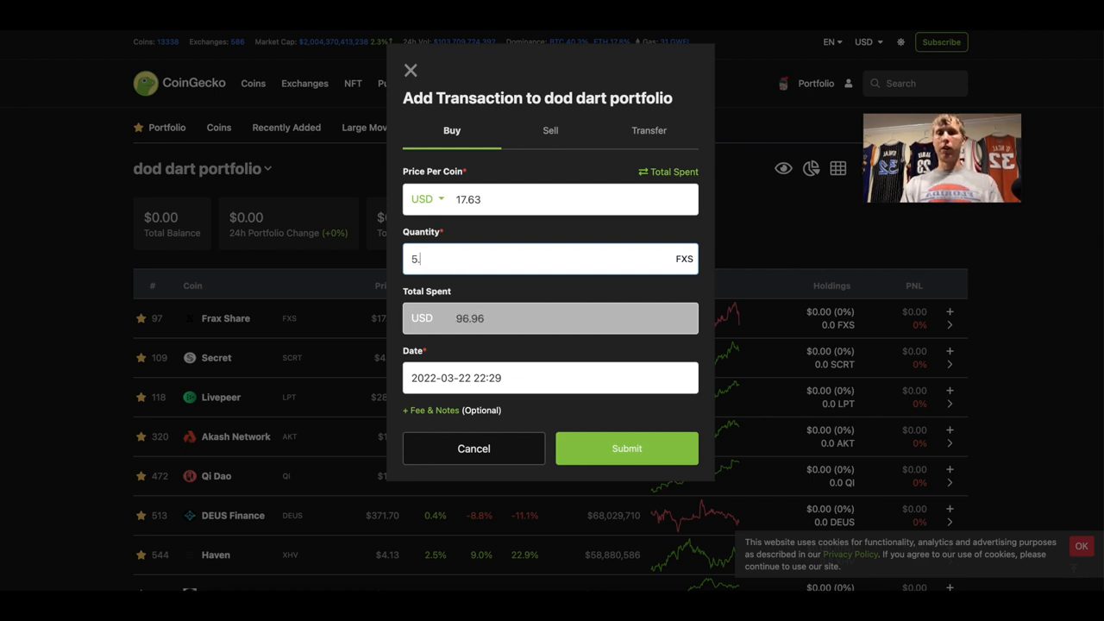
{"action": "type", "text": "7"}
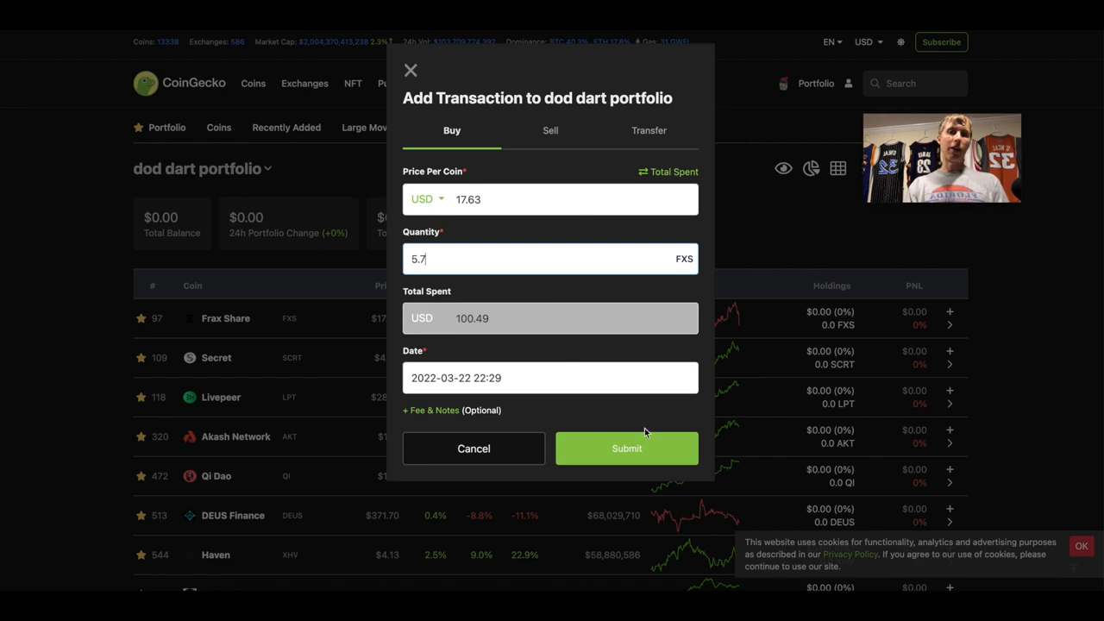
{"action": "left_click", "coordinate": [626, 449]}
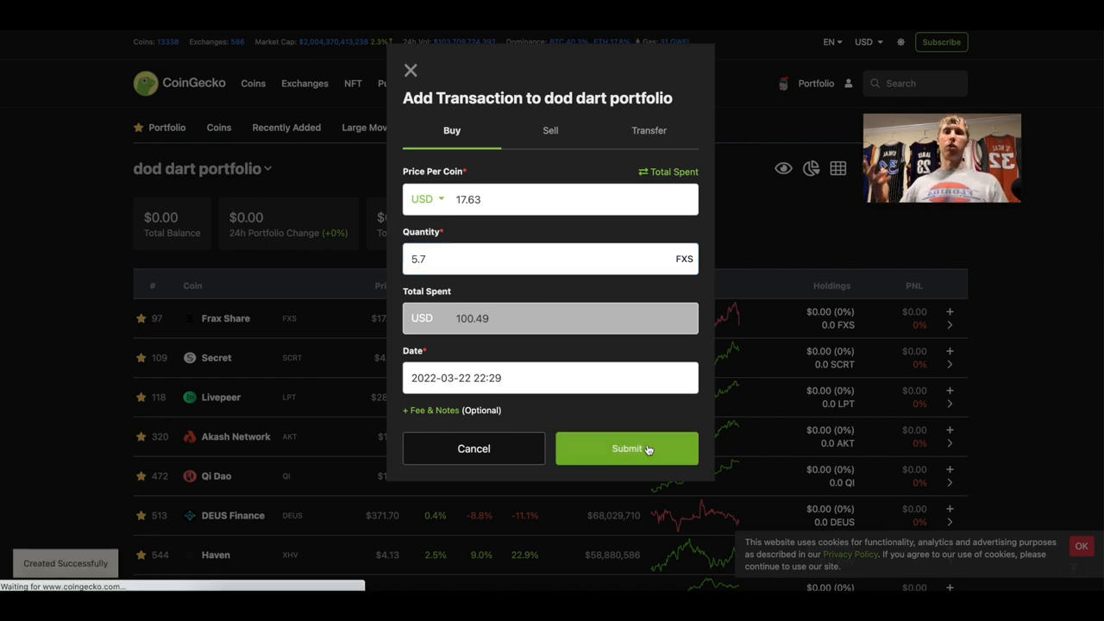
{"action": "left_click", "coordinate": [627, 449]}
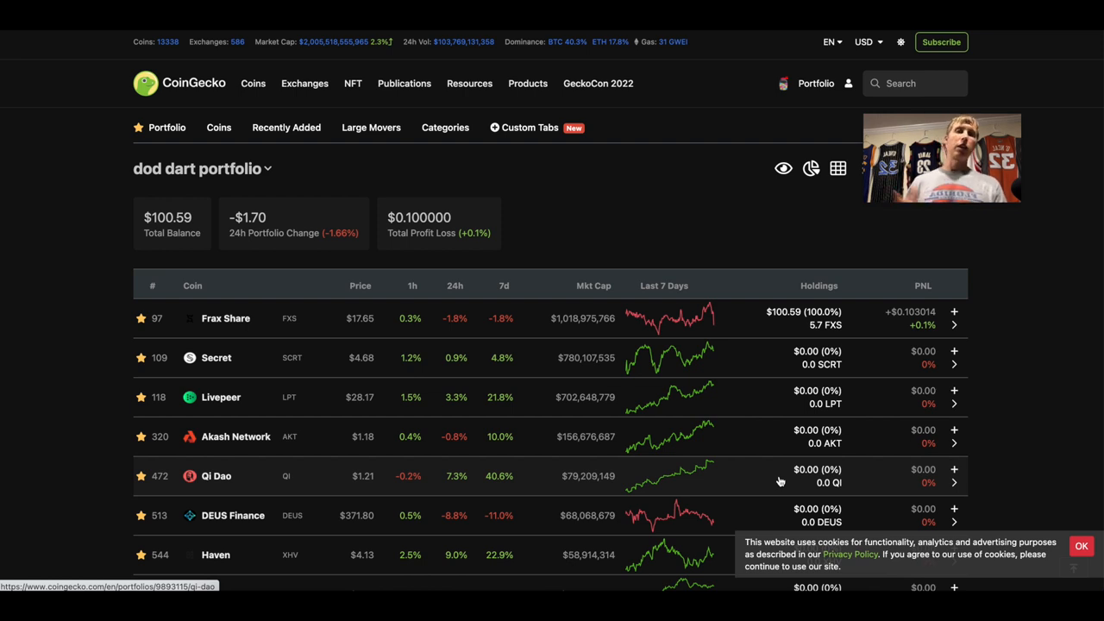
Step: Record a buy of 21.4 Secret at $4.68, about $100, in the portfolio
{"action": "scroll", "scroll_direction": "down", "scroll_amount": 3}
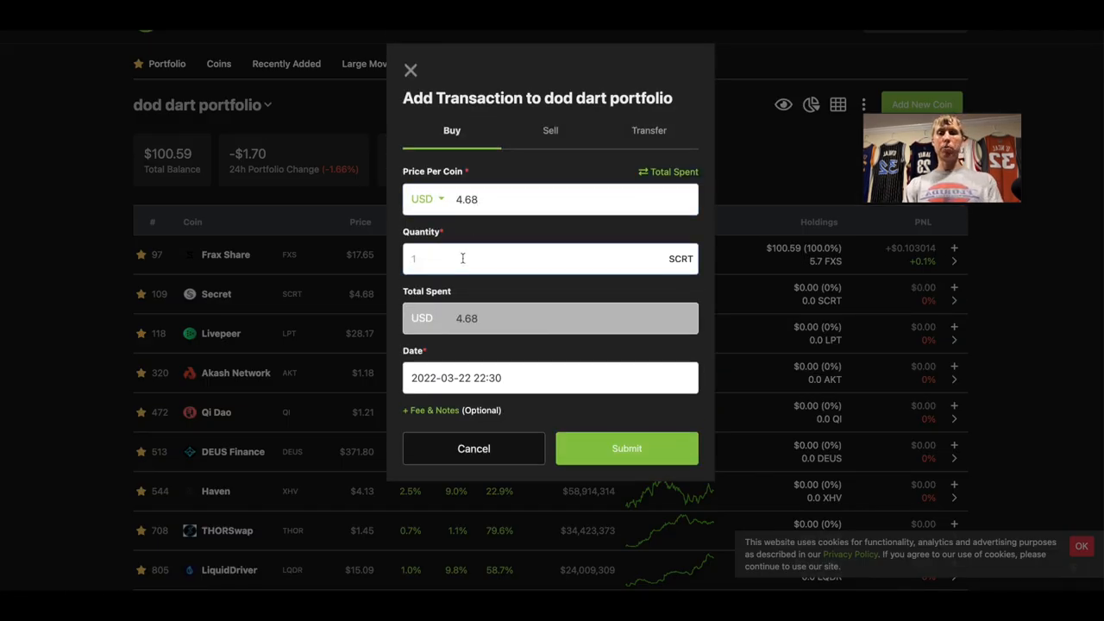
{"action": "type", "text": "2"}
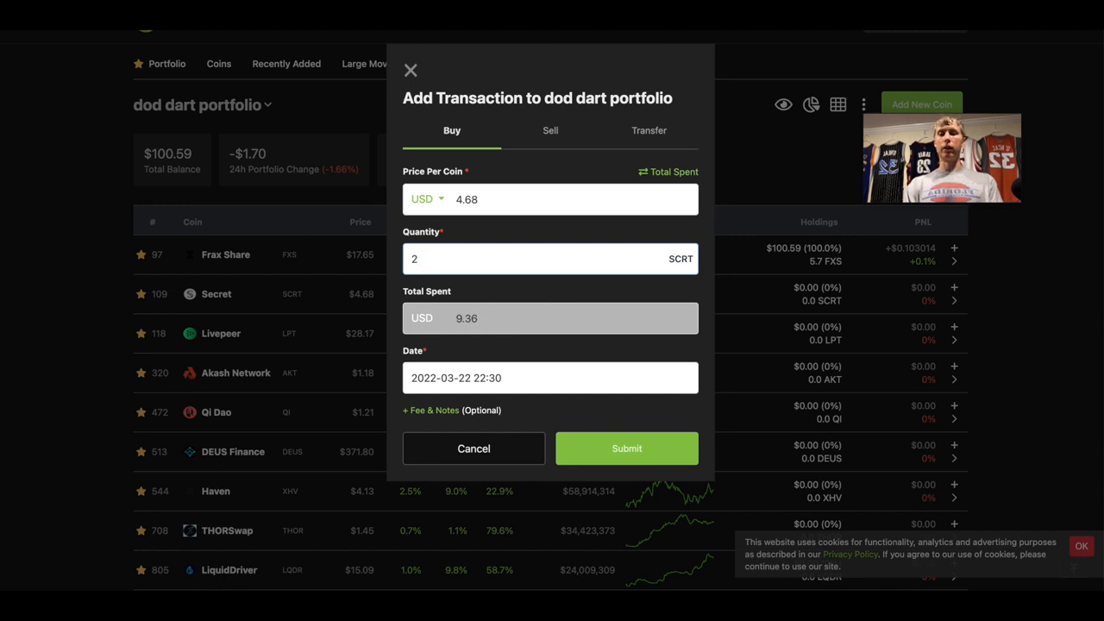
{"action": "type", "text": "2"}
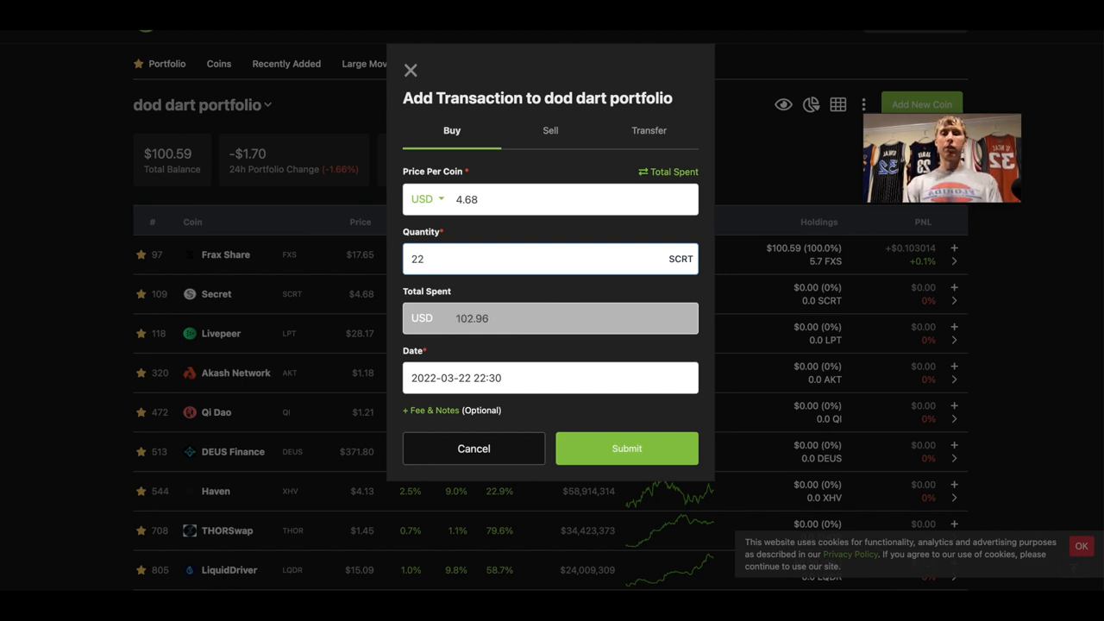
{"action": "type", "text": "21.5"}
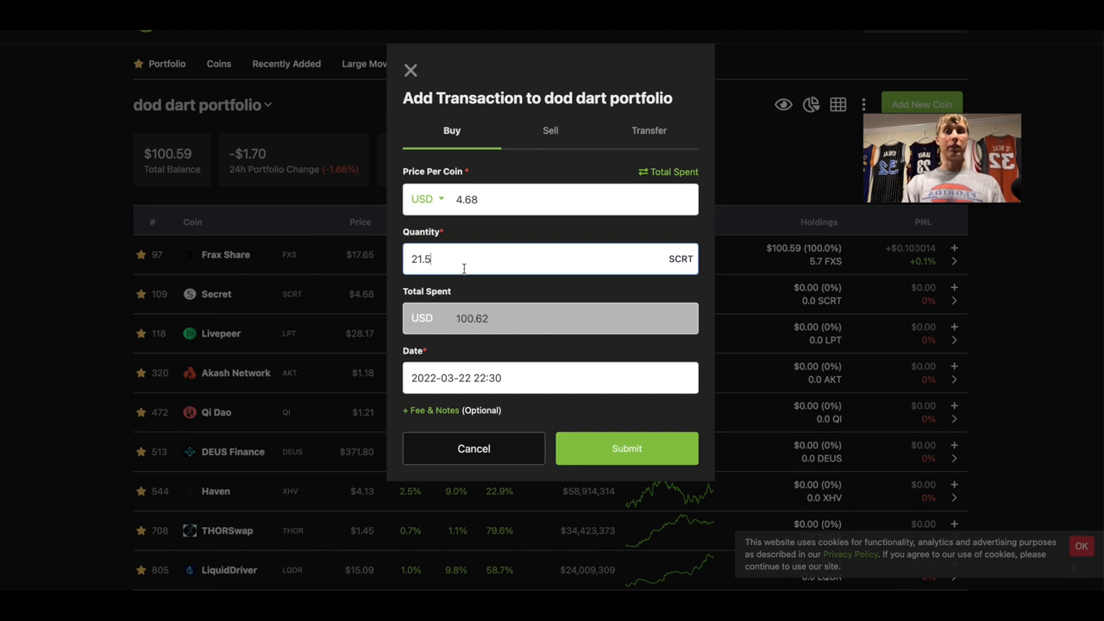
{"action": "mouse_move", "coordinate": [552, 352]}
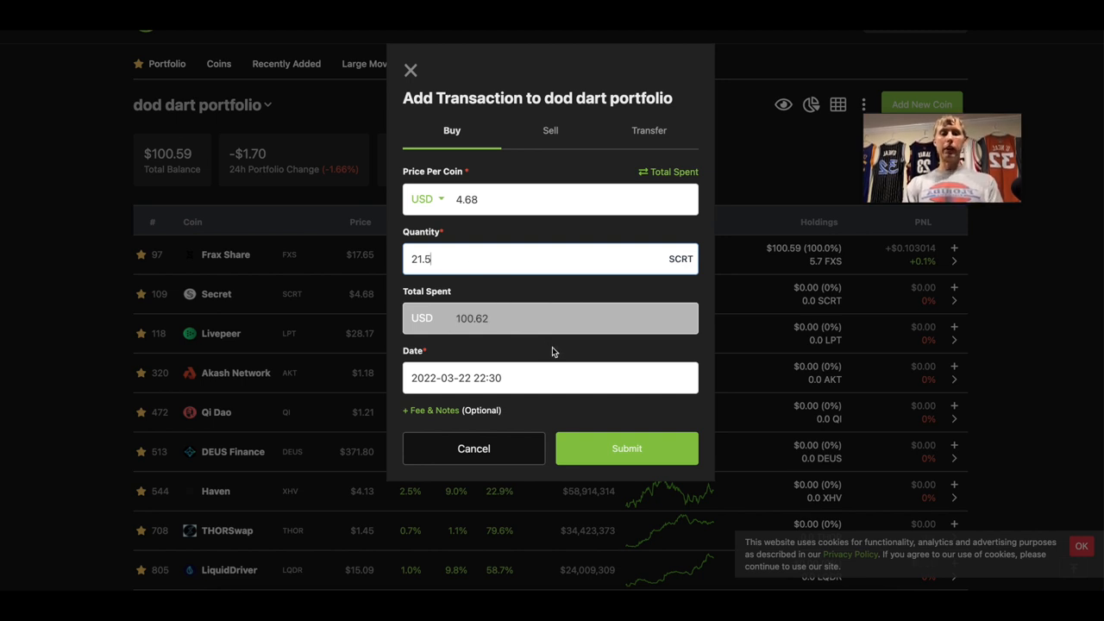
{"action": "left_click", "coordinate": [626, 449]}
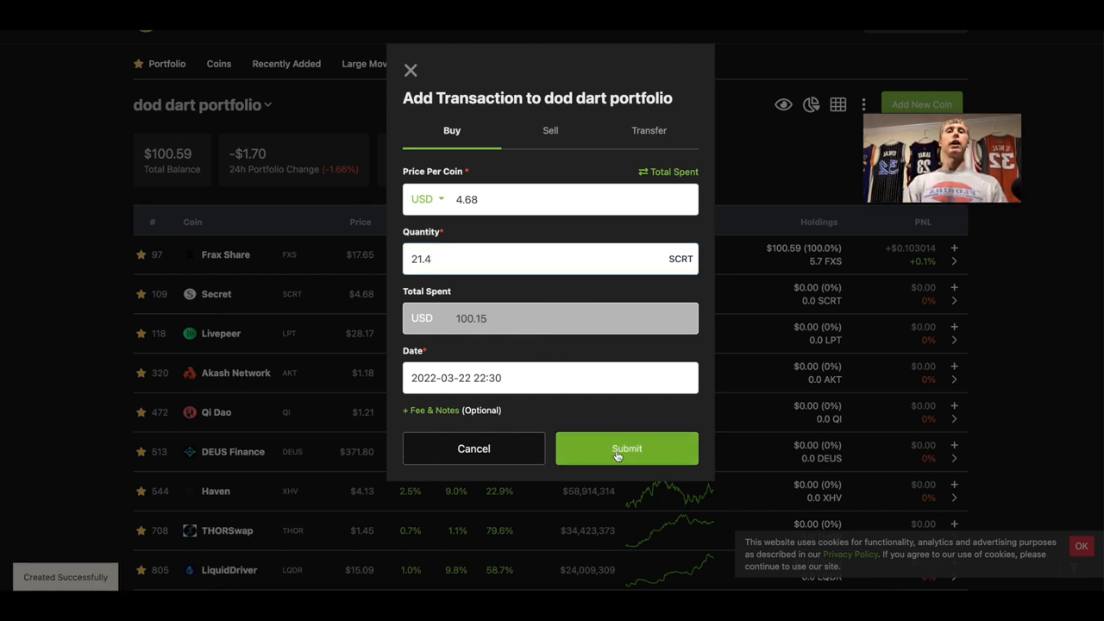
{"action": "left_click", "coordinate": [626, 449]}
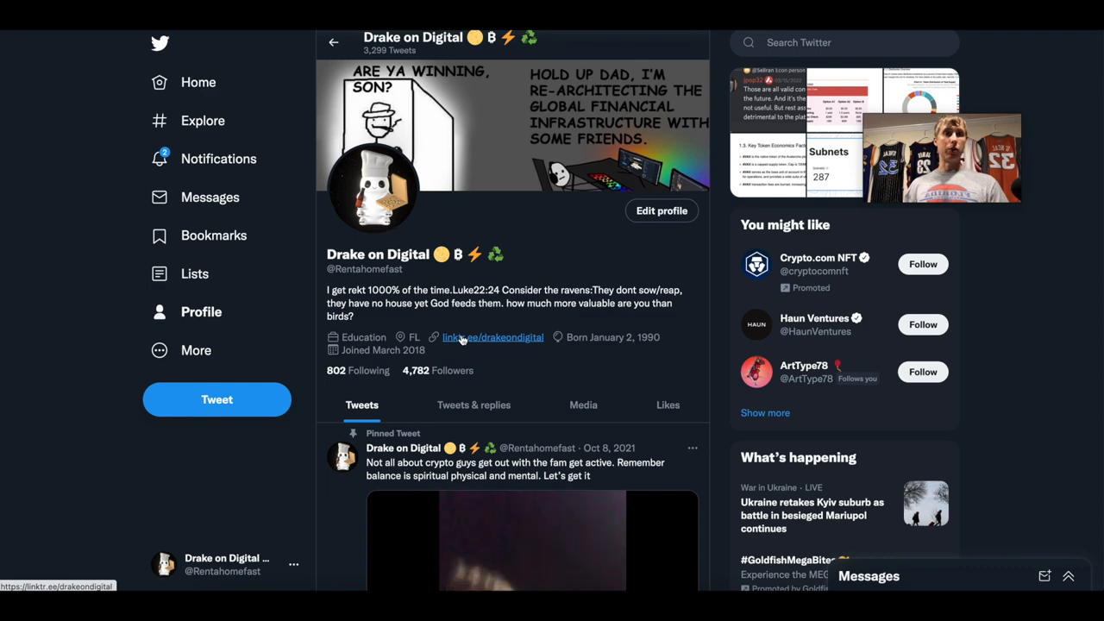
Step: Follow the Linktree link from the creator's Twitter profile bio
{"action": "left_click", "coordinate": [494, 336]}
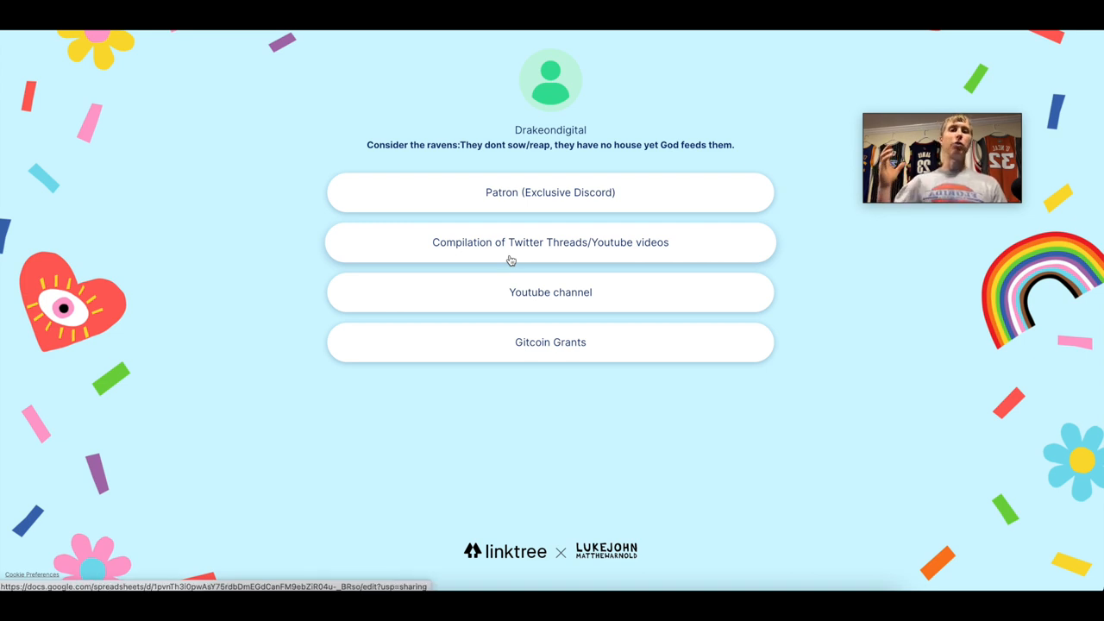
Step: Open the 'Compilation of Twitter Threads/Youtube videos' link from the Linktree page
{"action": "left_click", "coordinate": [550, 241]}
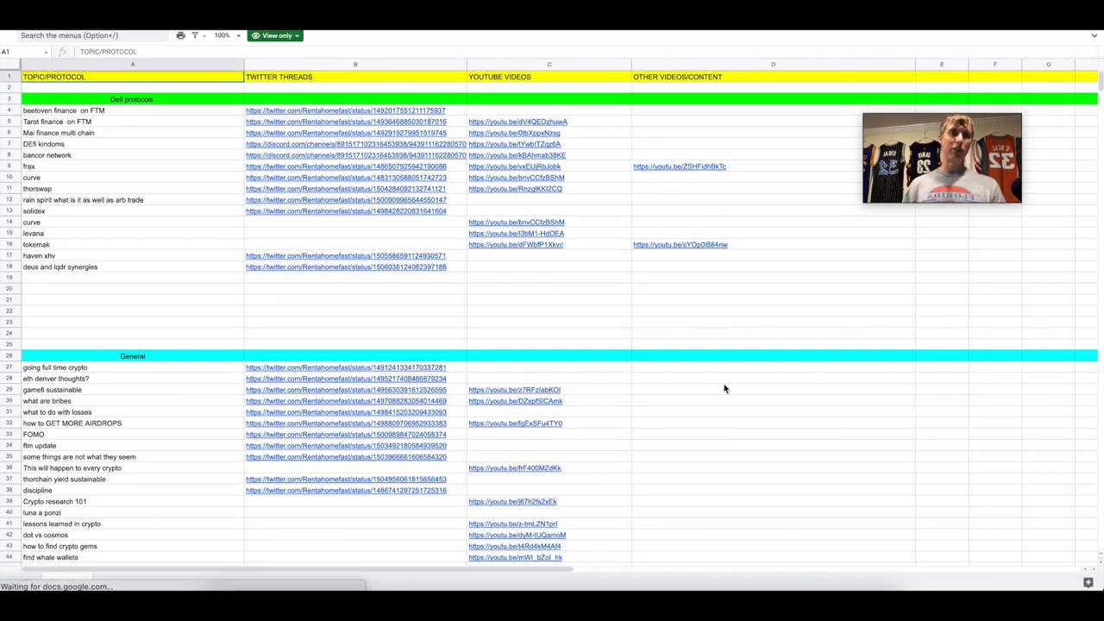
Step: Skim the TOPIC/PROTOCOL sheet before returning to the CoinGecko portfolio
{"action": "scroll", "scroll_direction": "down", "scroll_amount": 3}
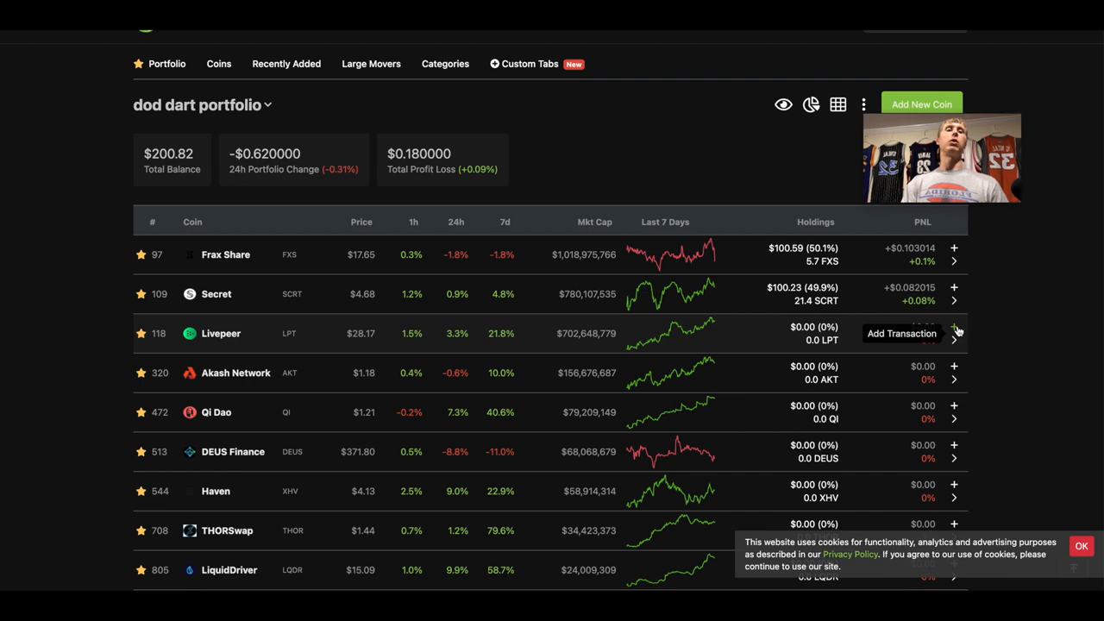
Step: Record a buy of 3.55 Livepeer at $28.17, about $100, in the portfolio
{"action": "left_click", "coordinate": [901, 334]}
{"action": "type", "text": "3.6"}
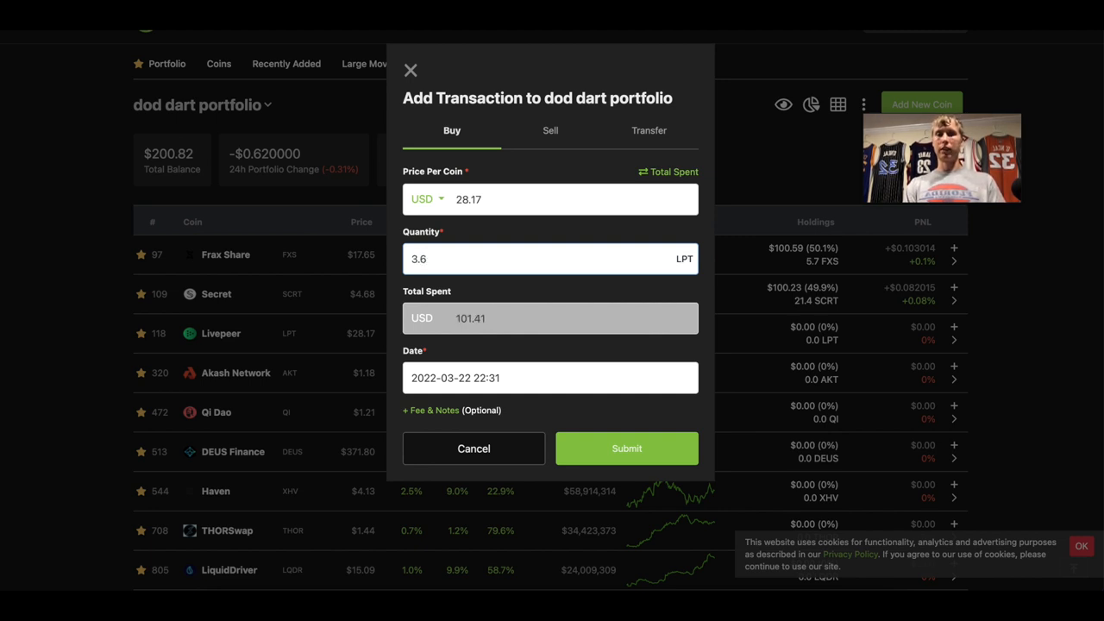
{"action": "type", "text": "3.5"}
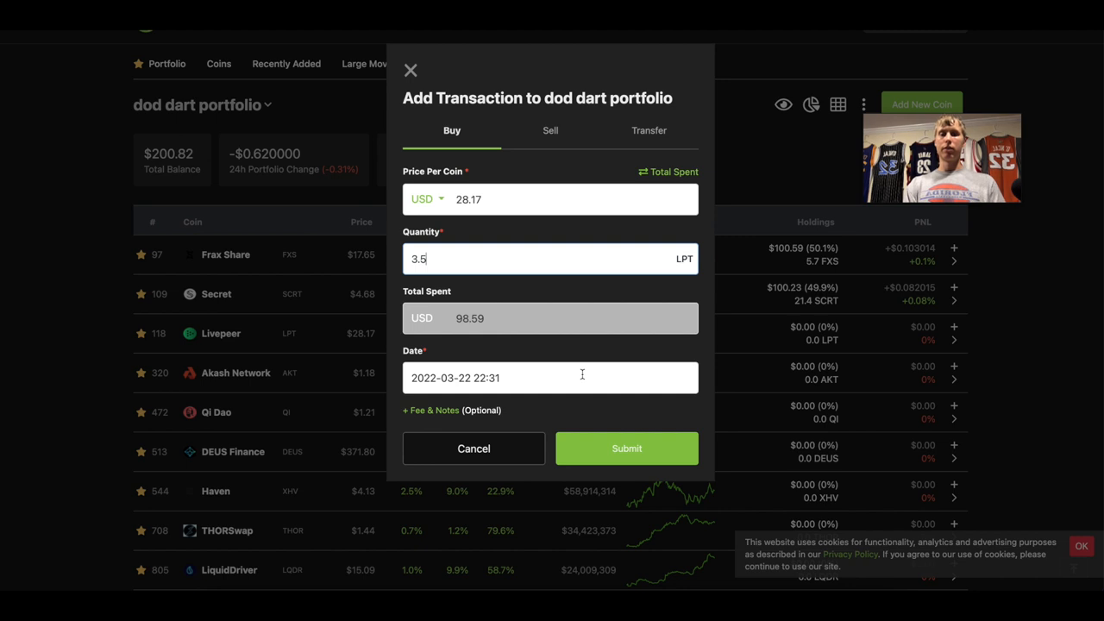
{"action": "type", "text": "5"}
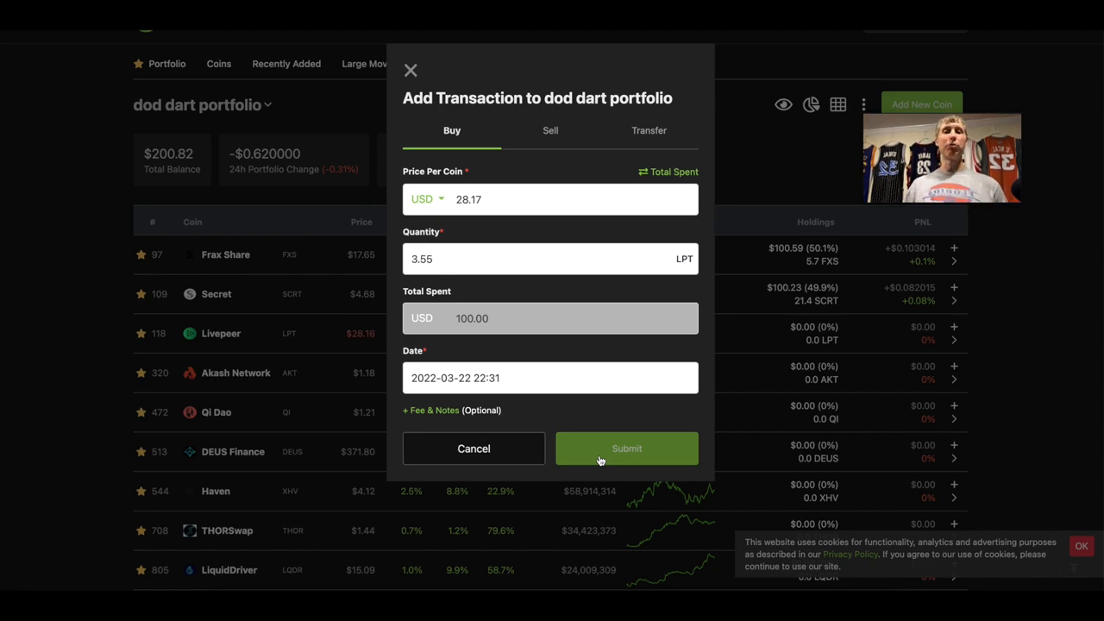
{"action": "left_click", "coordinate": [626, 448]}
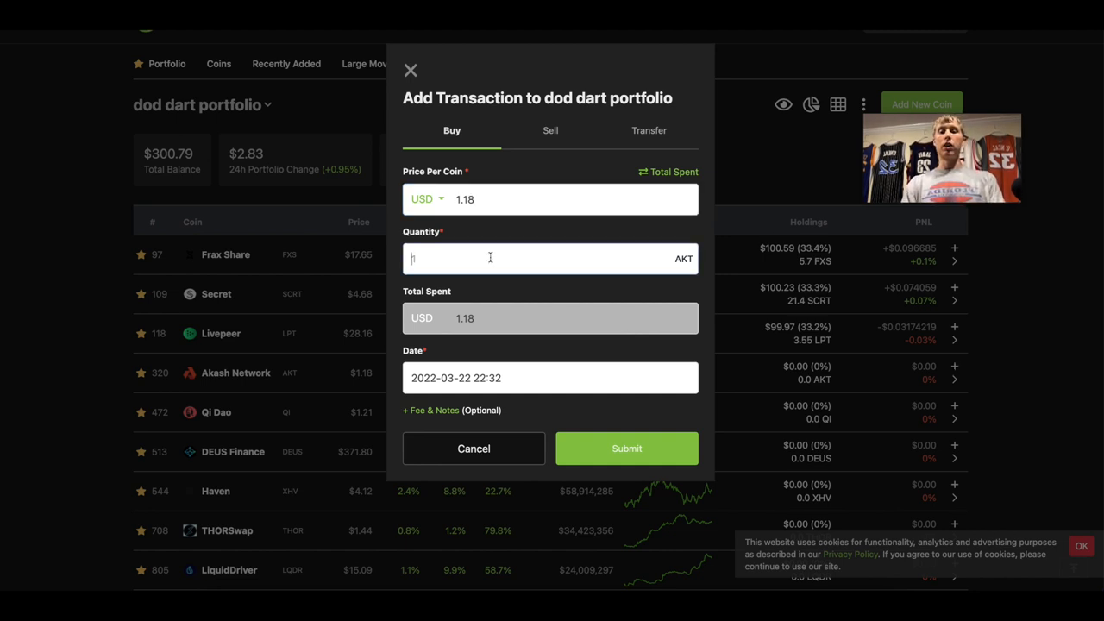
Step: Record a buy of 84.7 Akash Network at $1.18, about $100, in the portfolio
{"action": "type", "text": "80"}
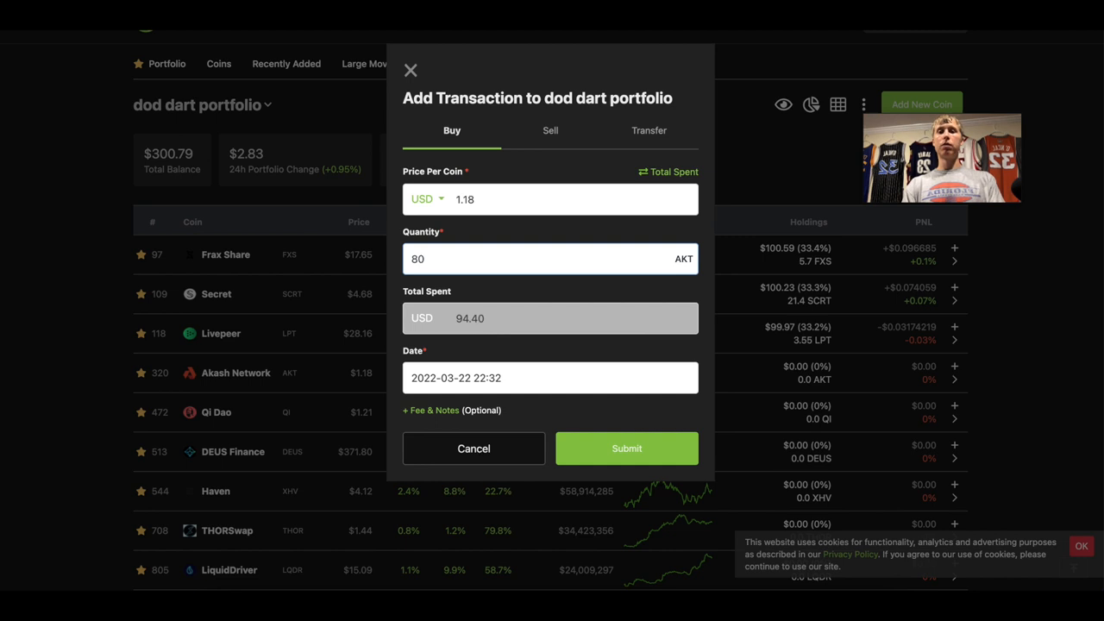
{"action": "type", "text": "83"}
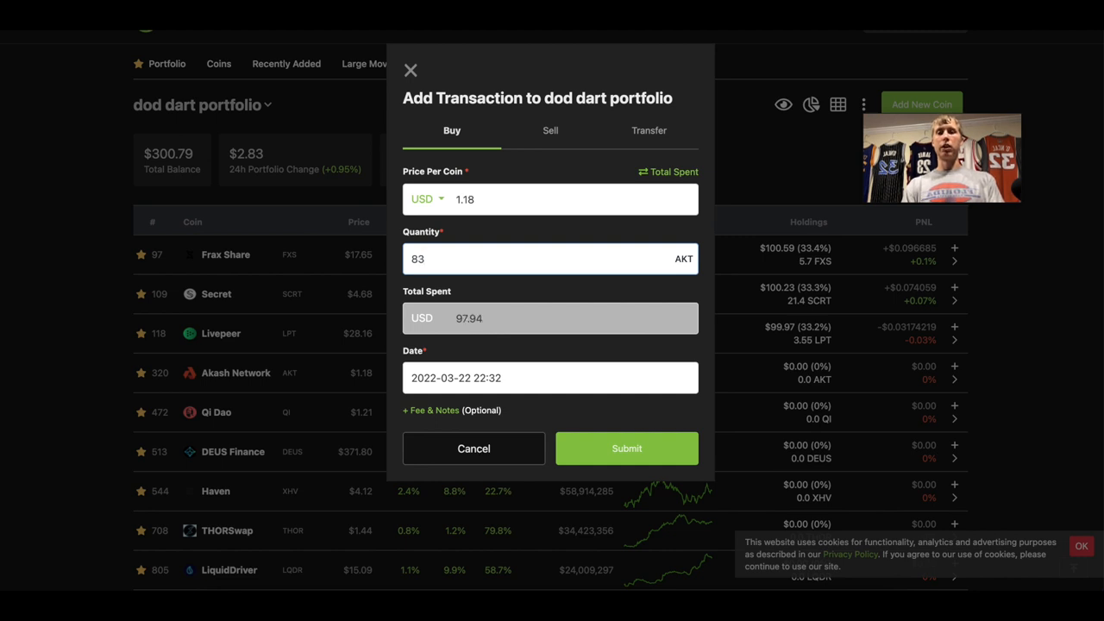
{"action": "type", "text": "85"}
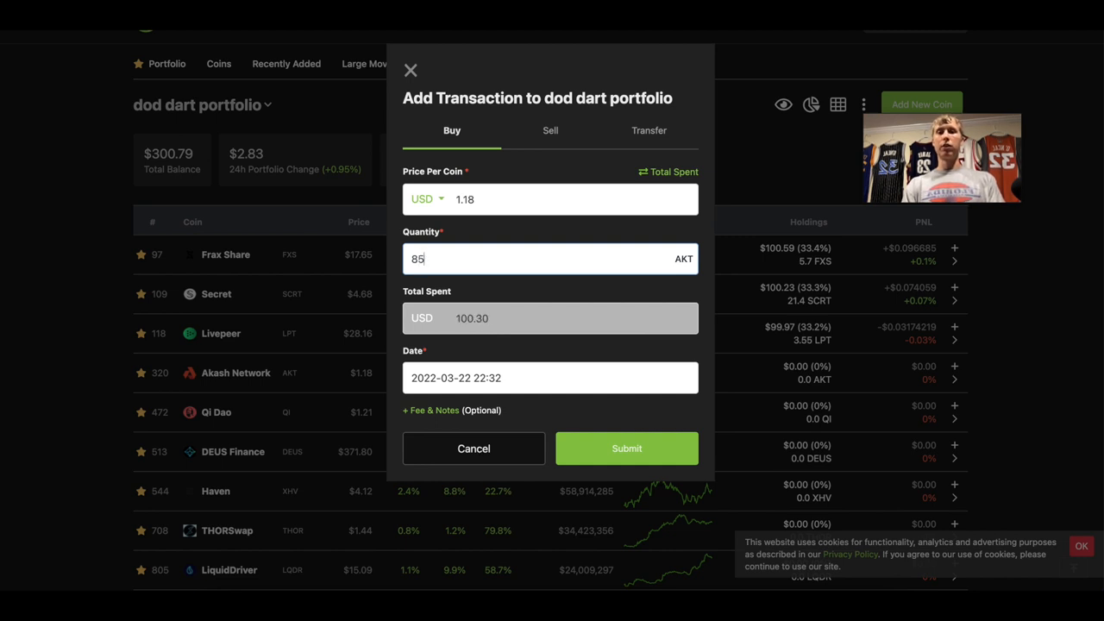
{"action": "type", "text": "84."}
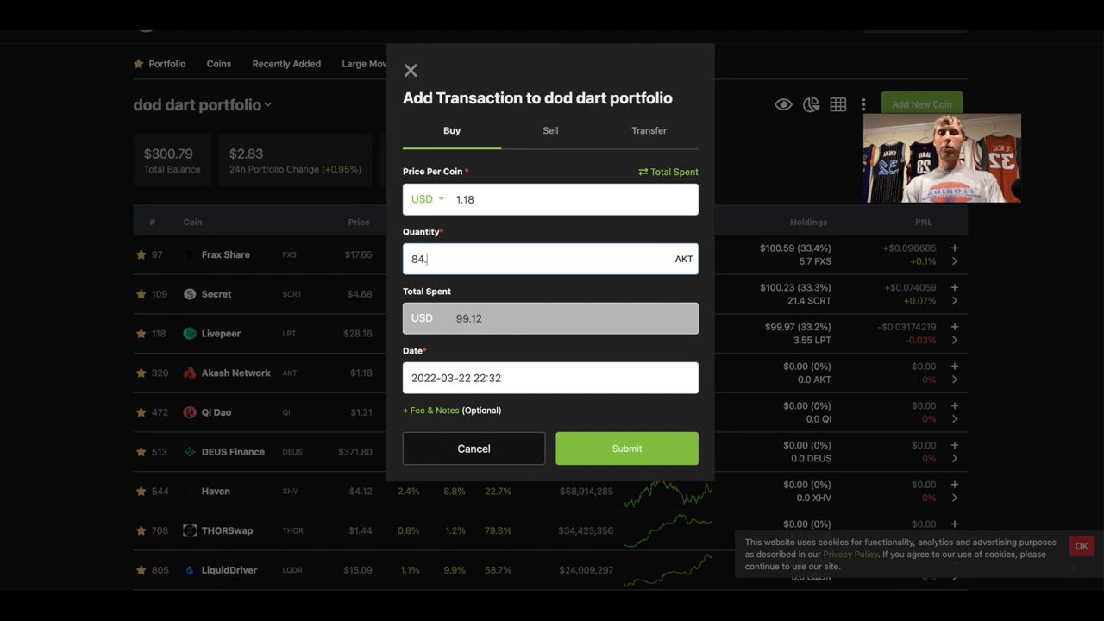
{"action": "type", "text": "8"}
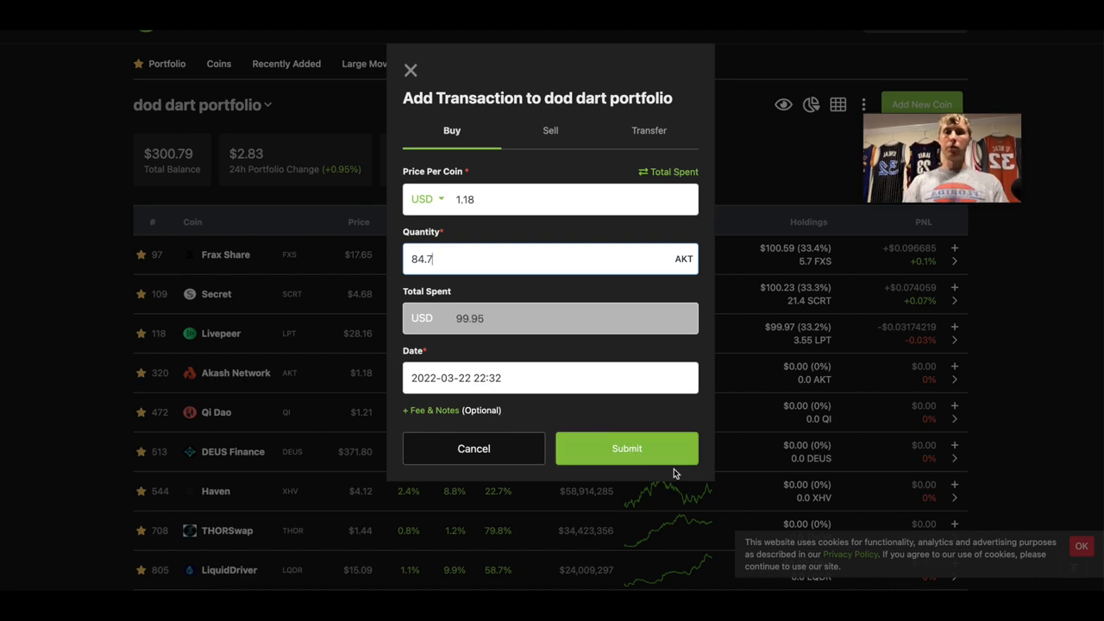
{"action": "left_click", "coordinate": [627, 449]}
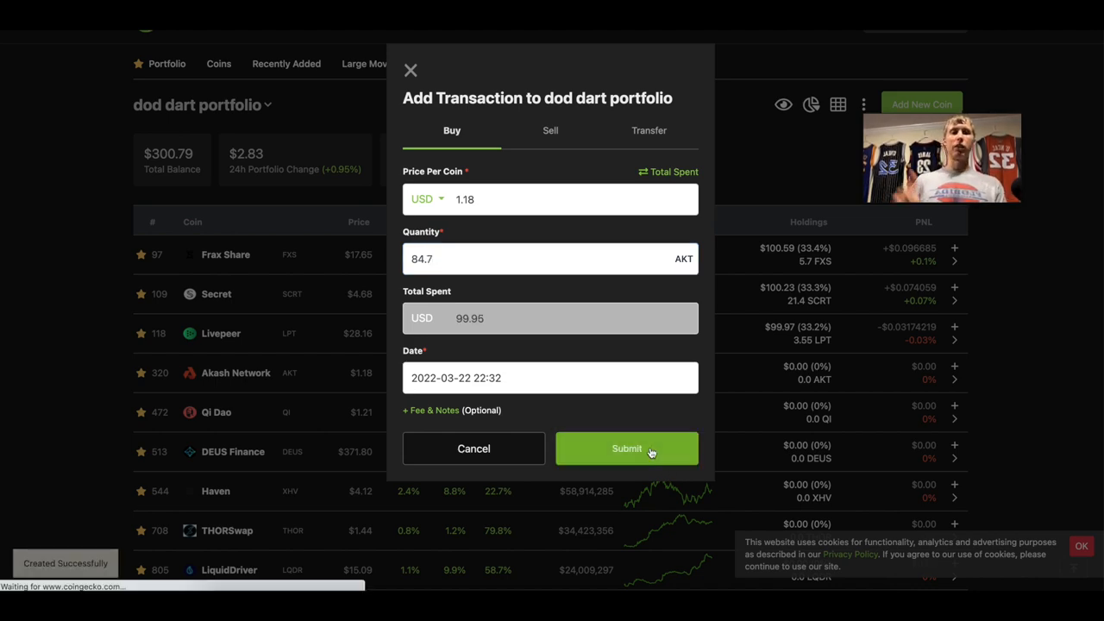
{"action": "left_click", "coordinate": [627, 448]}
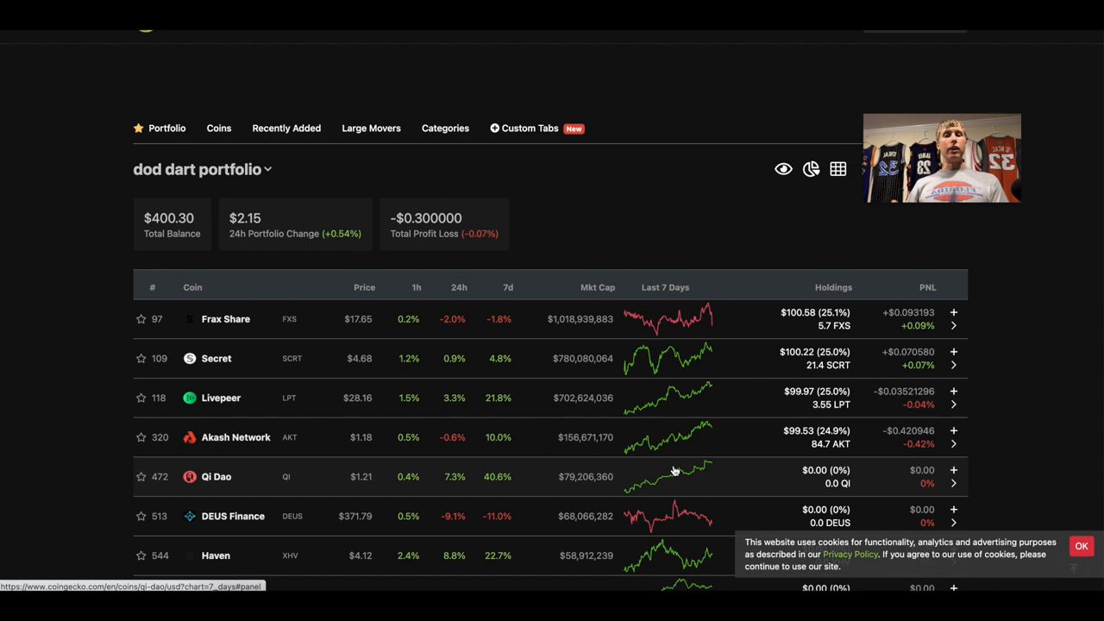
{"action": "scroll", "scroll_direction": "down", "scroll_amount": 3}
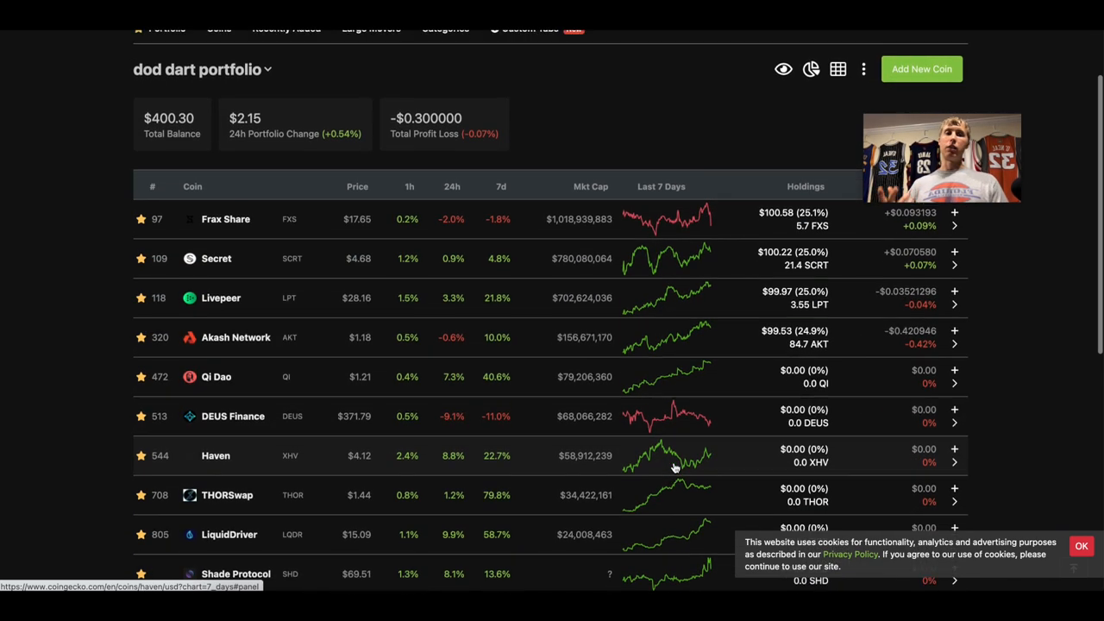
{"action": "scroll", "scroll_direction": "down", "scroll_amount": 3}
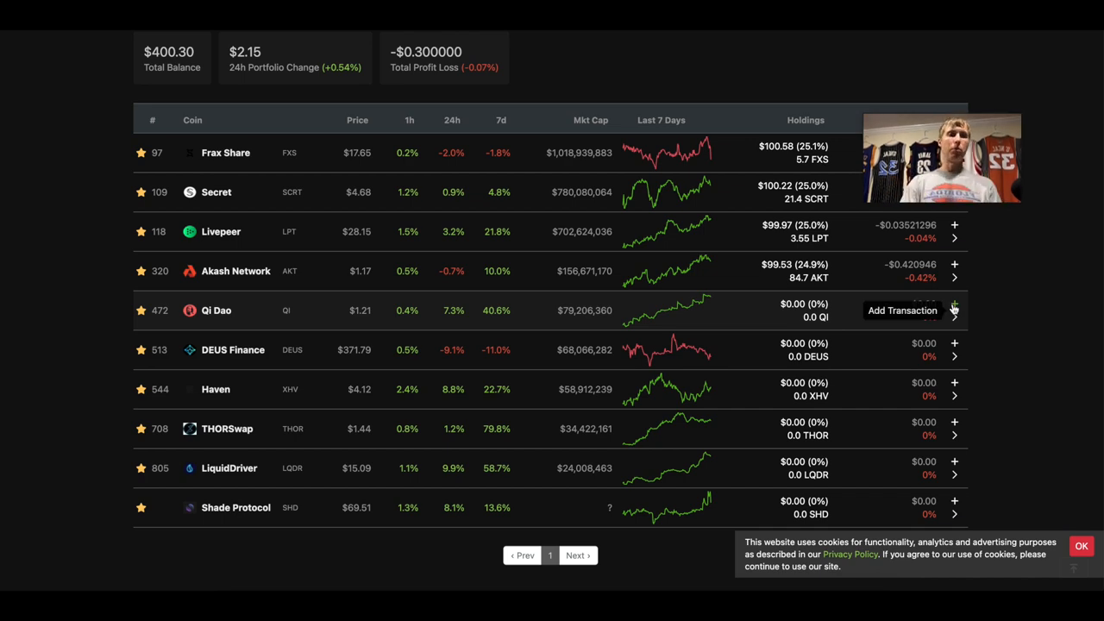
Step: Record a buy of 82 Qi Dao at $1.21, about $99, in the portfolio
{"action": "left_click", "coordinate": [954, 304]}
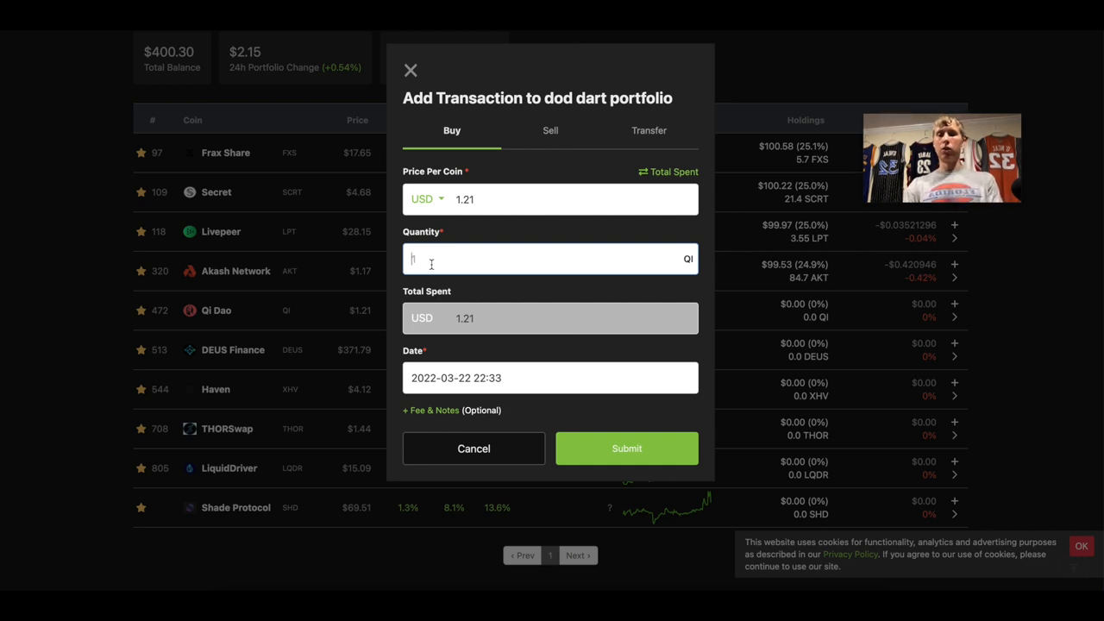
{"action": "type", "text": "90"}
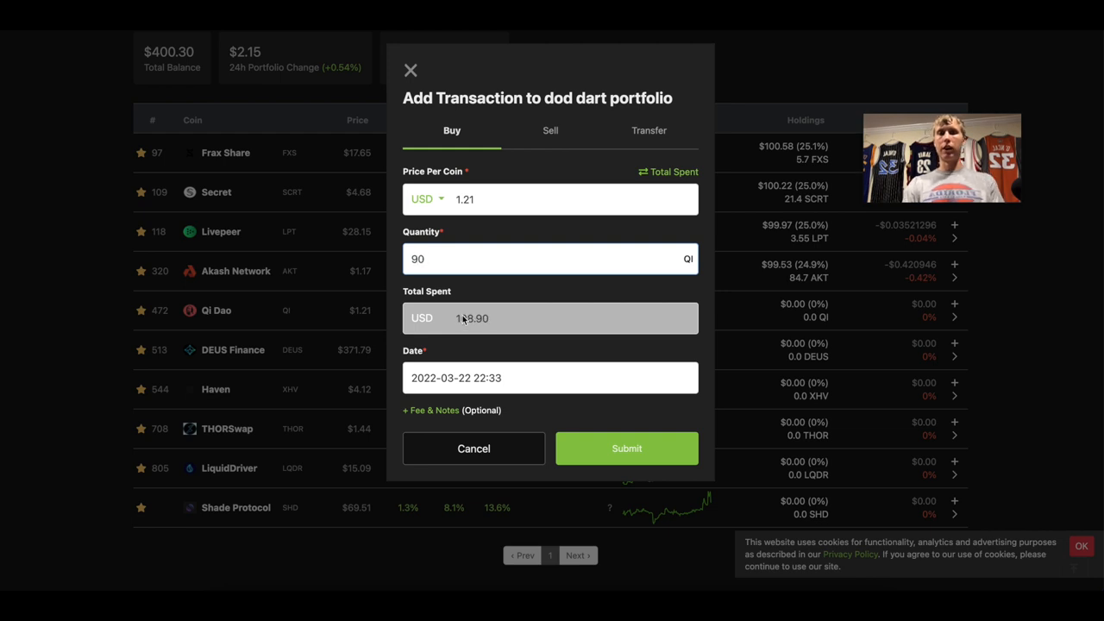
{"action": "type", "text": "8"}
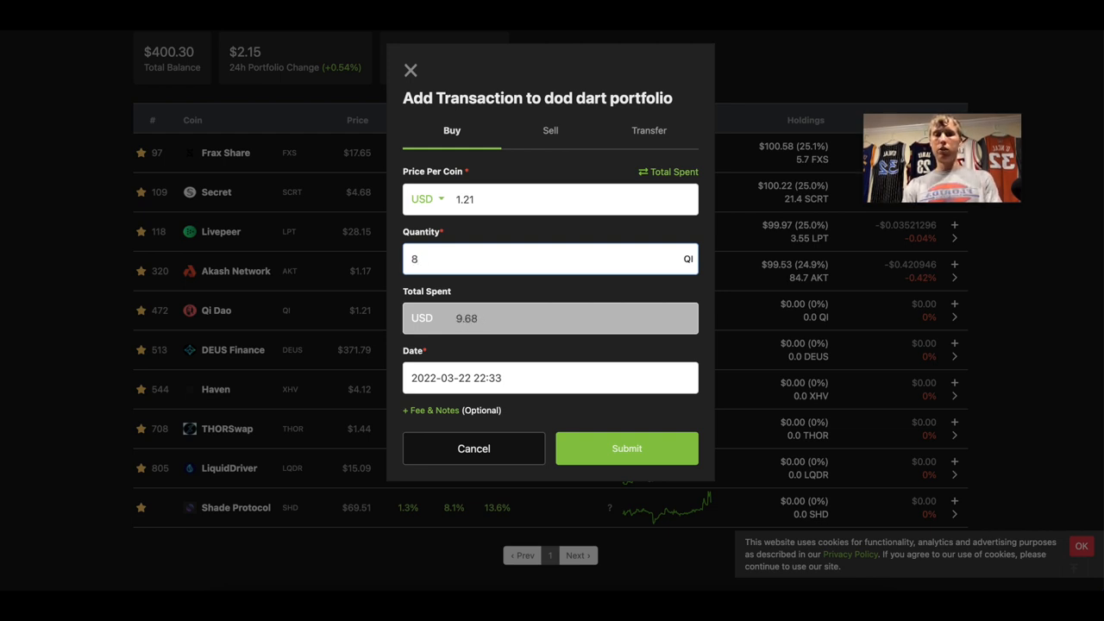
{"action": "type", "text": "7"}
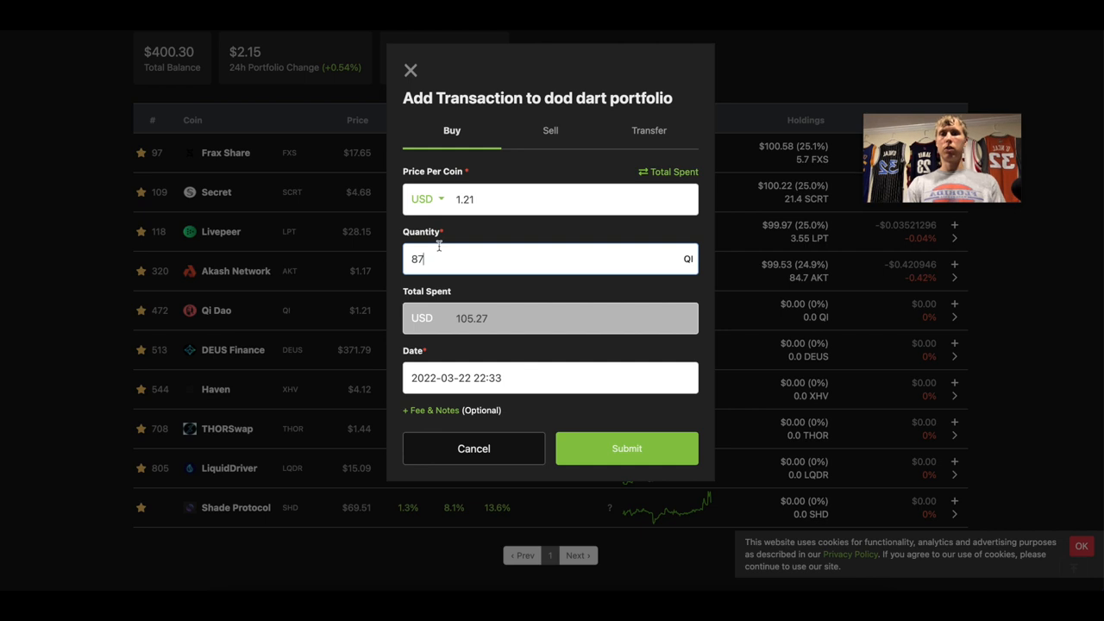
{"action": "type", "text": "83"}
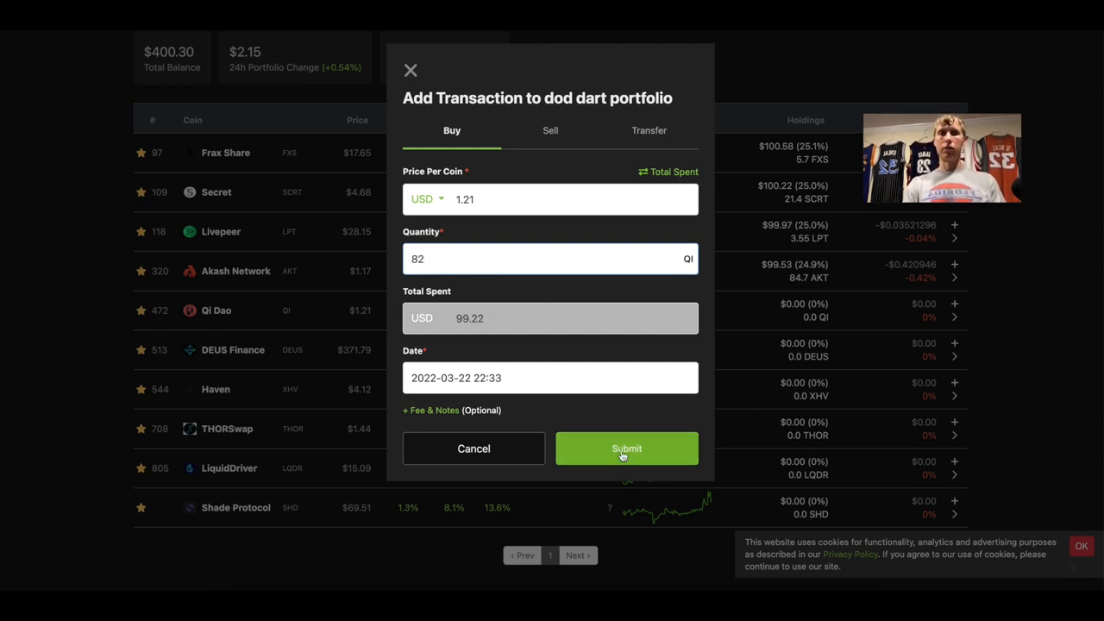
{"action": "left_click", "coordinate": [626, 449]}
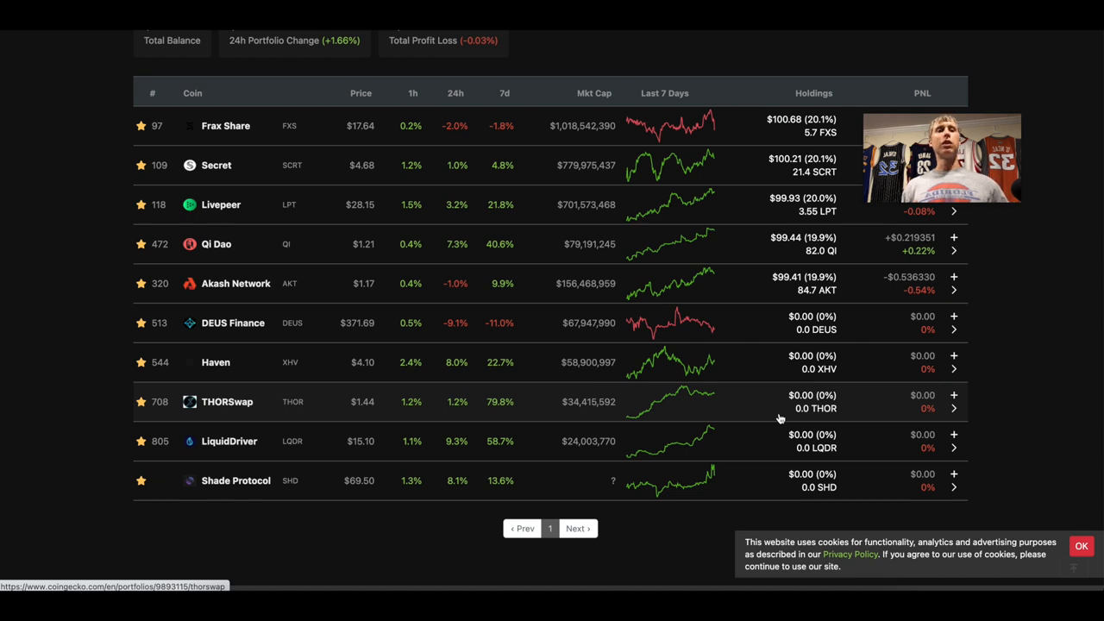
{"action": "mouse_move", "coordinate": [207, 243]}
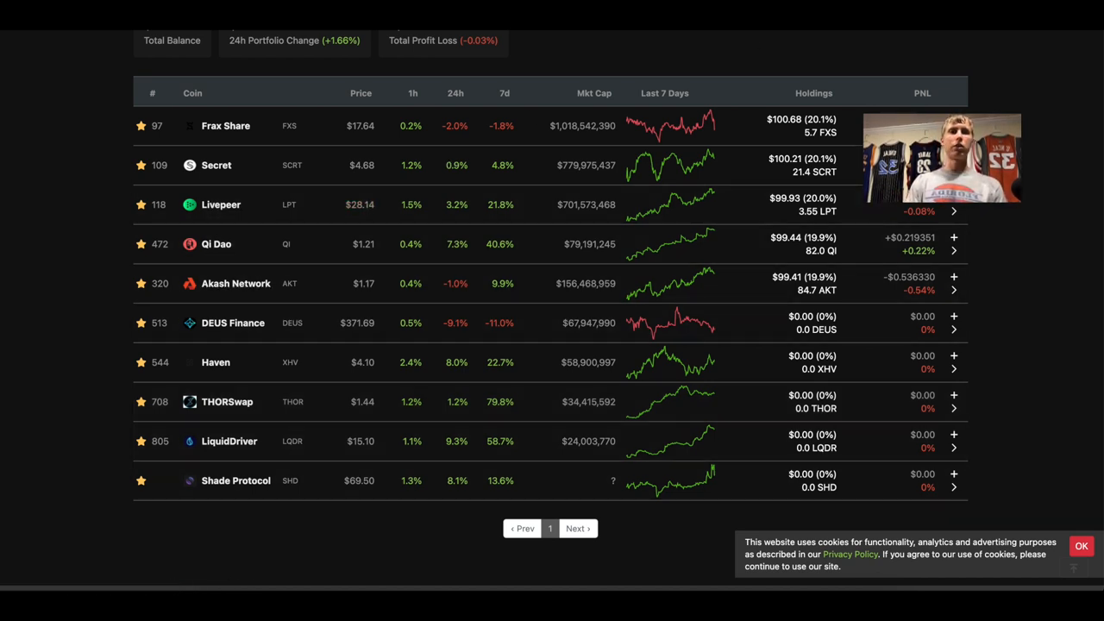
{"action": "left_click", "coordinate": [221, 204]}
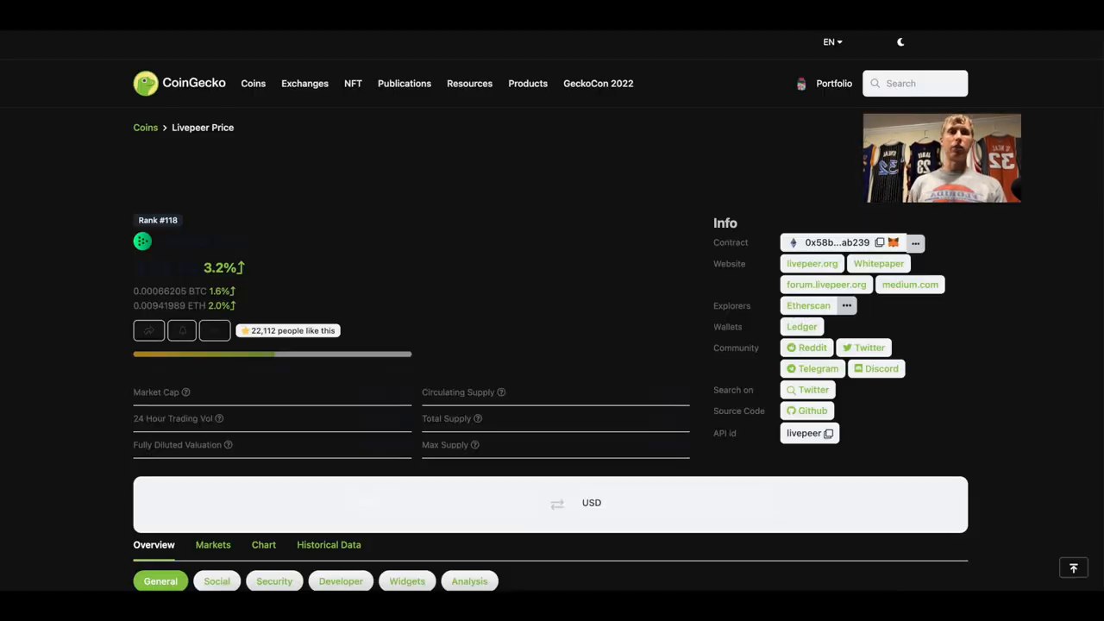
{"action": "scroll", "scroll_direction": "down", "scroll_amount": 3}
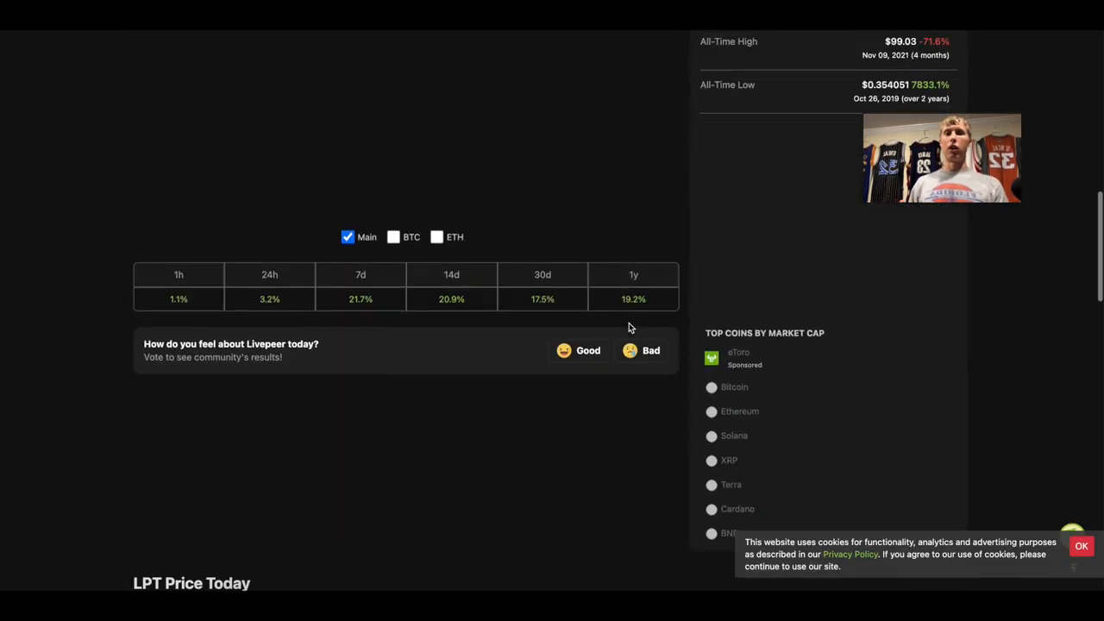
{"action": "scroll", "scroll_direction": "down", "scroll_amount": 3}
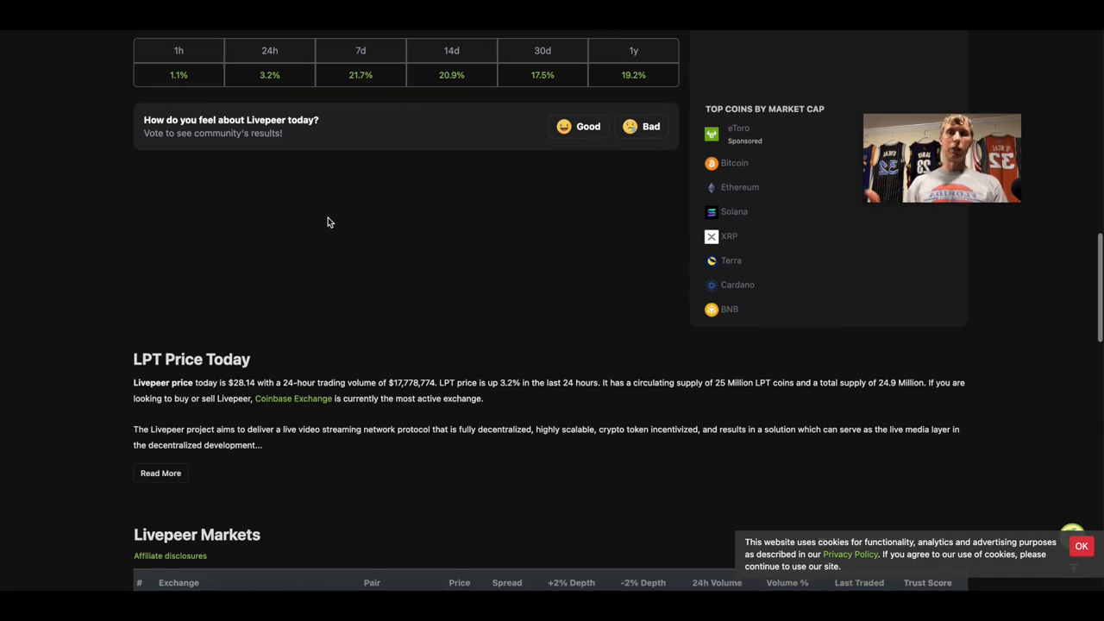
{"action": "scroll", "scroll_direction": "down", "scroll_amount": 3}
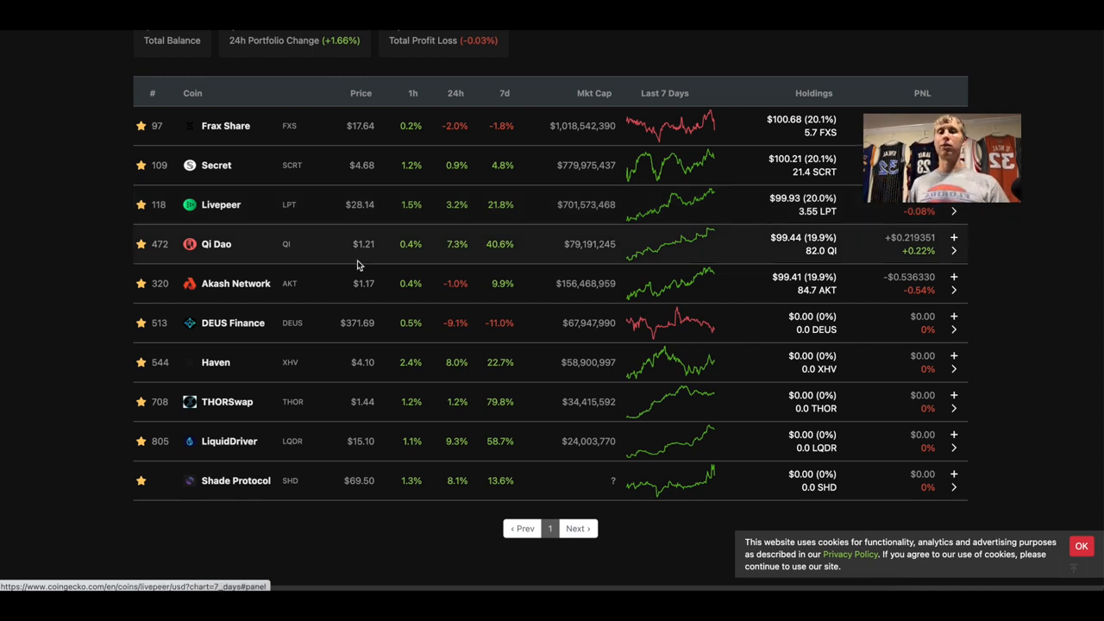
{"action": "mouse_move", "coordinate": [245, 300]}
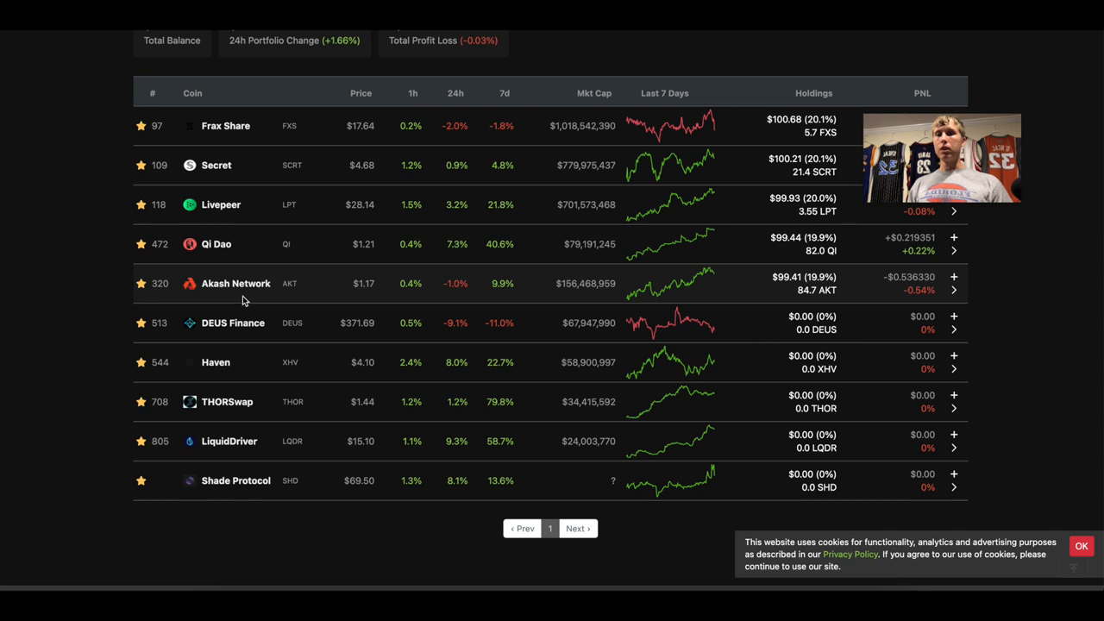
{"action": "mouse_move", "coordinate": [235, 283]}
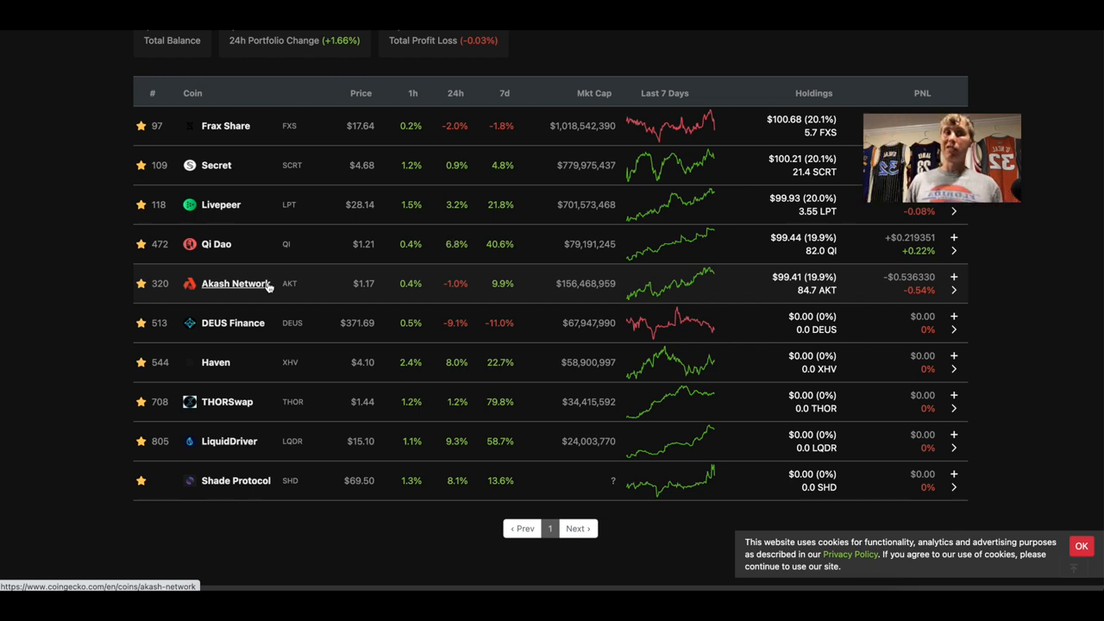
{"action": "mouse_move", "coordinate": [444, 343]}
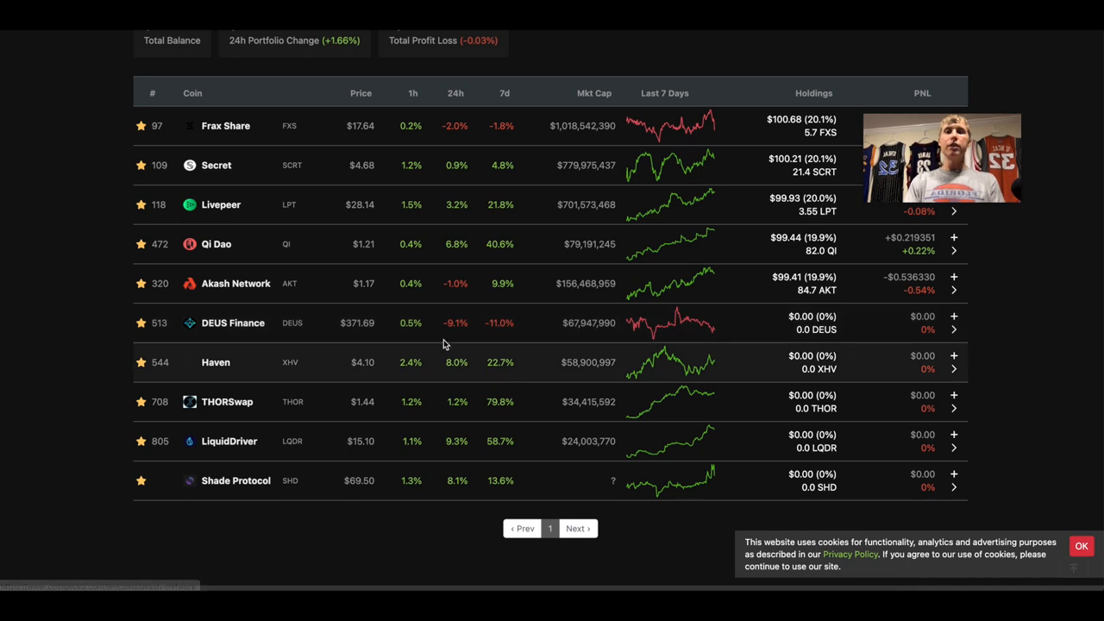
{"action": "mouse_move", "coordinate": [954, 323]}
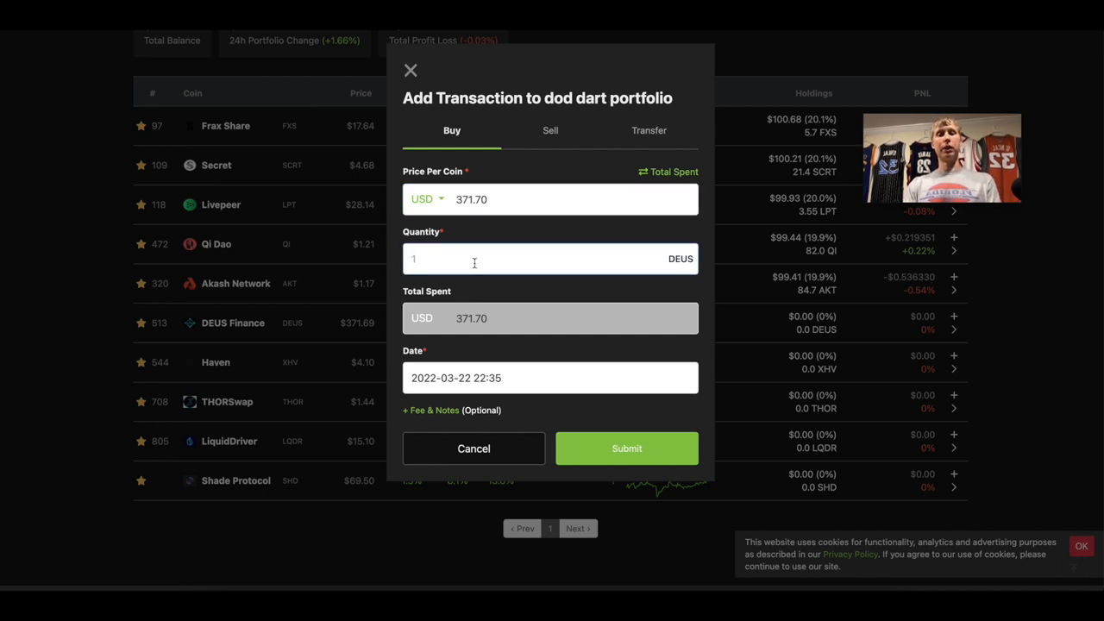
Step: Record a buy of 0.27 DEUS Finance at $371.70, about $100, in the portfolio
{"action": "type", "text": ".3"}
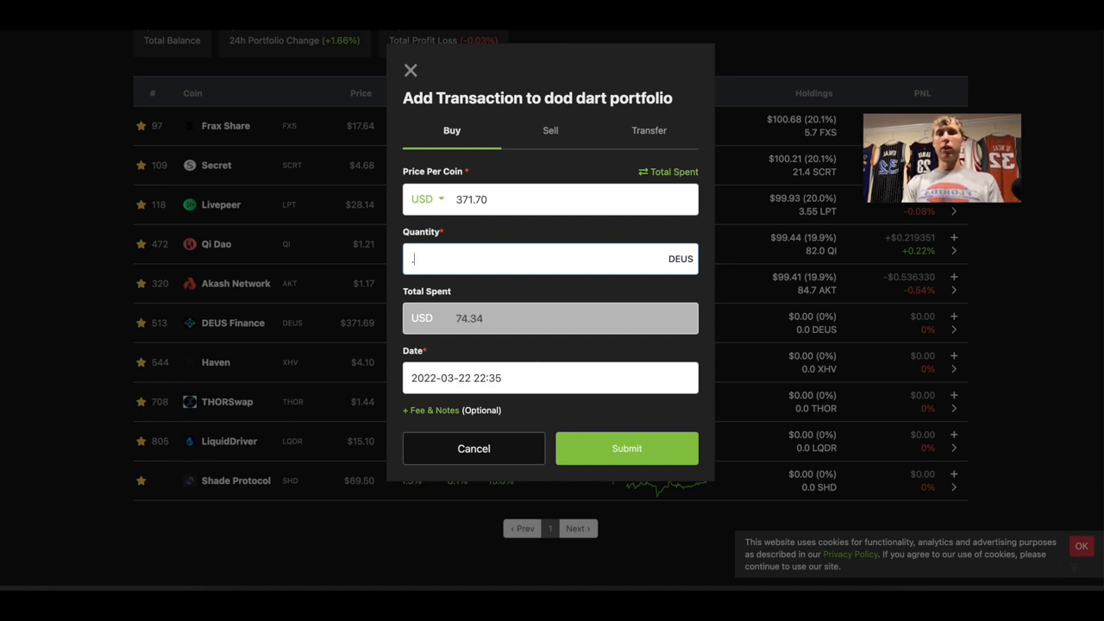
{"action": "type", "text": "25"}
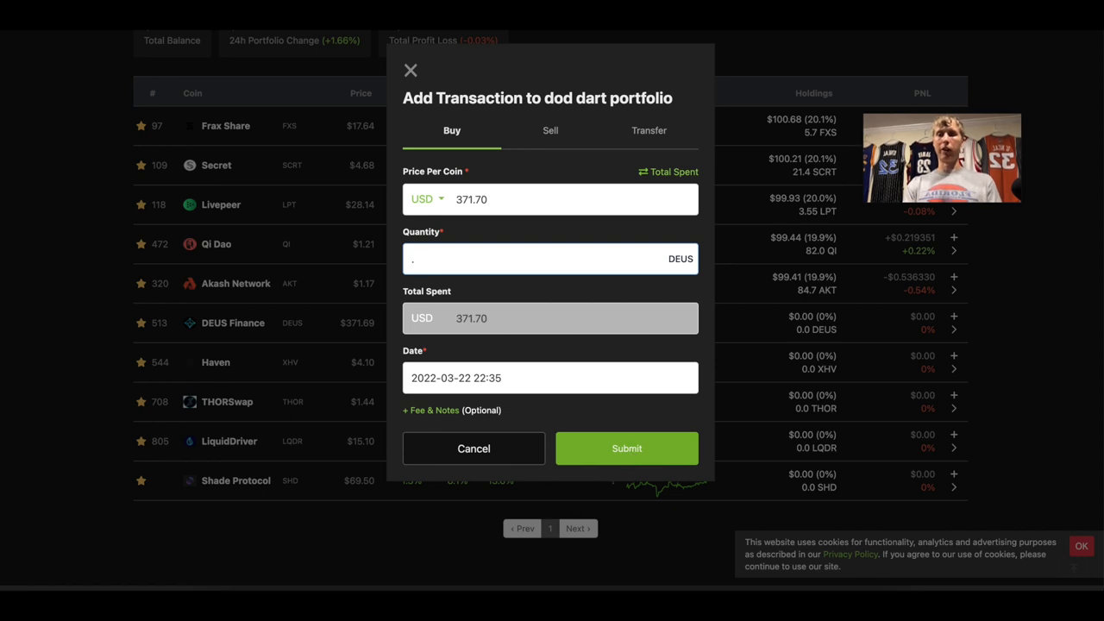
{"action": "type", "text": "27"}
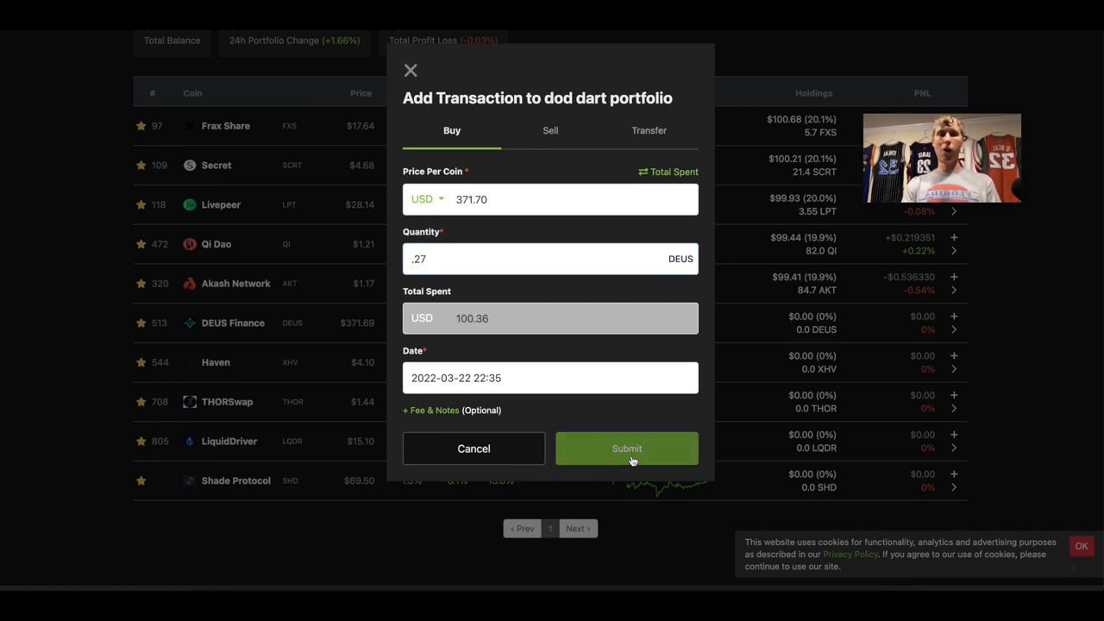
{"action": "left_click", "coordinate": [626, 449]}
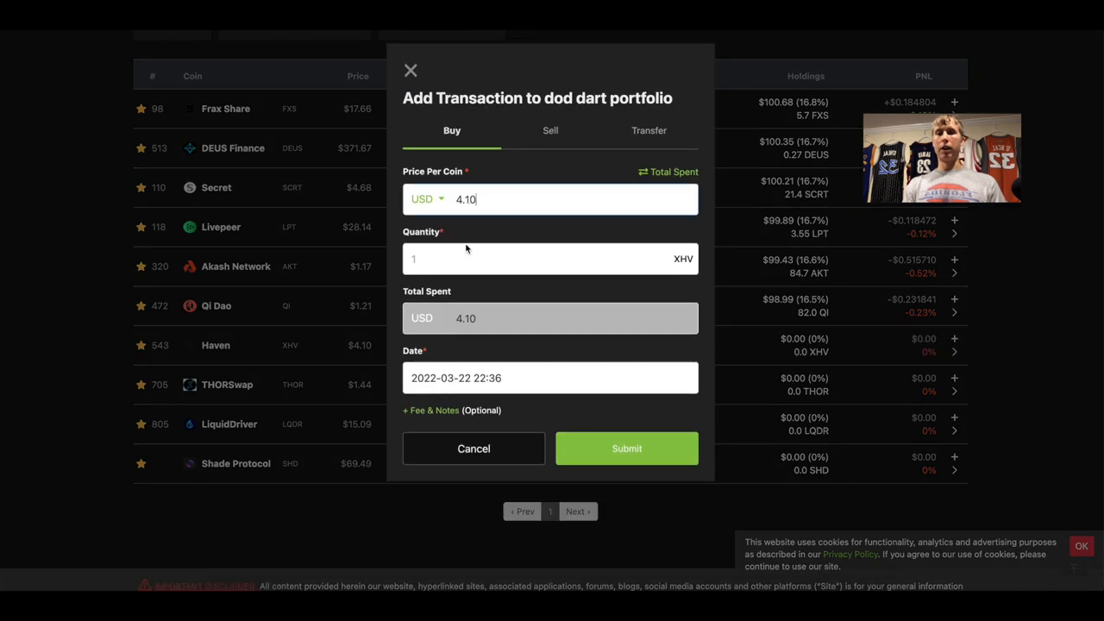
Step: Record a buy of 24.4 Haven (XHV) at $4.10, about $100, in the portfolio
{"action": "type", "text": "2"}
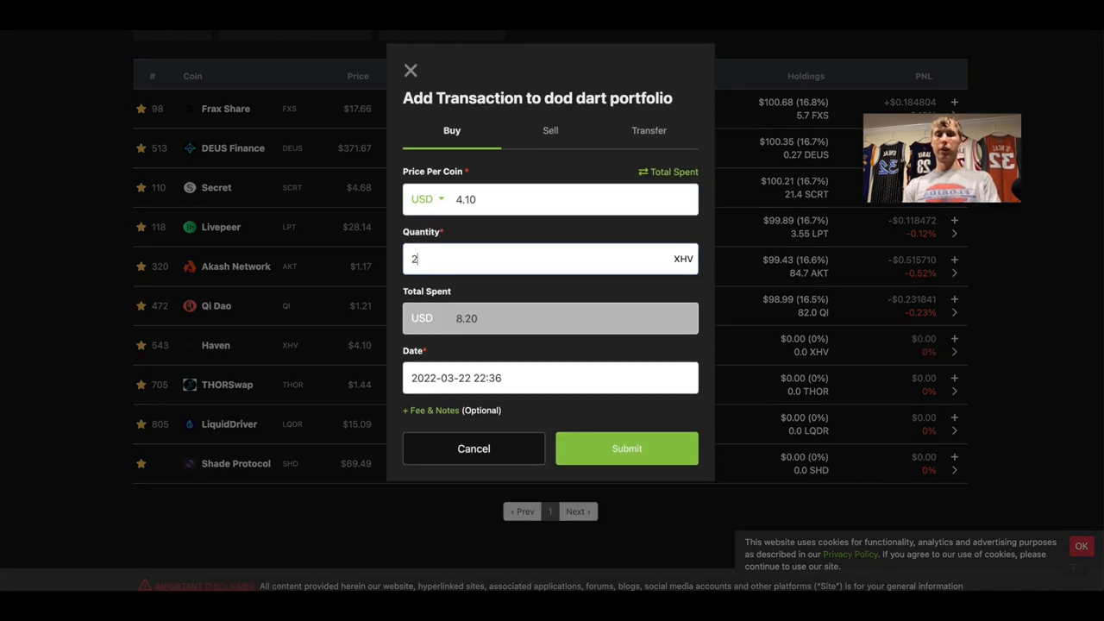
{"action": "type", "text": "4"}
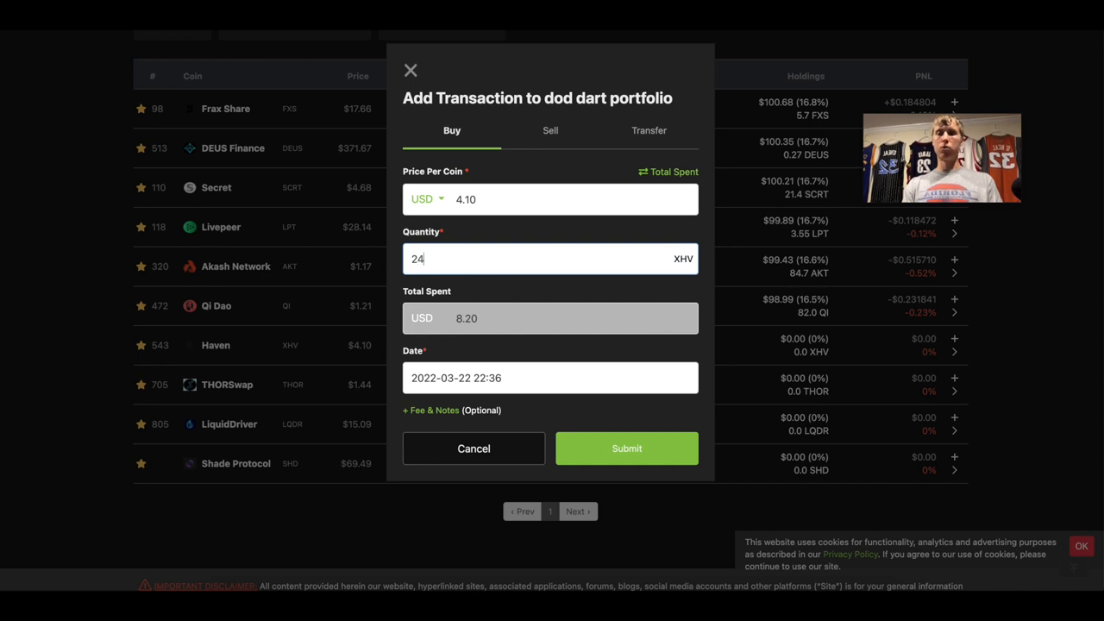
{"action": "type", "text": "."}
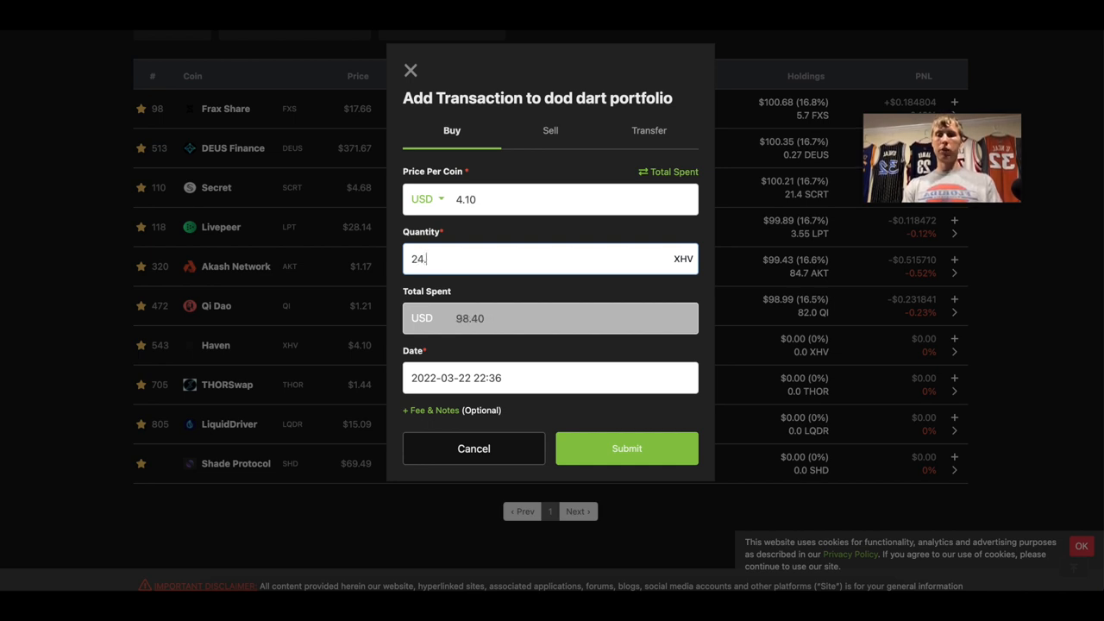
{"action": "type", "text": "4"}
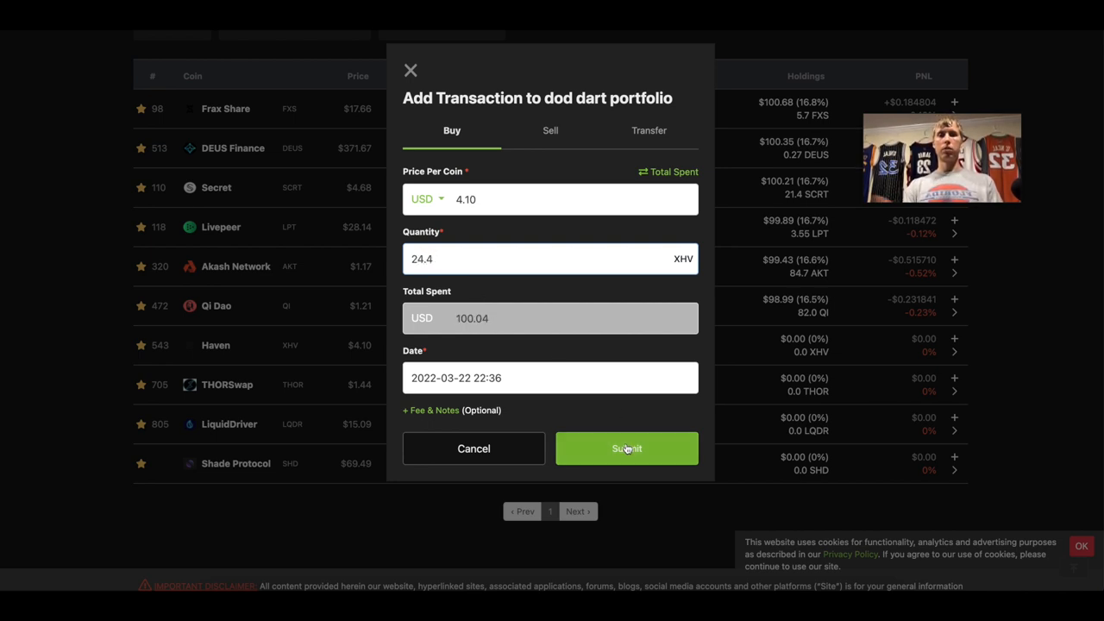
{"action": "left_click", "coordinate": [626, 449]}
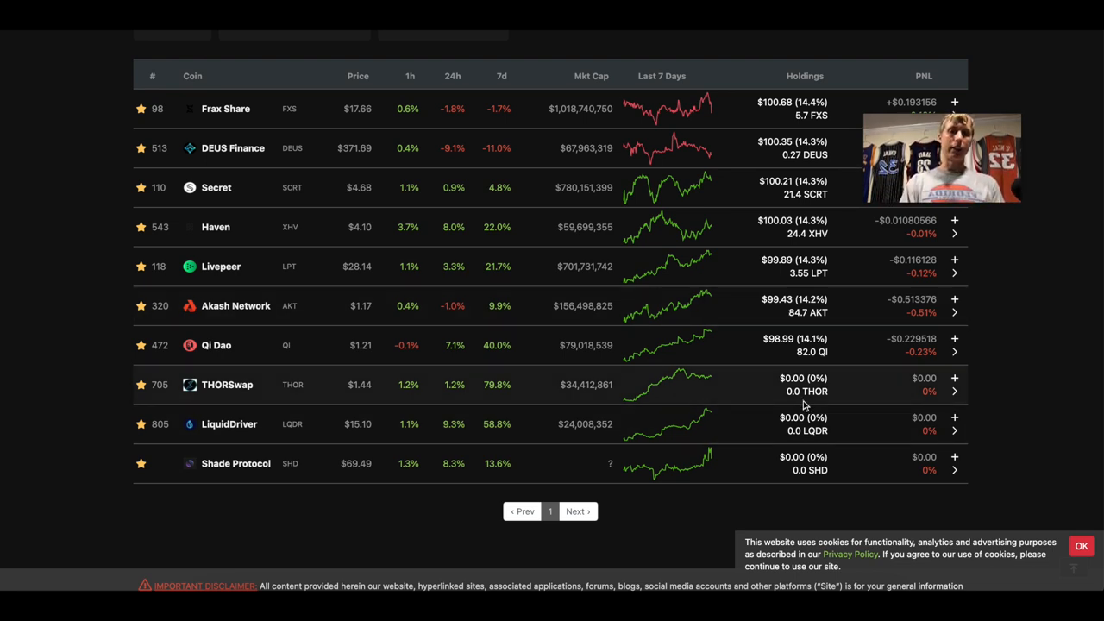
{"action": "mouse_move", "coordinate": [466, 411]}
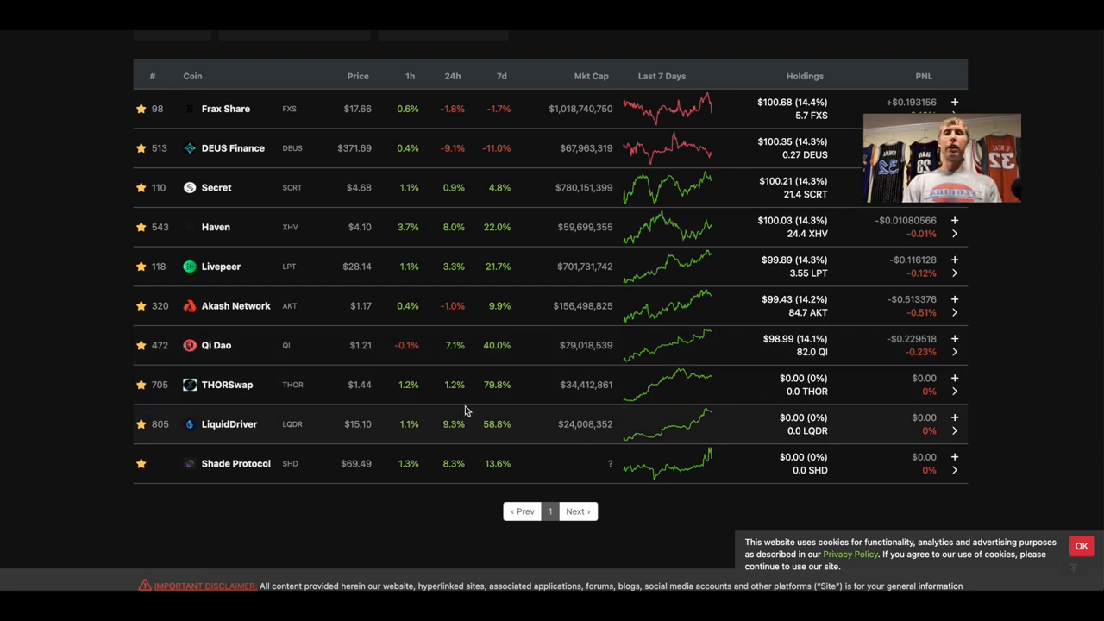
{"action": "mouse_move", "coordinate": [689, 507]}
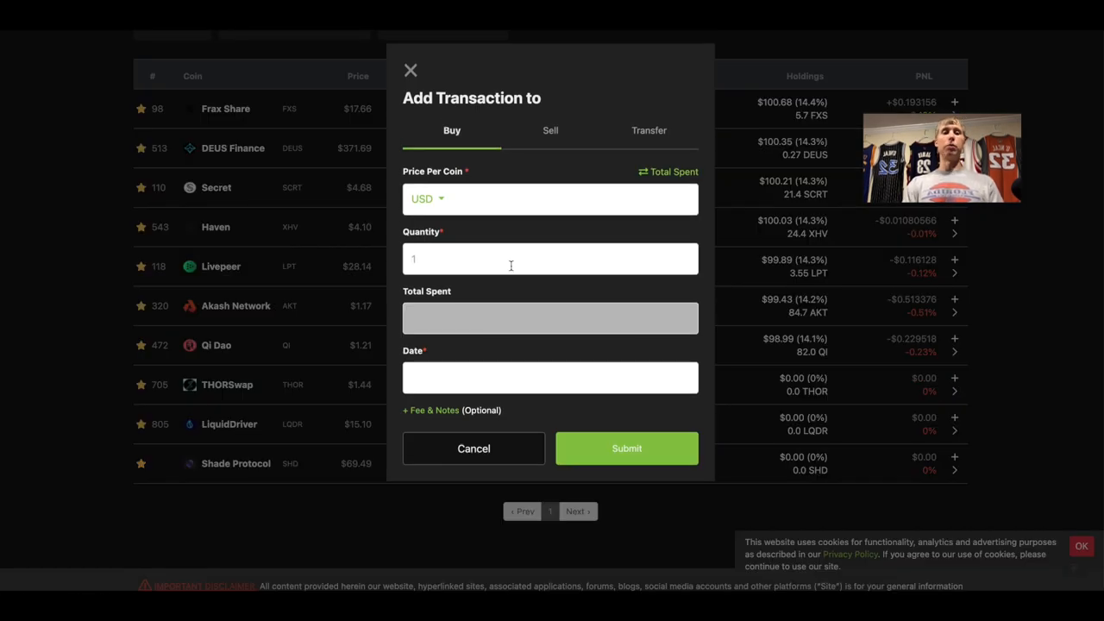
Step: Record a buy of 69.4 THORSwap at $1.44 per coin, about $100.22, and submit it
{"action": "left_click", "coordinate": [626, 449]}
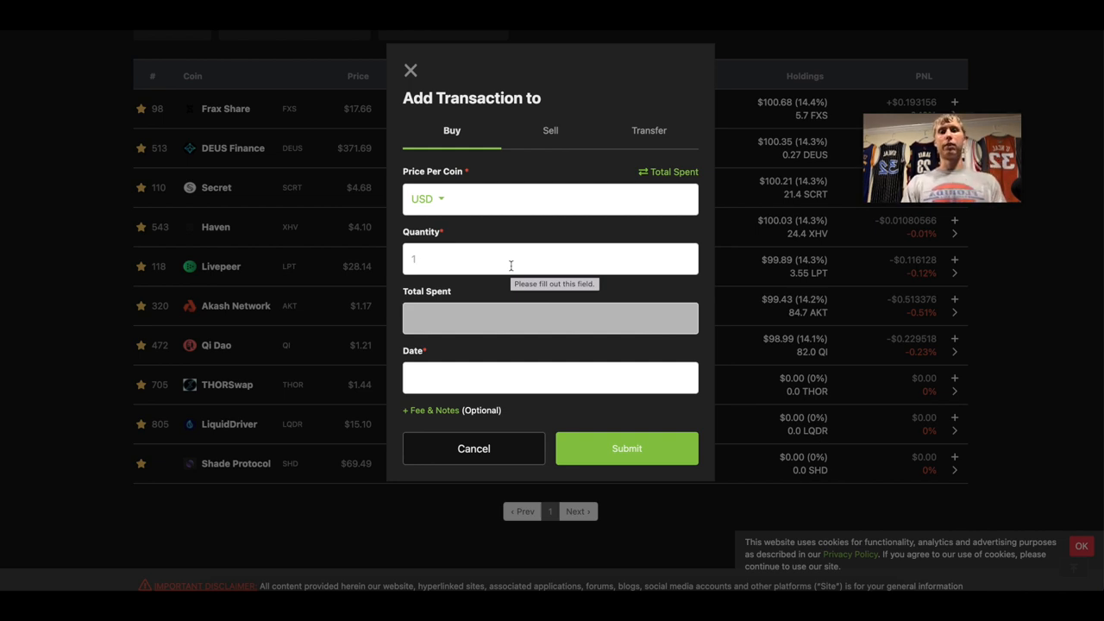
{"action": "left_click", "coordinate": [551, 259]}
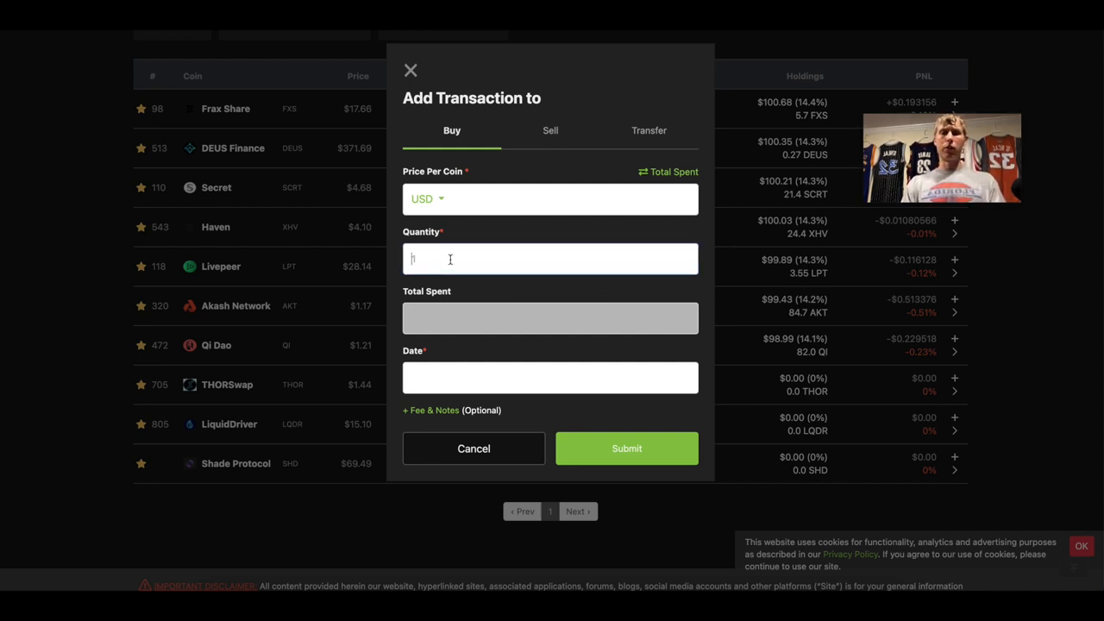
{"action": "type", "text": "1"}
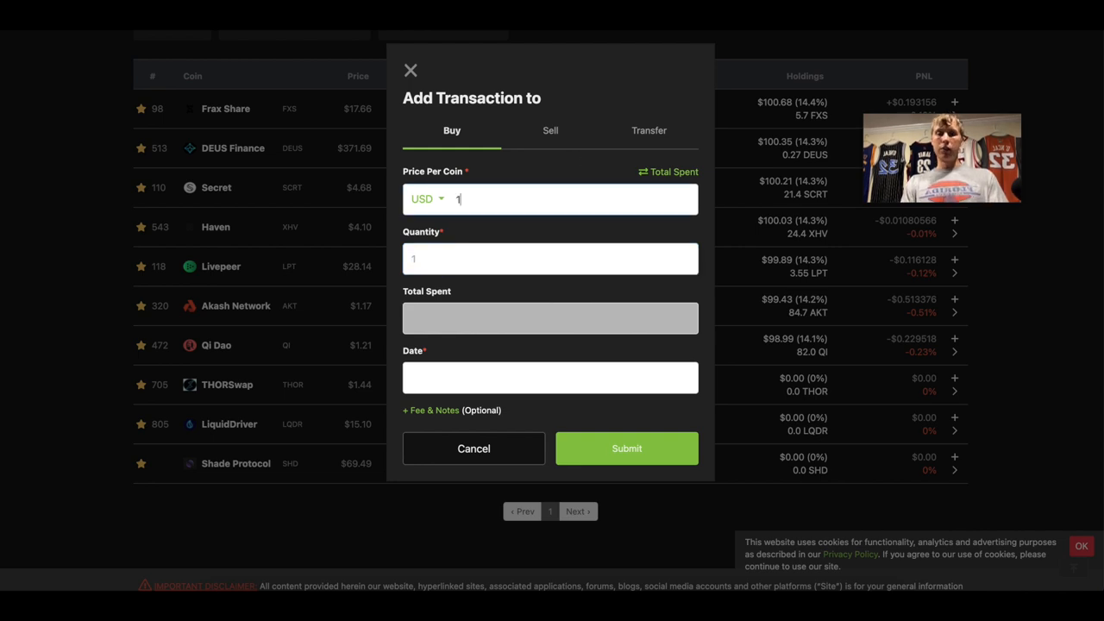
{"action": "type", "text": ".44"}
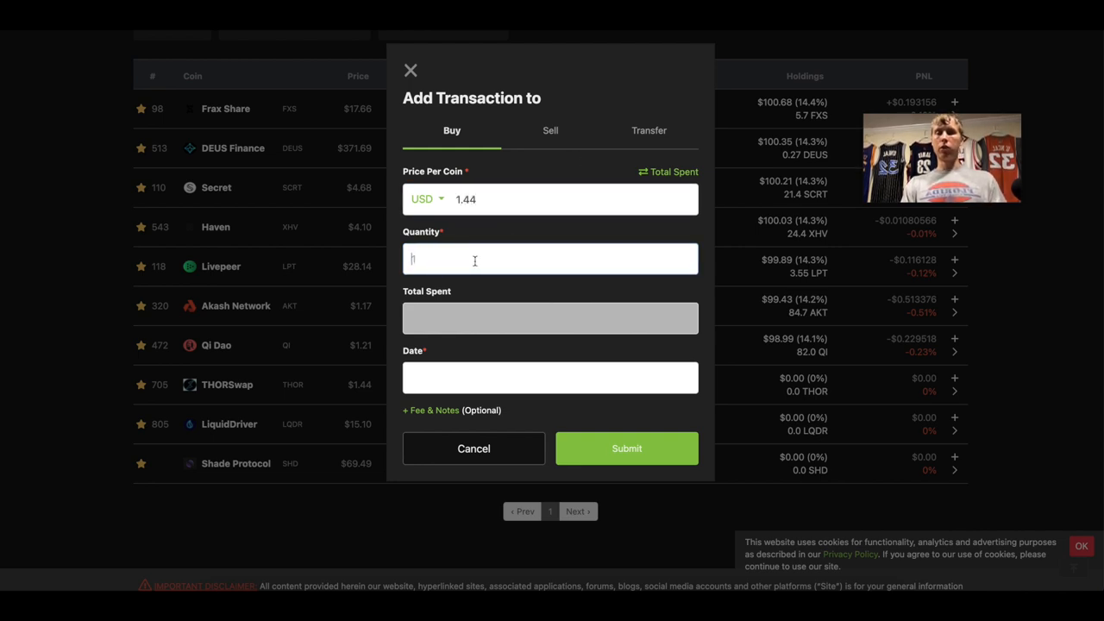
{"action": "type", "text": "7"}
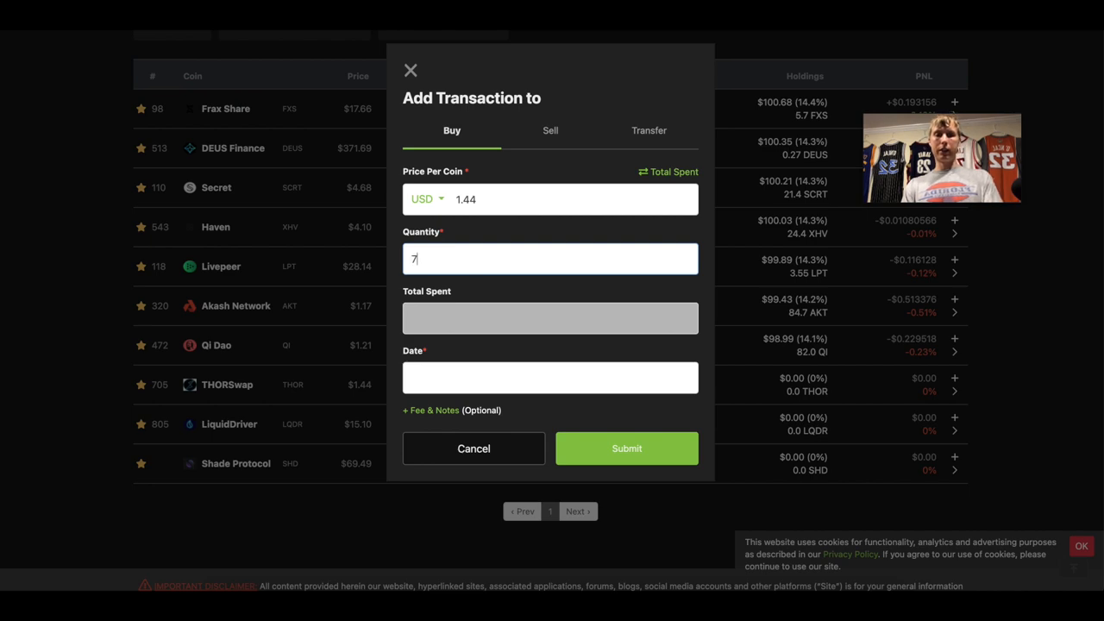
{"action": "type", "text": "0"}
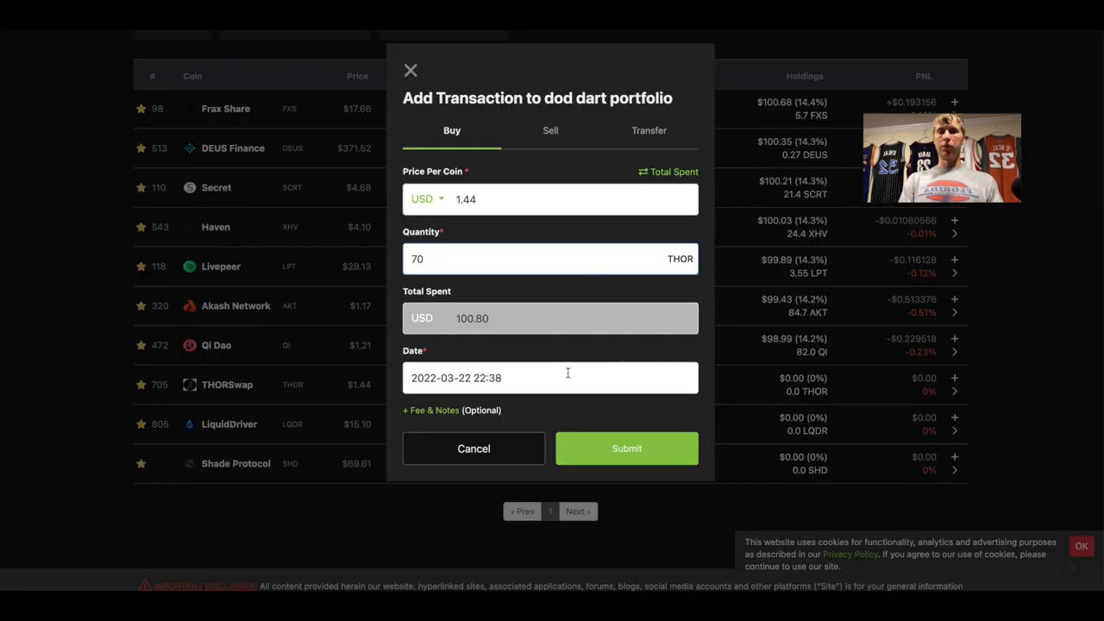
{"action": "mouse_move", "coordinate": [626, 448]}
{"action": "type", "text": "69."}
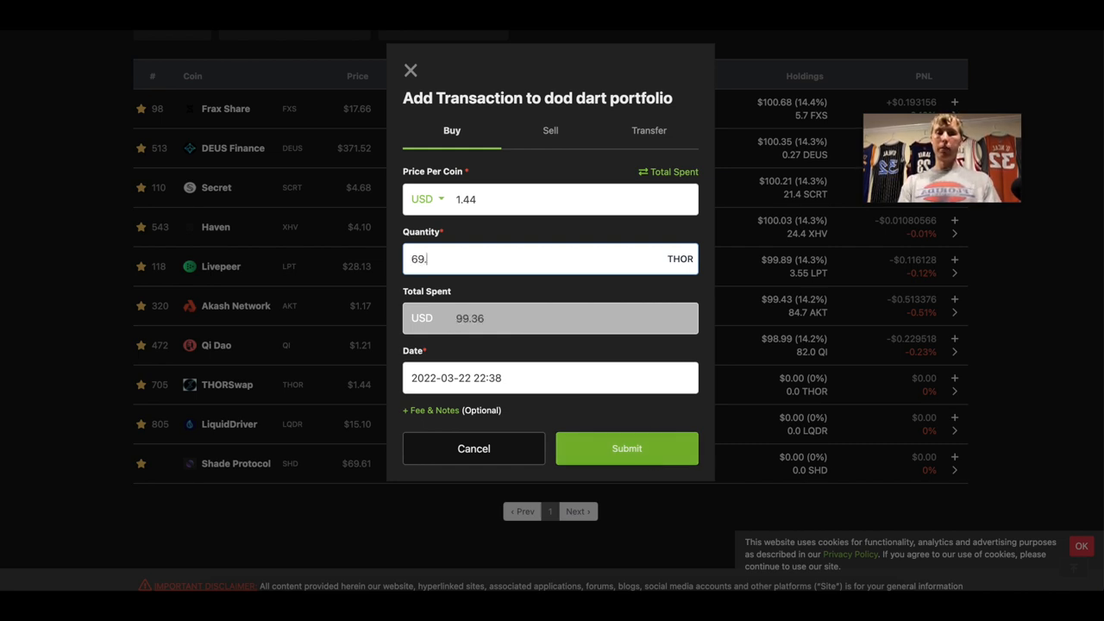
{"action": "type", "text": "4"}
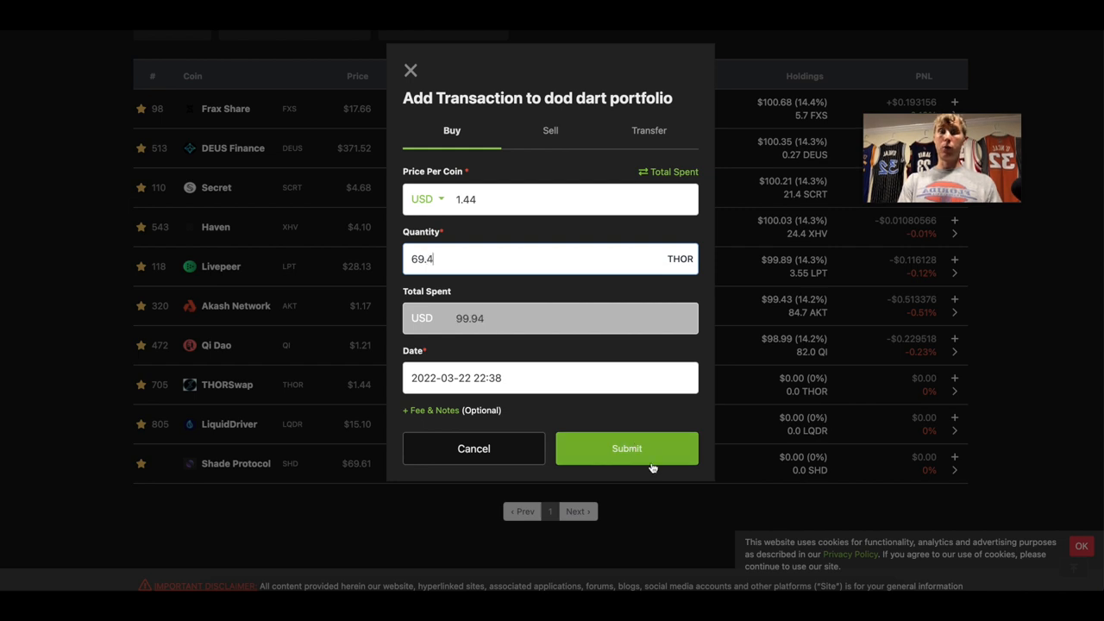
{"action": "left_click", "coordinate": [626, 449]}
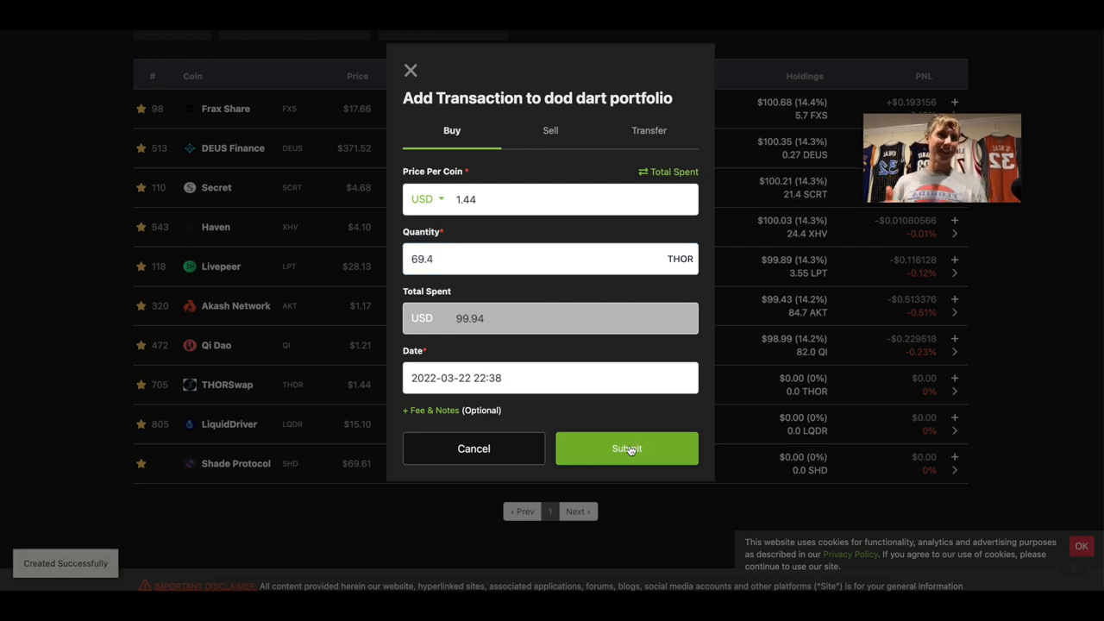
{"action": "left_click", "coordinate": [626, 449]}
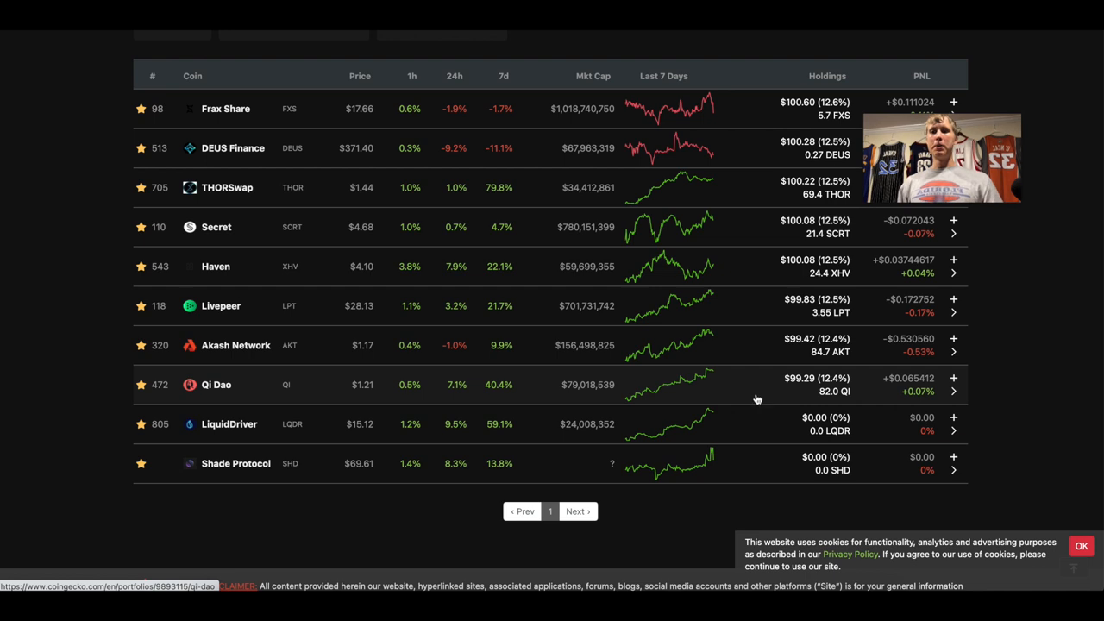
{"action": "mouse_move", "coordinate": [755, 407]}
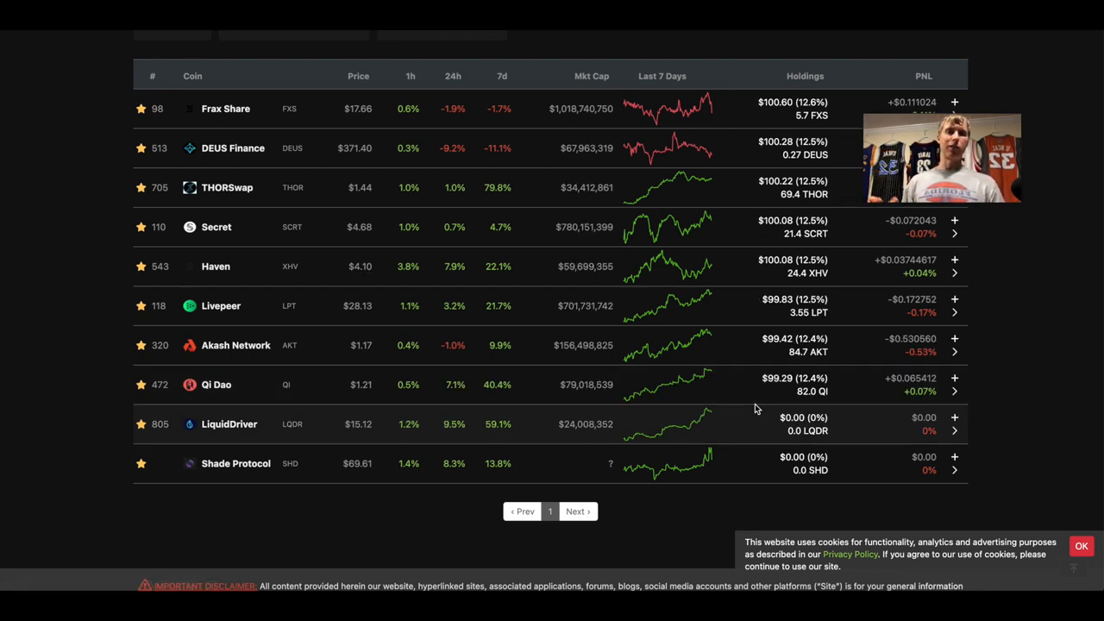
{"action": "mouse_move", "coordinate": [639, 354]}
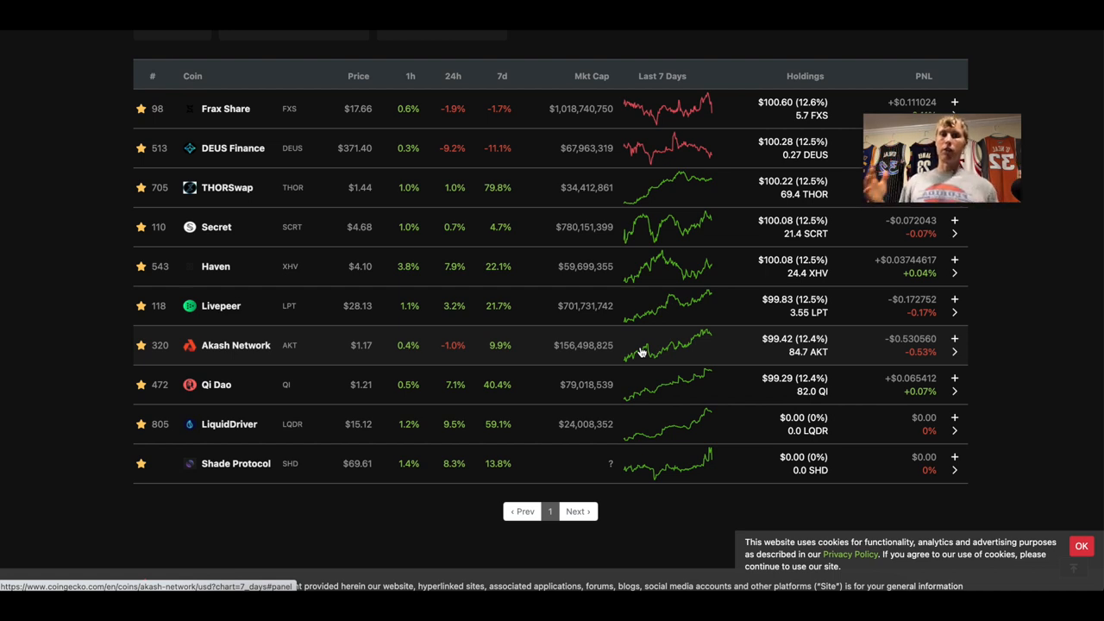
{"action": "mouse_move", "coordinate": [738, 462]}
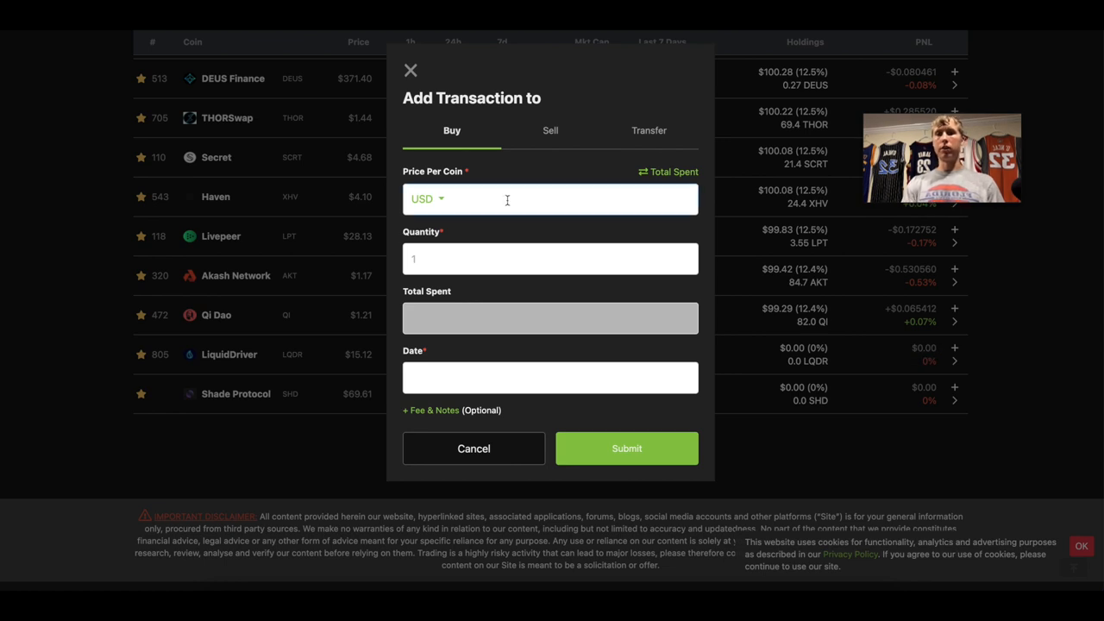
Step: Record a buy of 1.45 Shade Protocol at $69.58, about $100.89, and submit it
{"action": "type", "text": "15.12"}
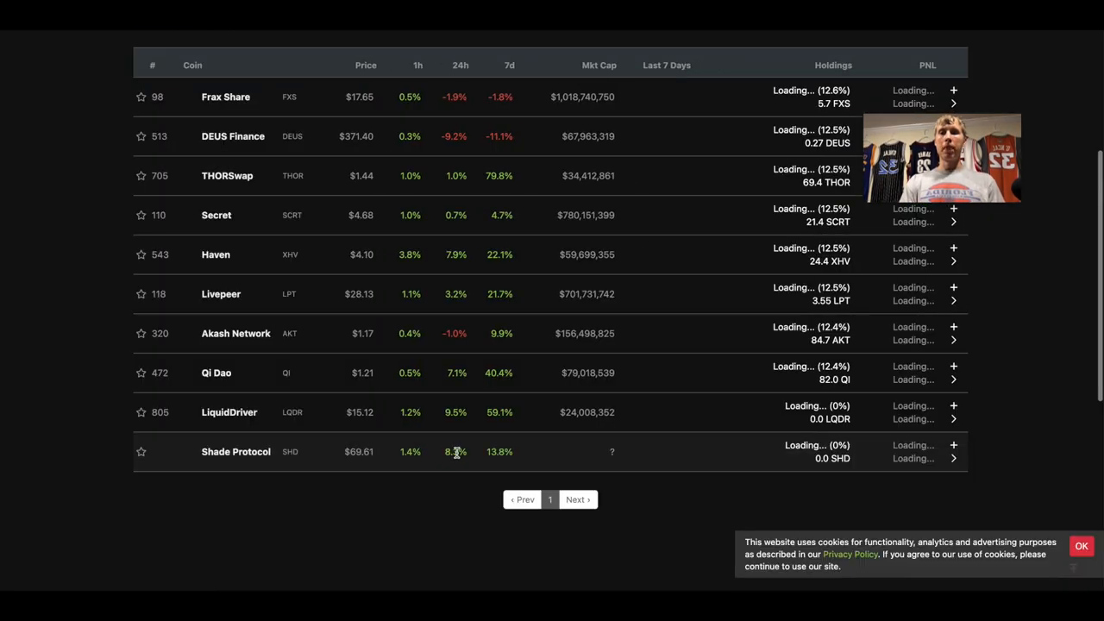
{"action": "scroll", "scroll_direction": "down", "scroll_amount": 3}
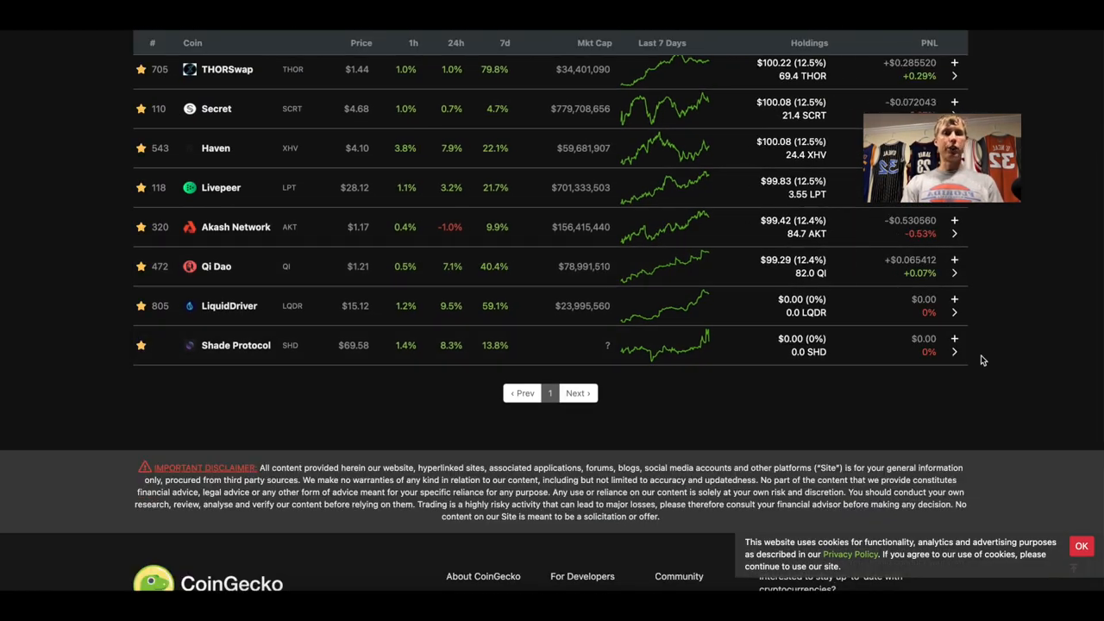
{"action": "left_click", "coordinate": [954, 338]}
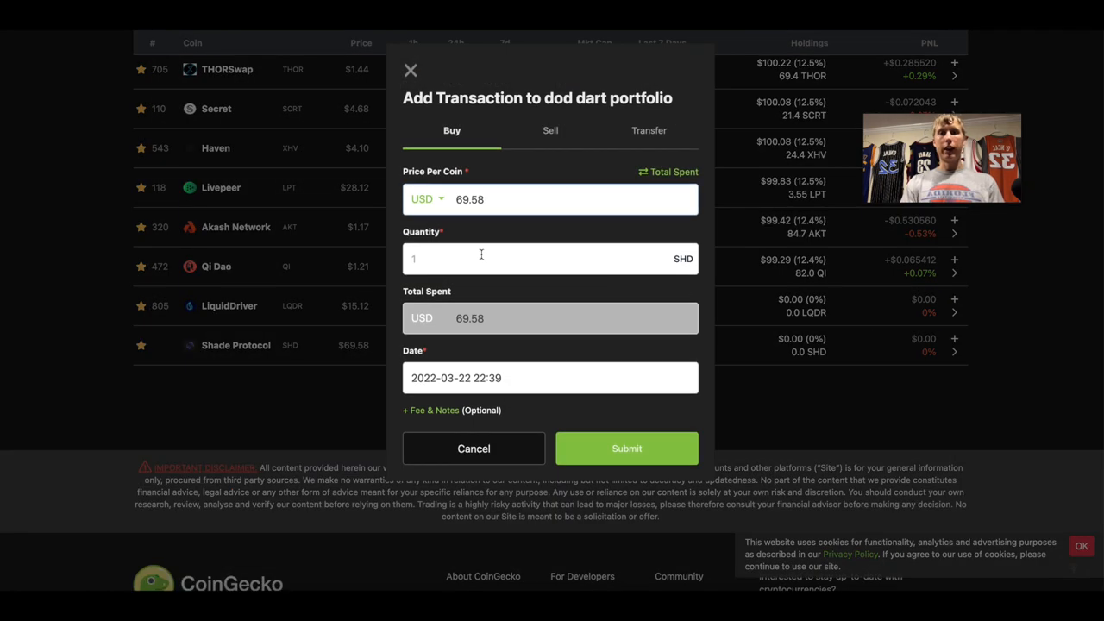
{"action": "type", "text": "2"}
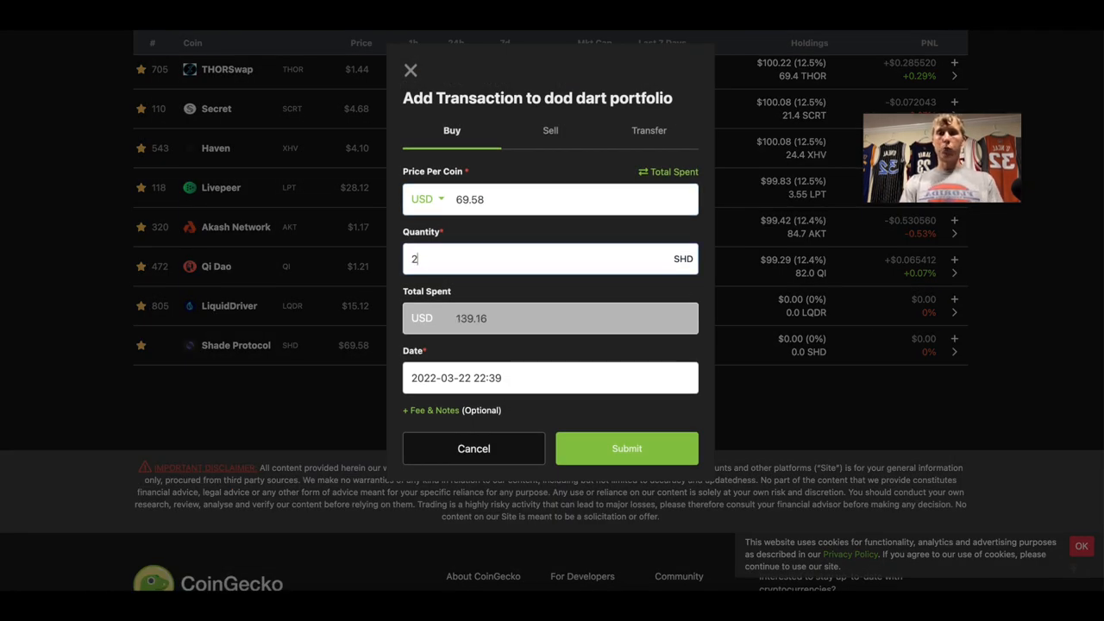
{"action": "type", "text": "1.5"}
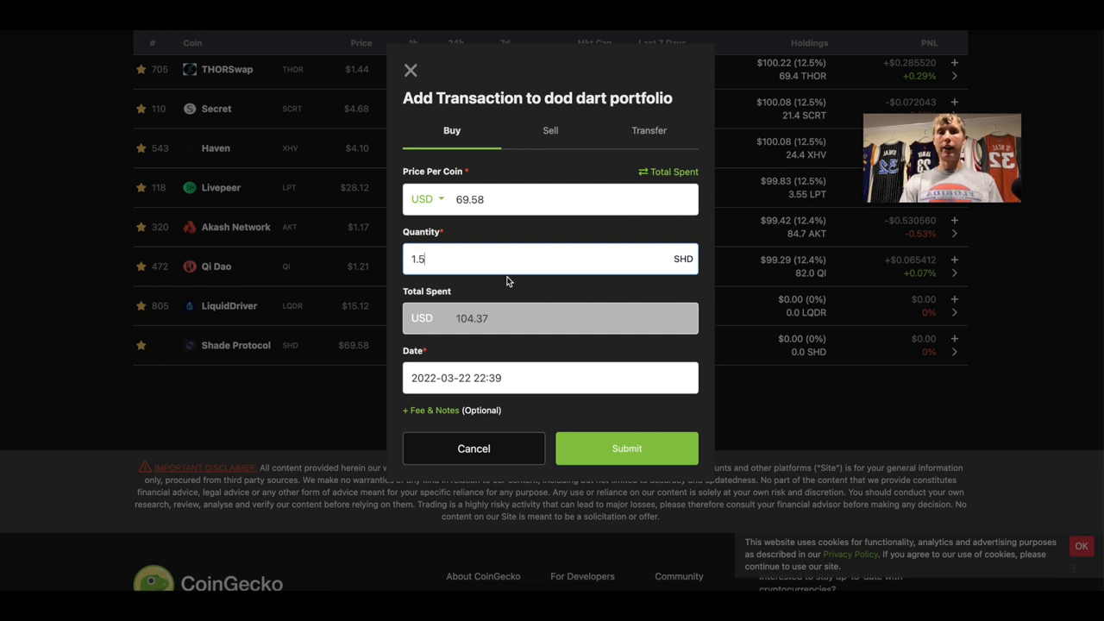
{"action": "key", "text": "BackSpace"}
{"action": "type", "text": "4"}
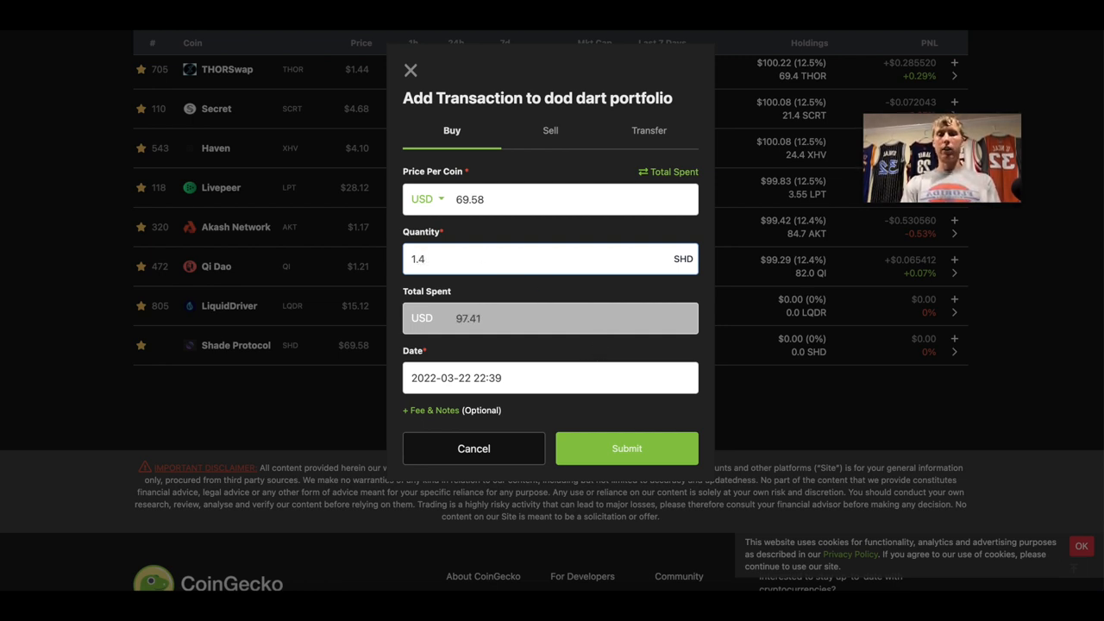
{"action": "key", "text": "Backspace"}
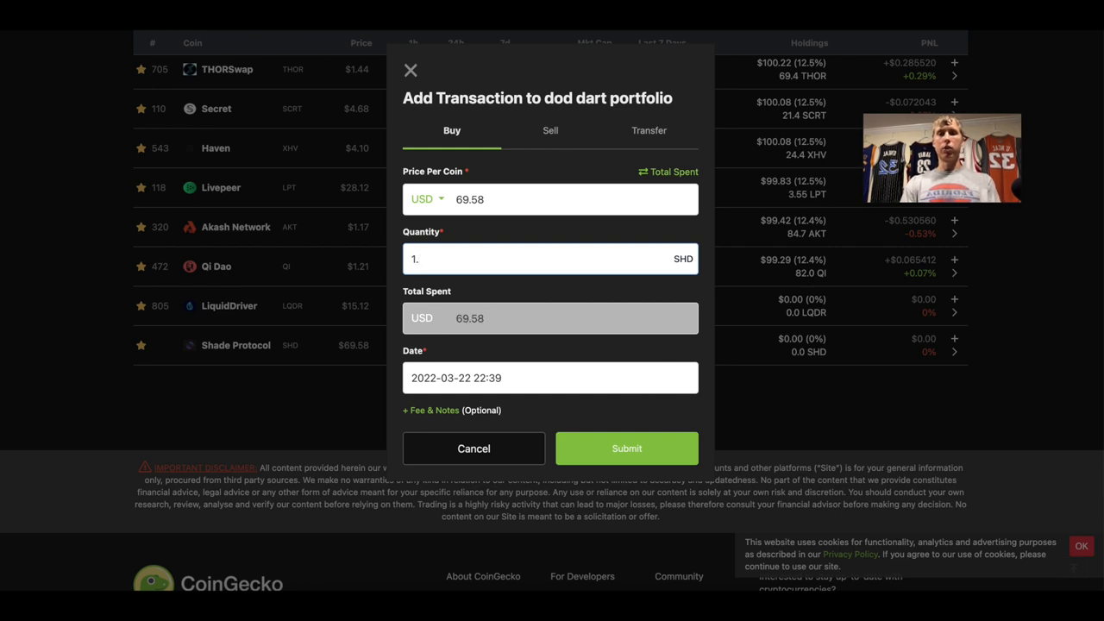
{"action": "type", "text": "45"}
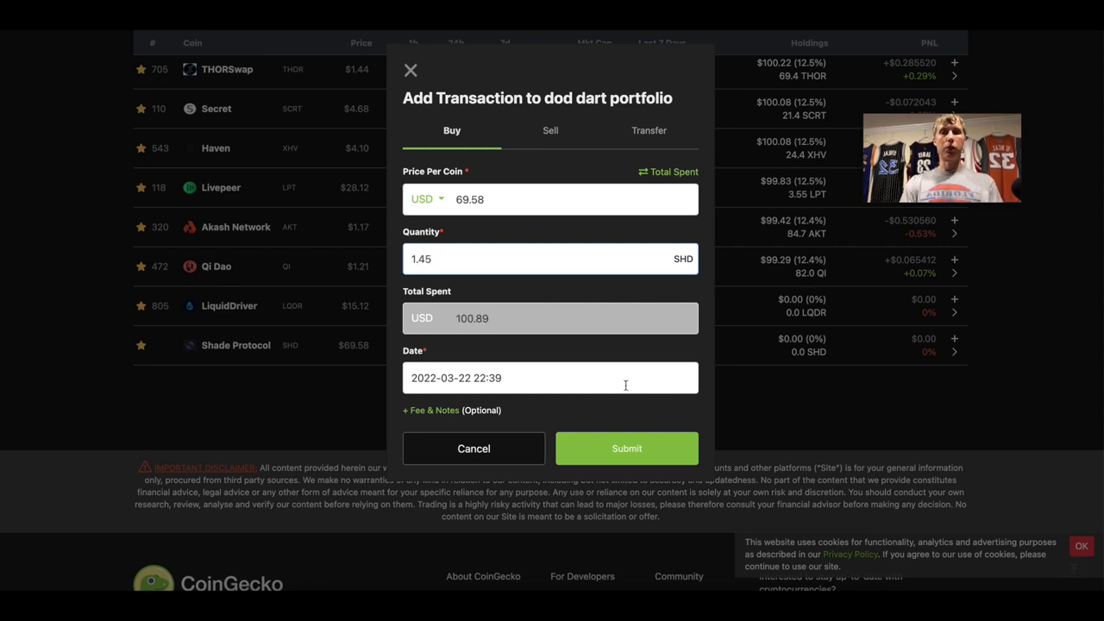
{"action": "left_click", "coordinate": [626, 449]}
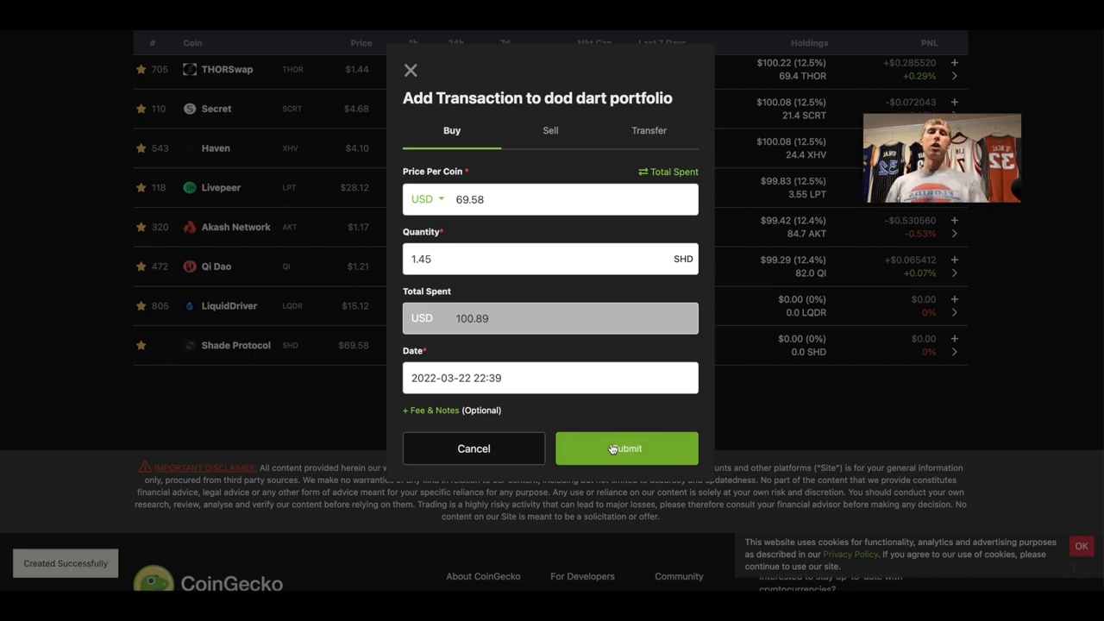
Step: Record a buy of 6.61 LiquidDriver at $15.12, about $99.94, and submit it
{"action": "left_click", "coordinate": [624, 449]}
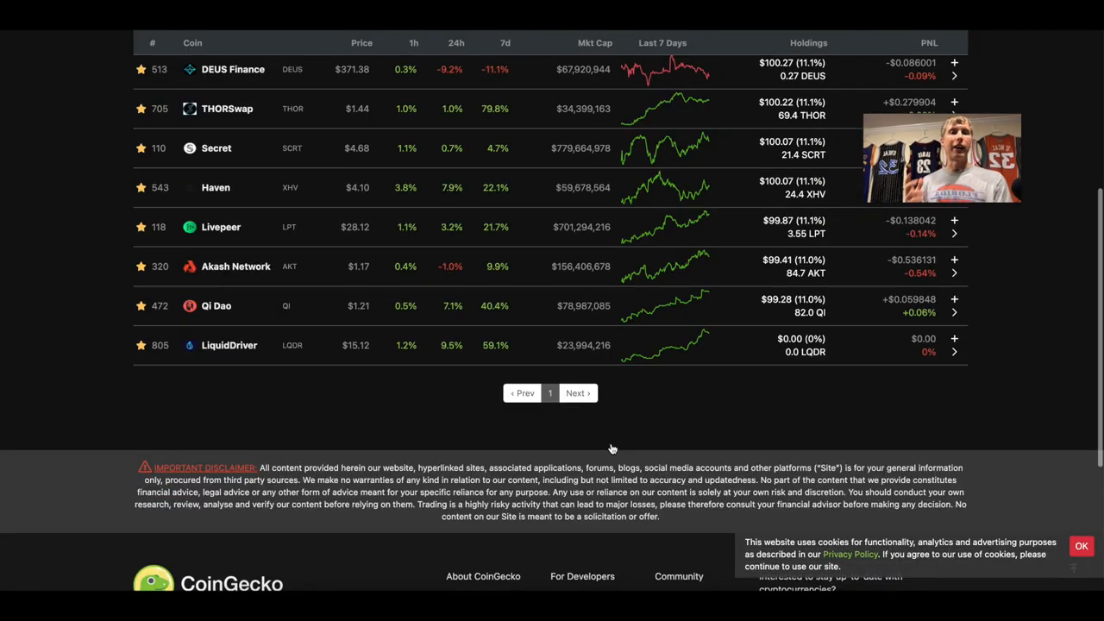
{"action": "mouse_move", "coordinate": [612, 466]}
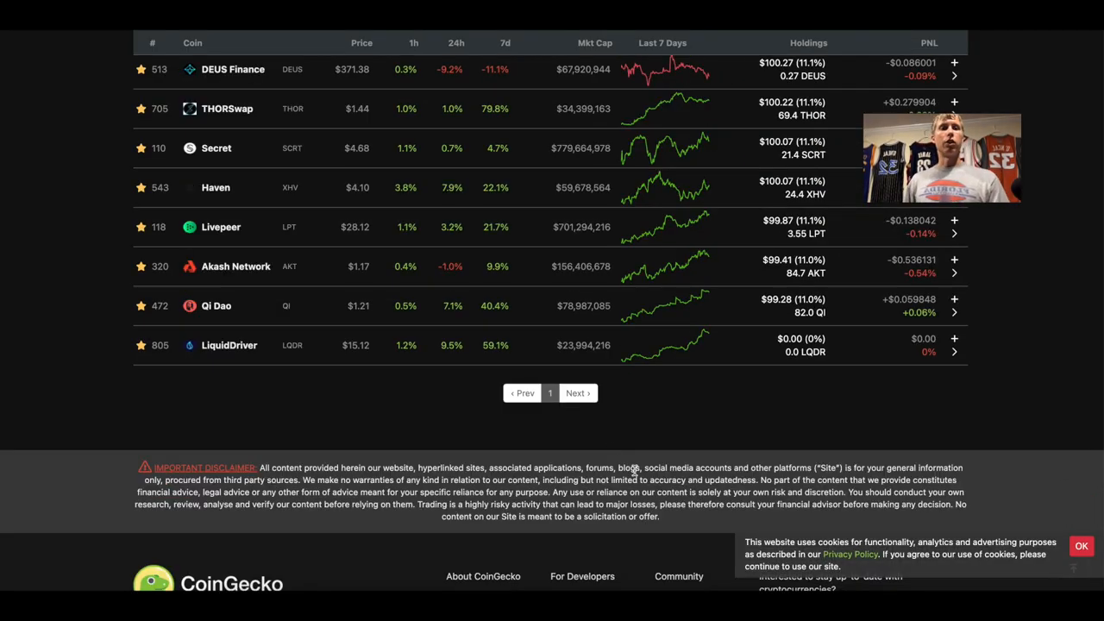
{"action": "mouse_move", "coordinate": [954, 338]}
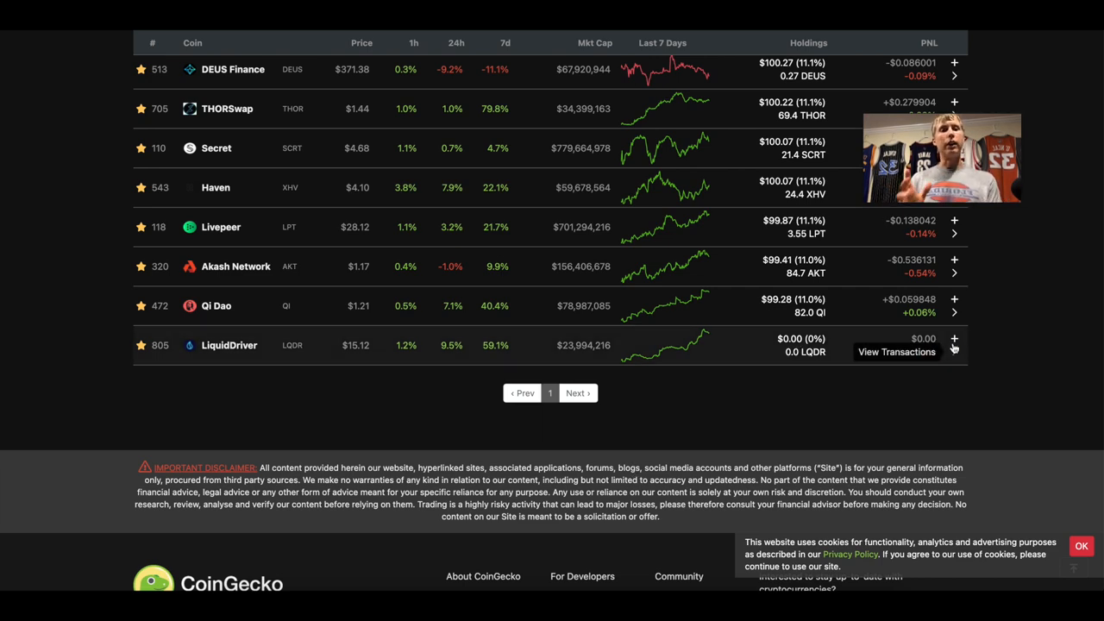
{"action": "left_click", "coordinate": [954, 338]}
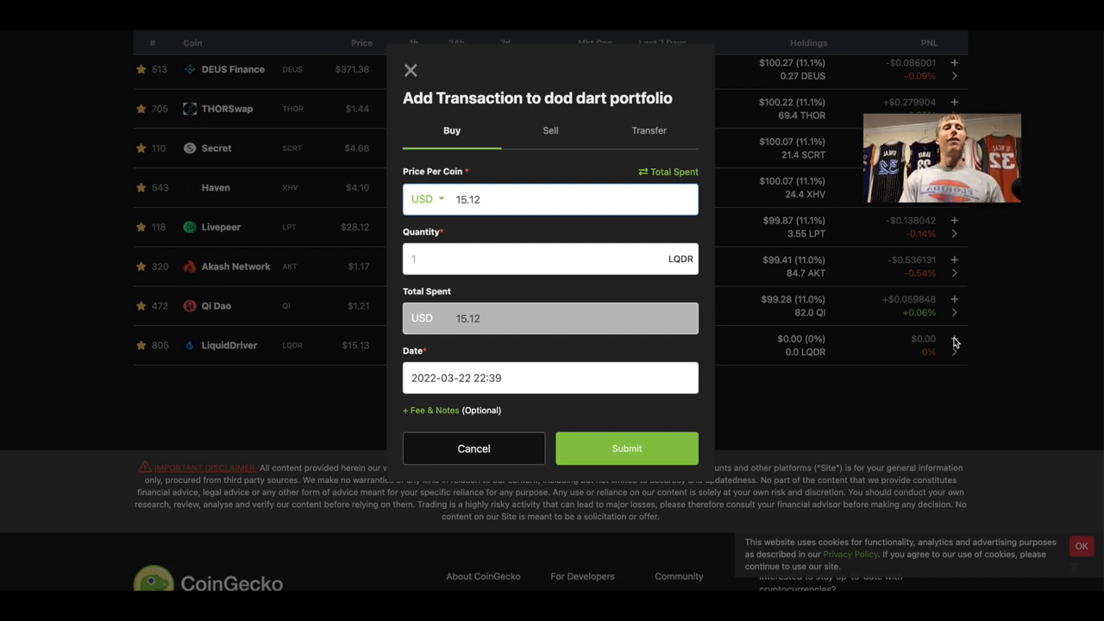
{"action": "mouse_move", "coordinate": [562, 283]}
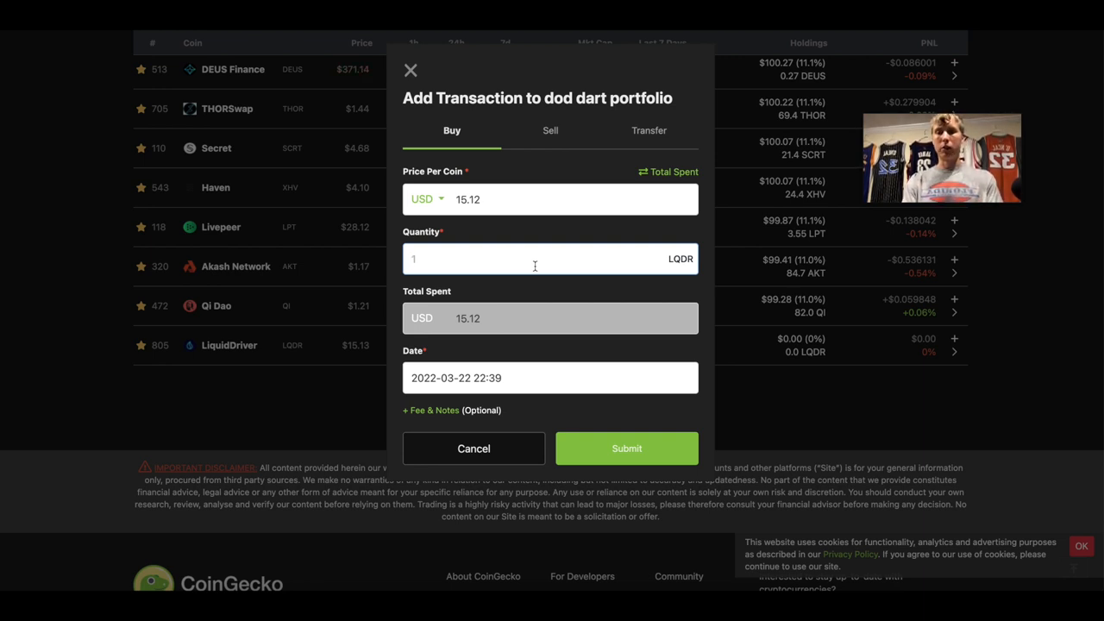
{"action": "type", "text": "7"}
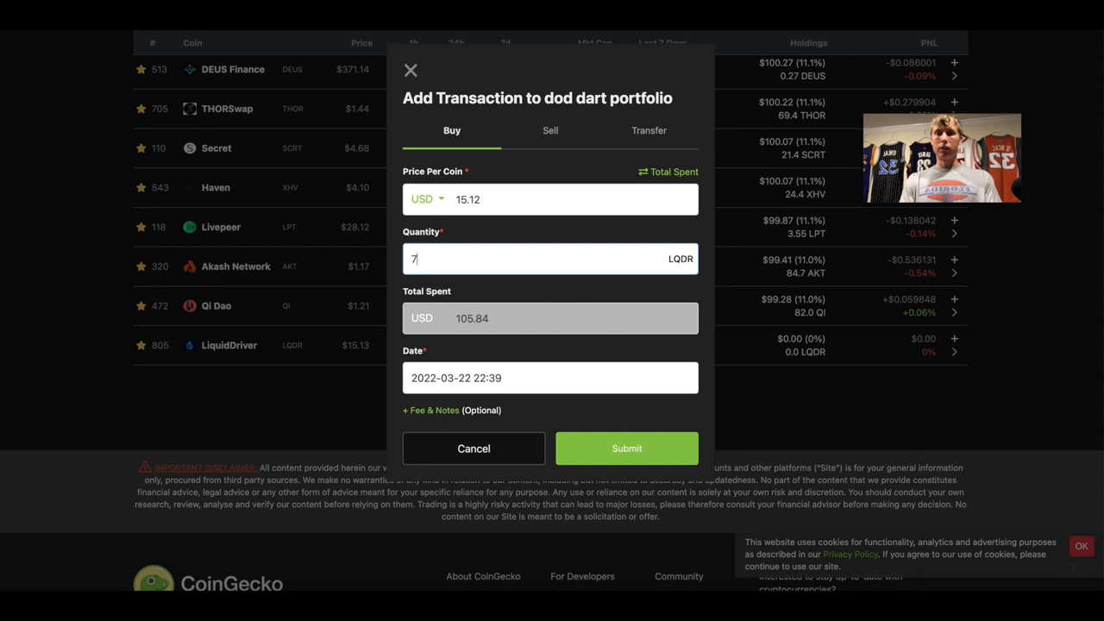
{"action": "type", "text": "6.5"}
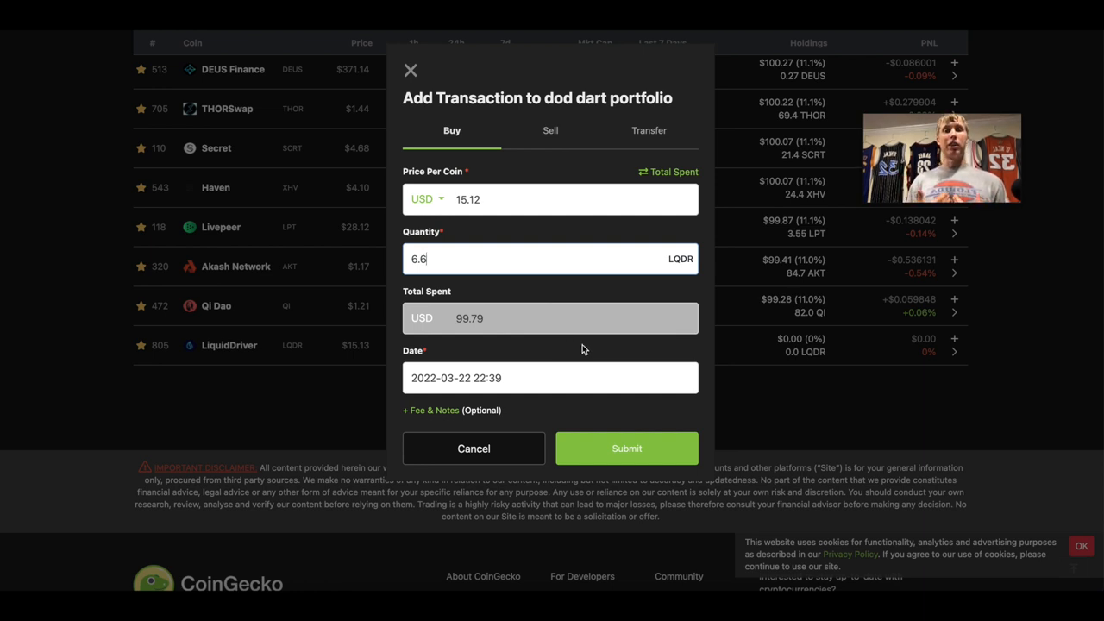
{"action": "type", "text": "2"}
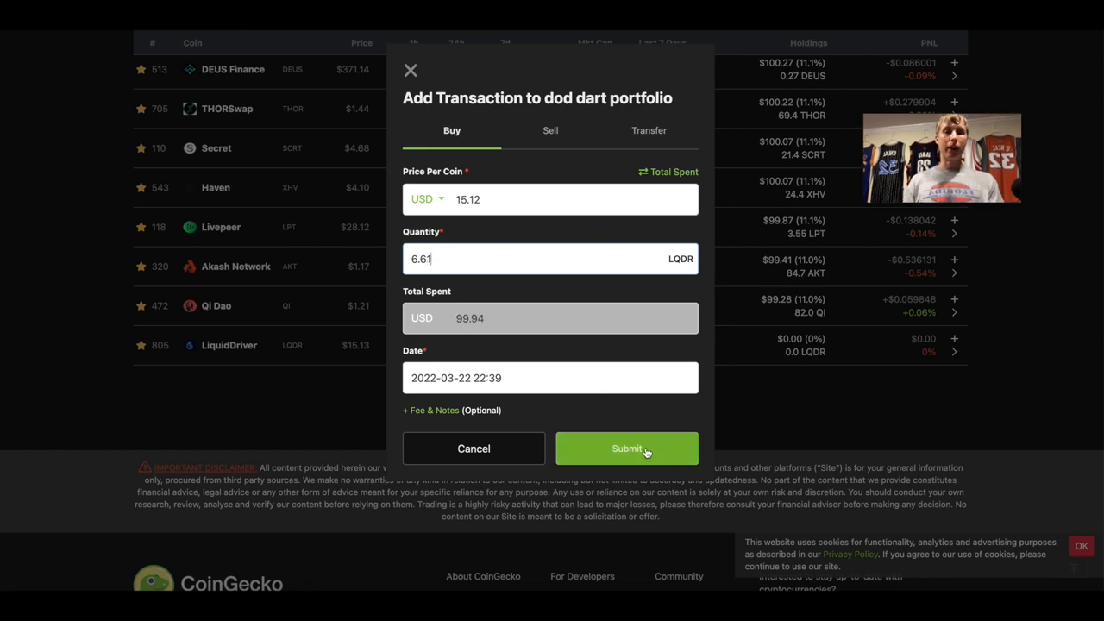
{"action": "left_click", "coordinate": [626, 449]}
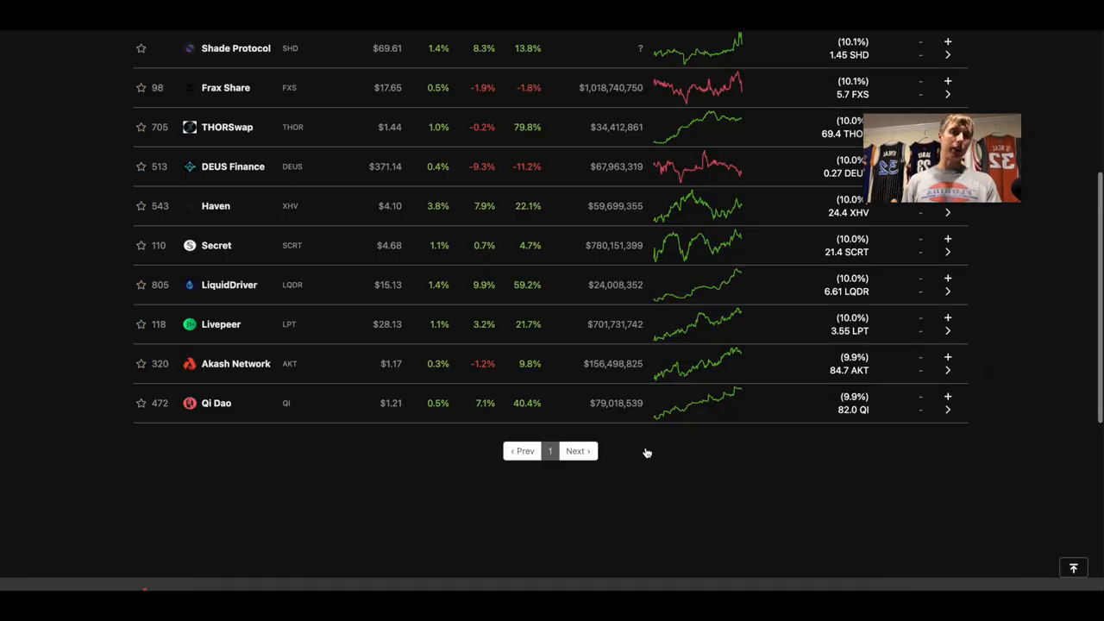
{"action": "scroll", "scroll_direction": "down", "scroll_amount": 3}
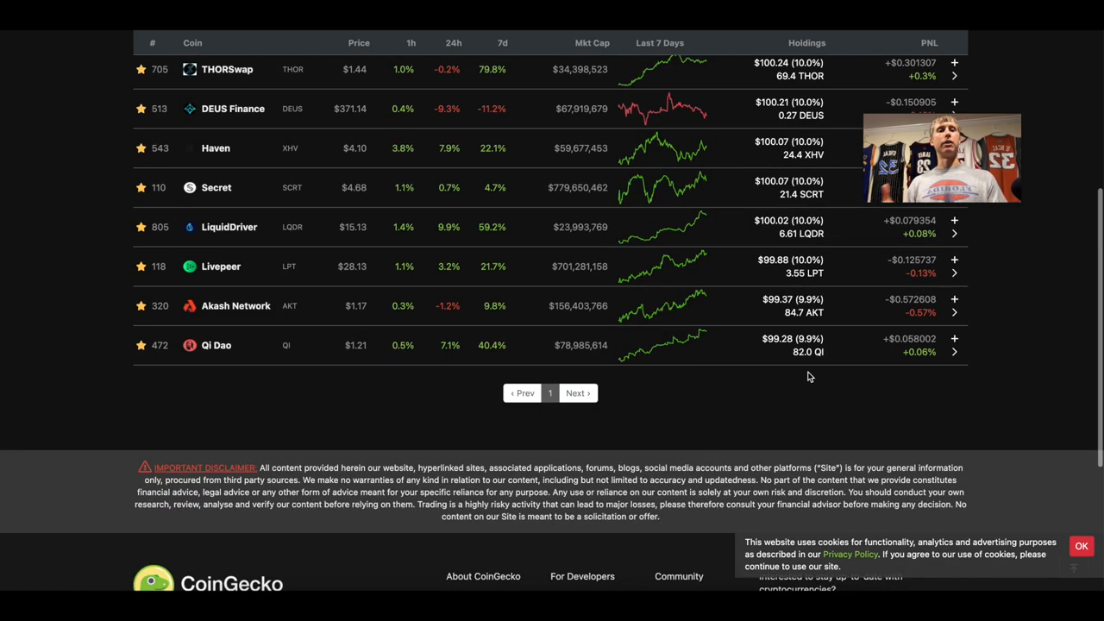
{"action": "scroll", "scroll_direction": "up", "scroll_amount": 3}
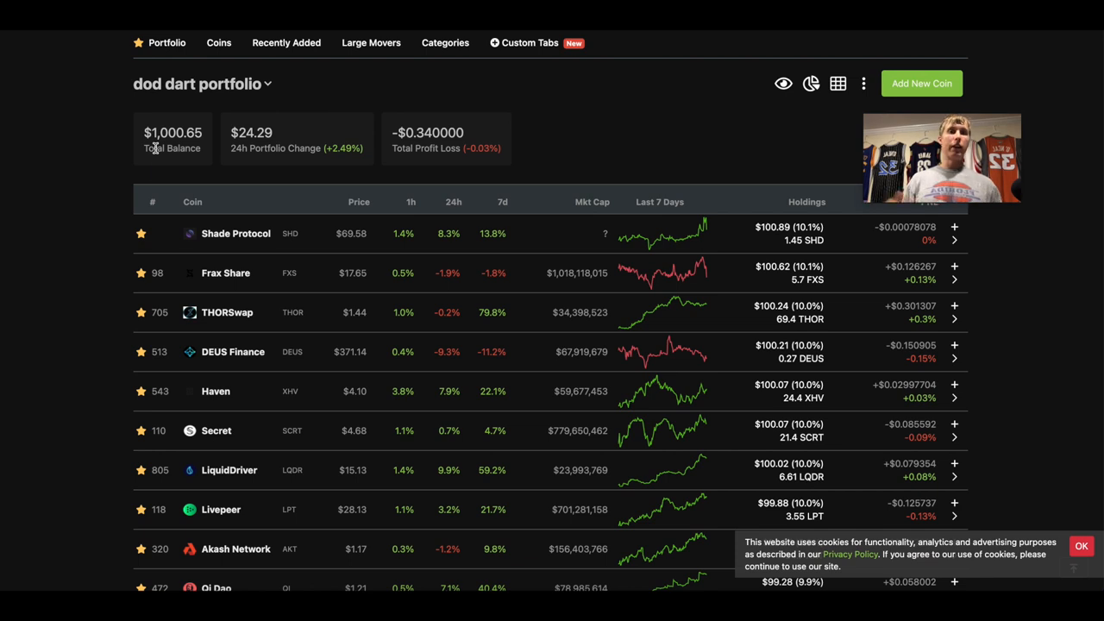
{"action": "mouse_move", "coordinate": [172, 148]}
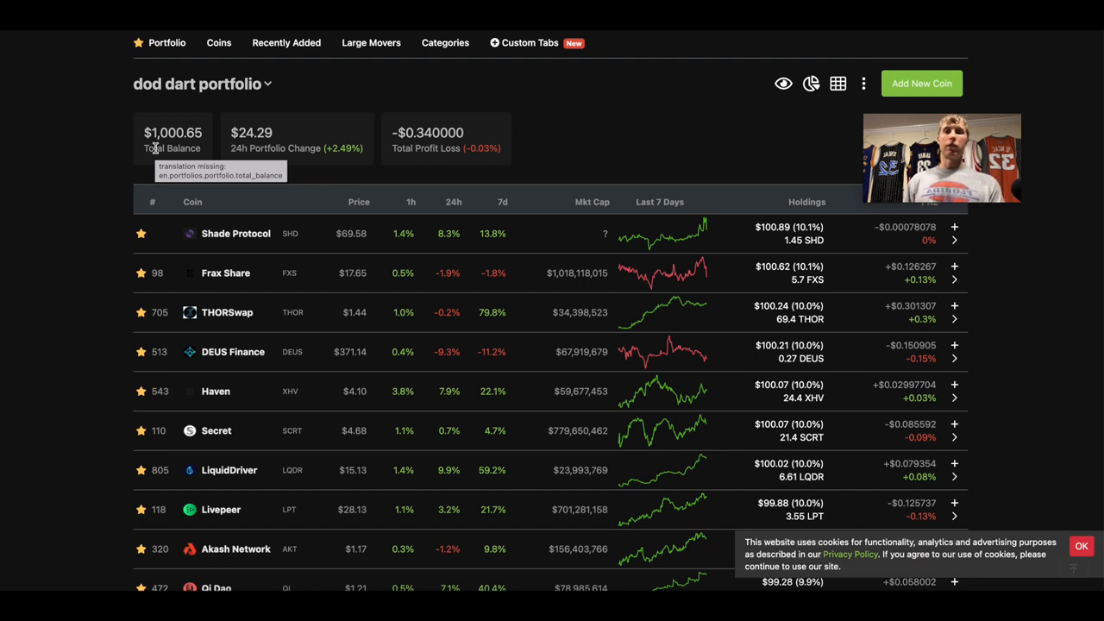
{"action": "mouse_move", "coordinate": [423, 132]}
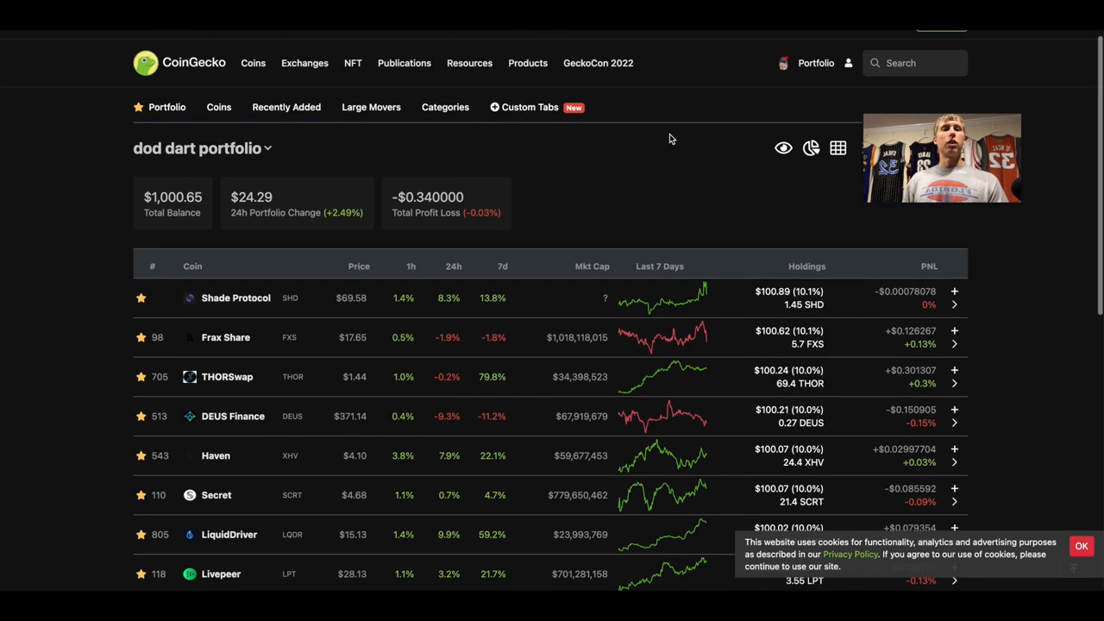
{"action": "scroll", "scroll_direction": "down", "scroll_amount": 3}
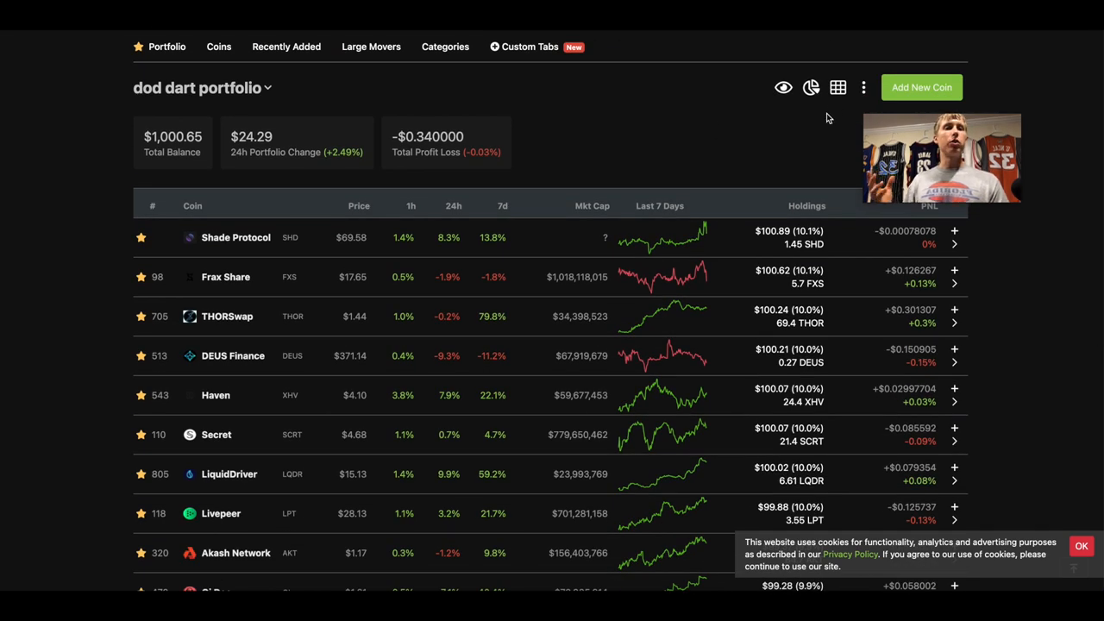
Step: Switch from the portfolio menu to 'dod stable portfolio' and review its seven zero-holding coins
{"action": "left_click", "coordinate": [814, 72]}
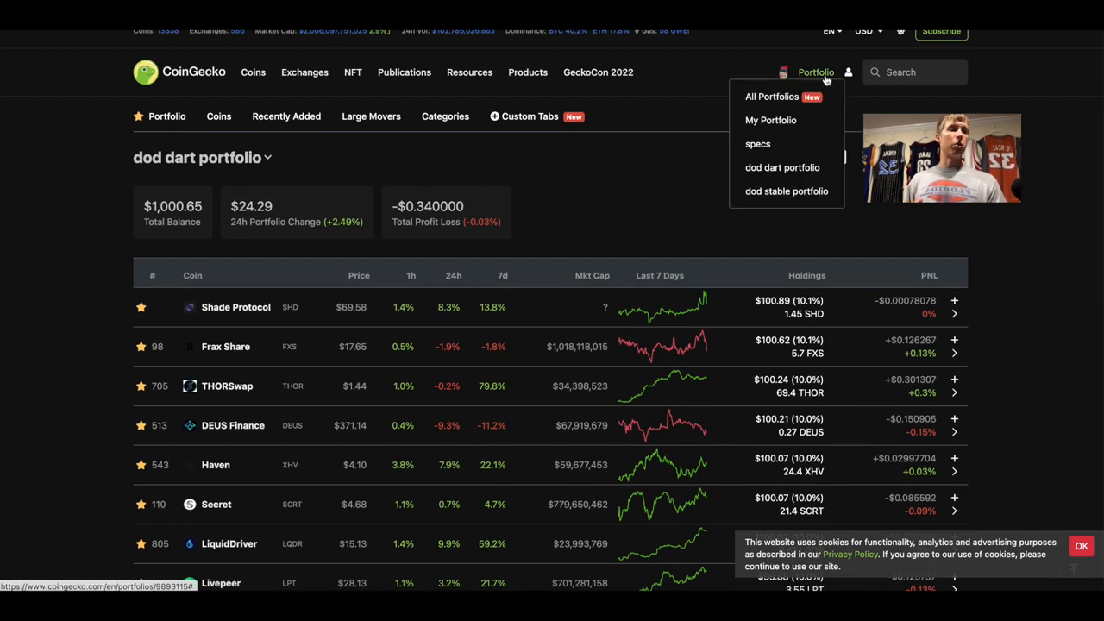
{"action": "mouse_move", "coordinate": [787, 190]}
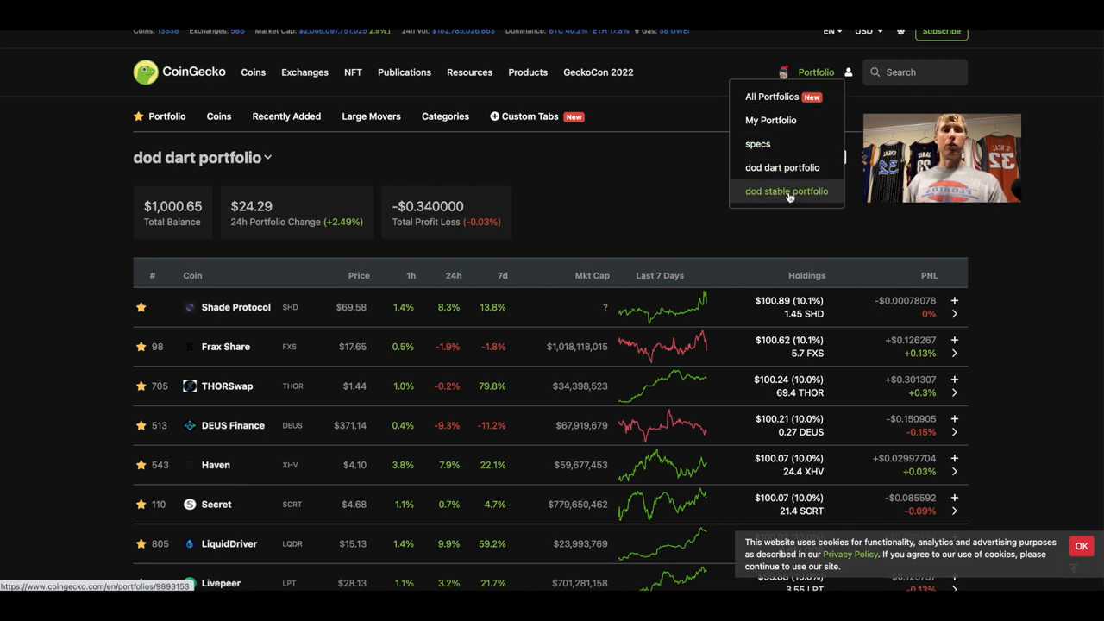
{"action": "left_click", "coordinate": [787, 190]}
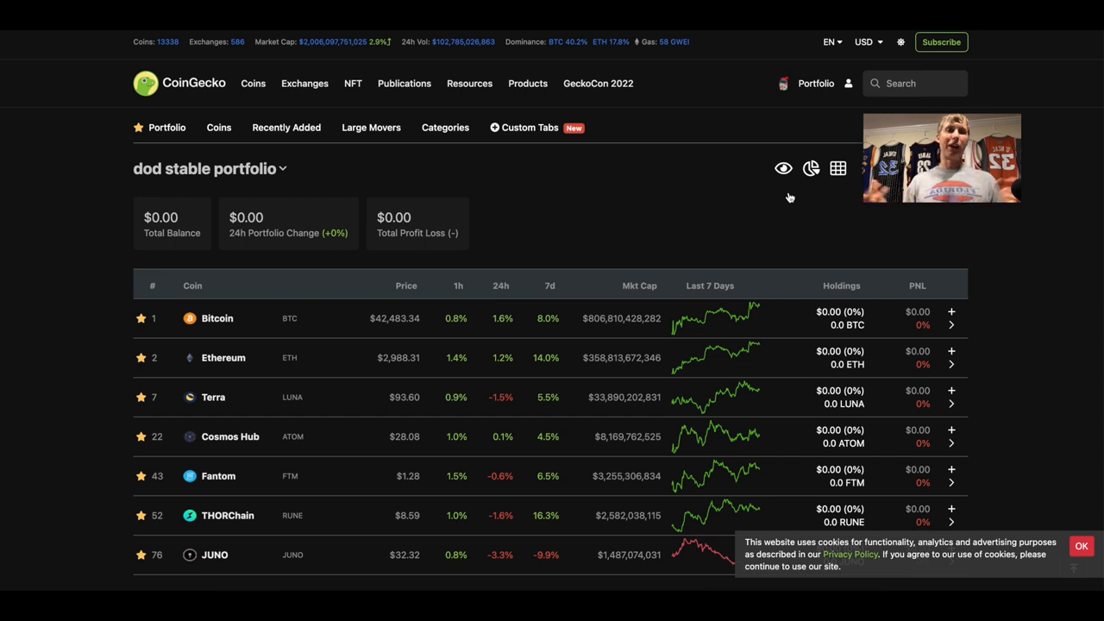
{"action": "mouse_move", "coordinate": [690, 278]}
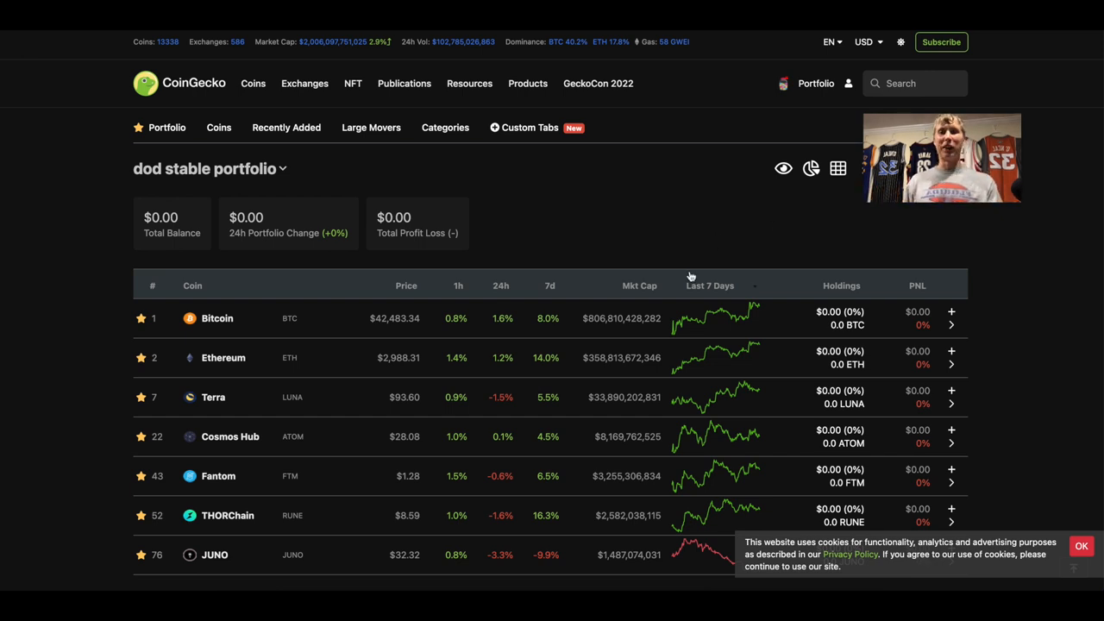
{"action": "scroll", "scroll_direction": "down", "scroll_amount": 3}
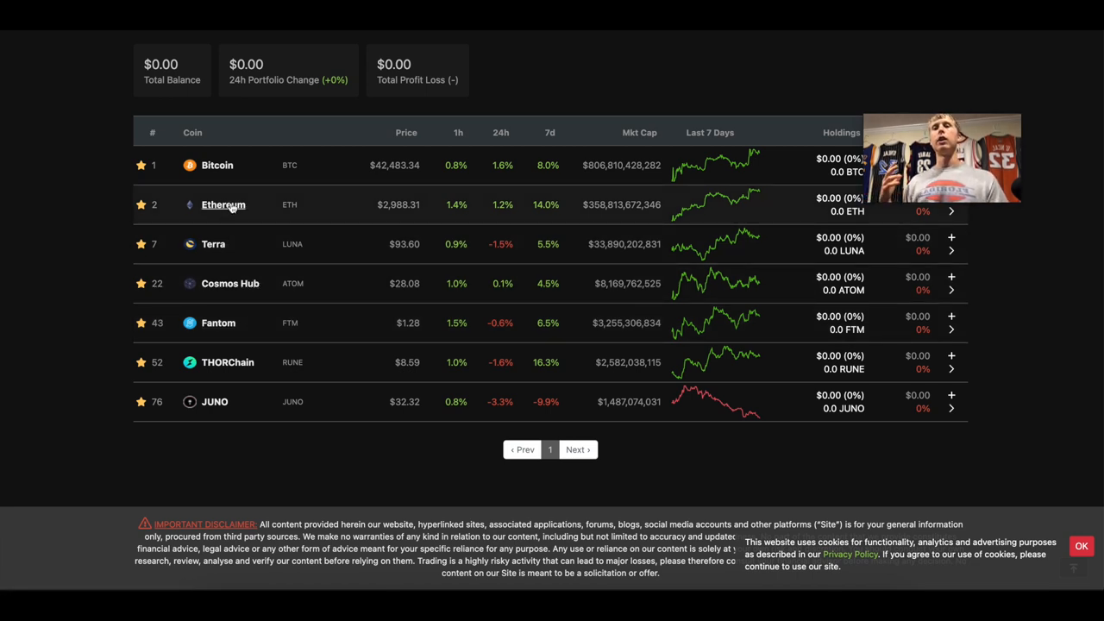
{"action": "mouse_move", "coordinate": [217, 166]}
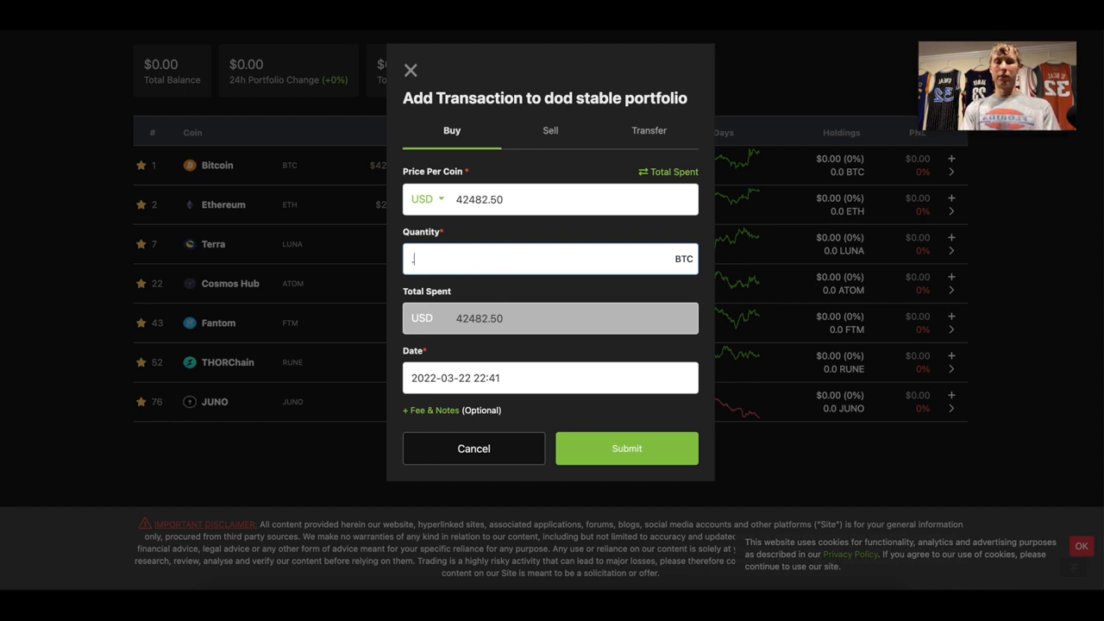
Step: Record a buy of 0.0047 Bitcoin at $42,482.50, about $199.67, and submit it
{"action": "type", "text": ".001"}
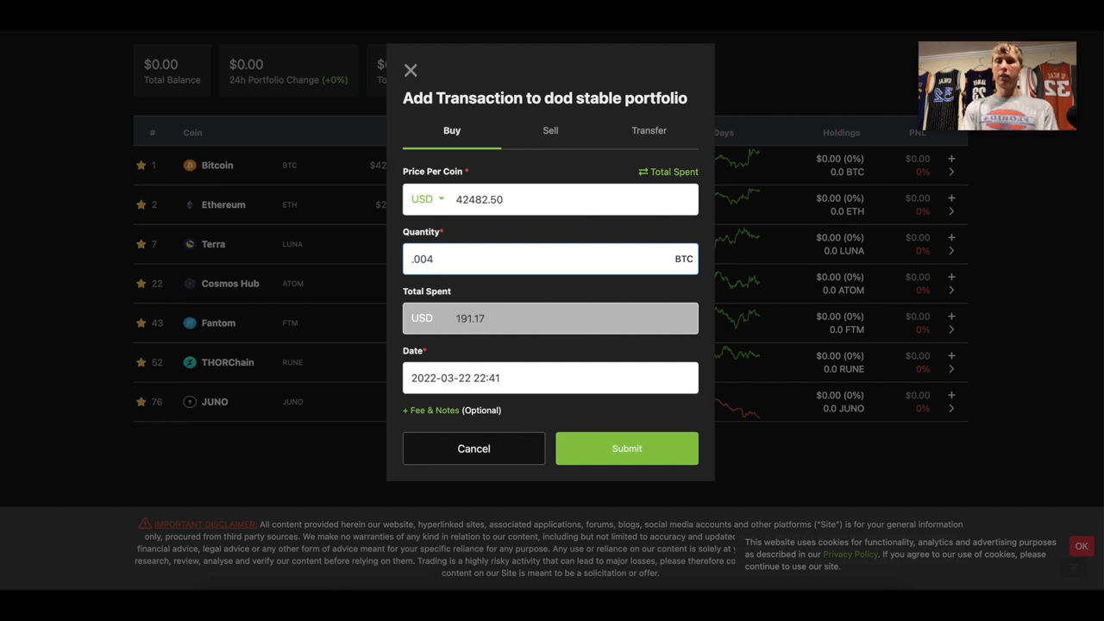
{"action": "type", "text": "7"}
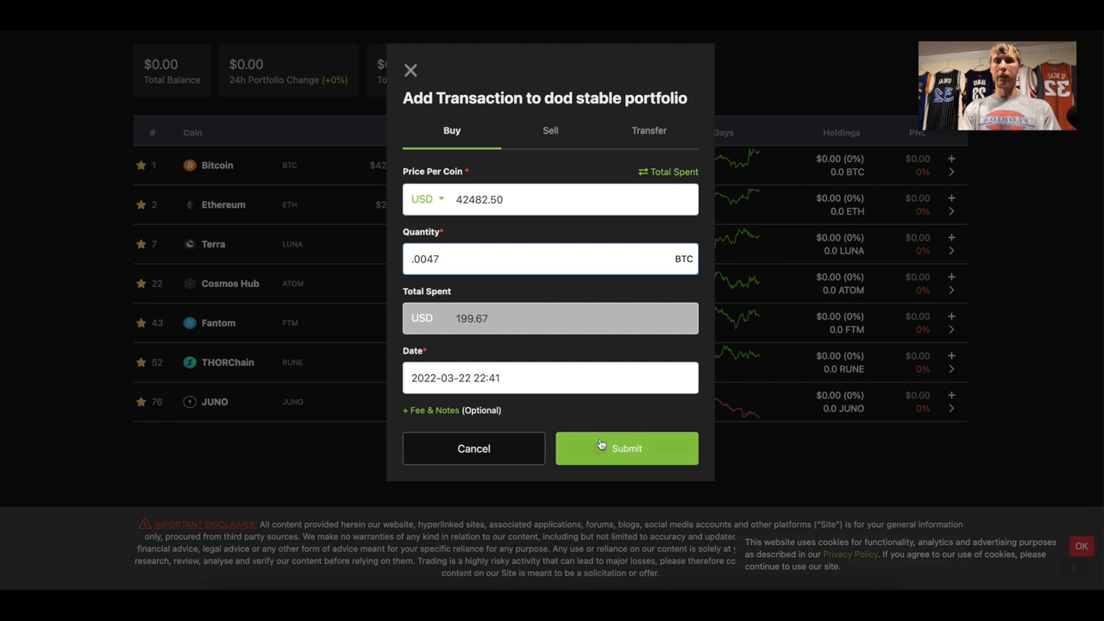
{"action": "left_click", "coordinate": [627, 449]}
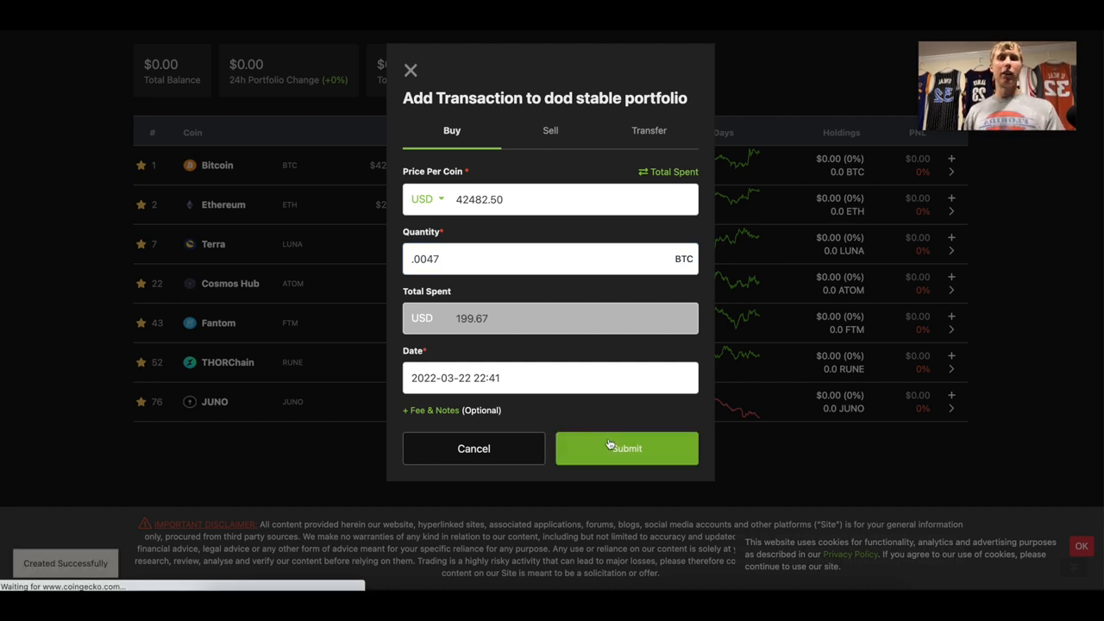
{"action": "left_click", "coordinate": [626, 448]}
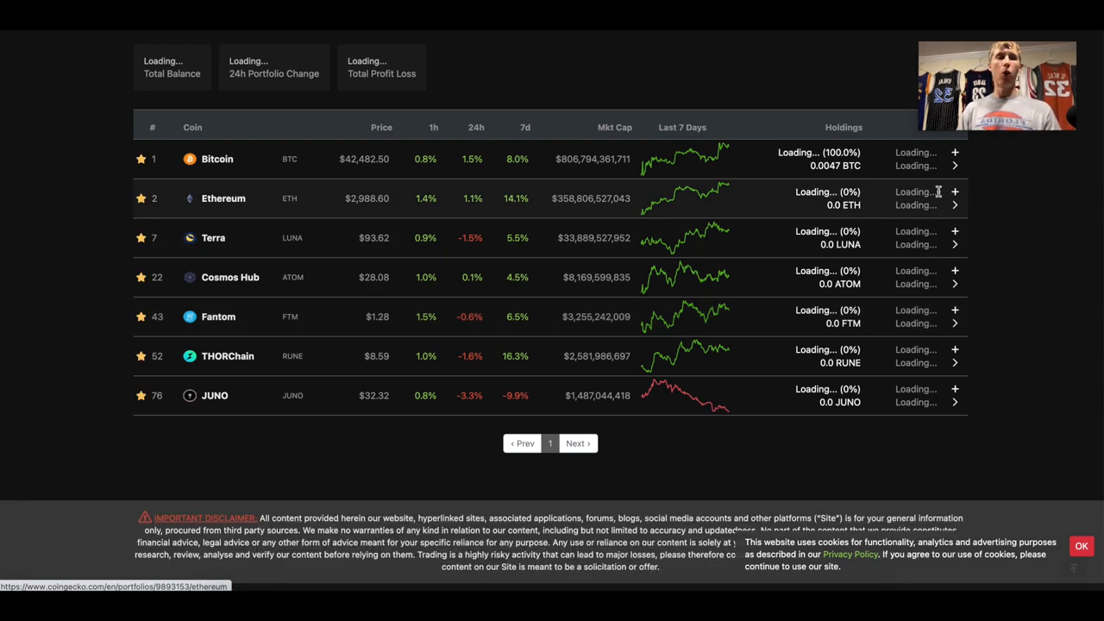
Step: Record a buy of 0.067 Ethereum at $2,988.60, about $200.24, and submit it
{"action": "left_click", "coordinate": [956, 192]}
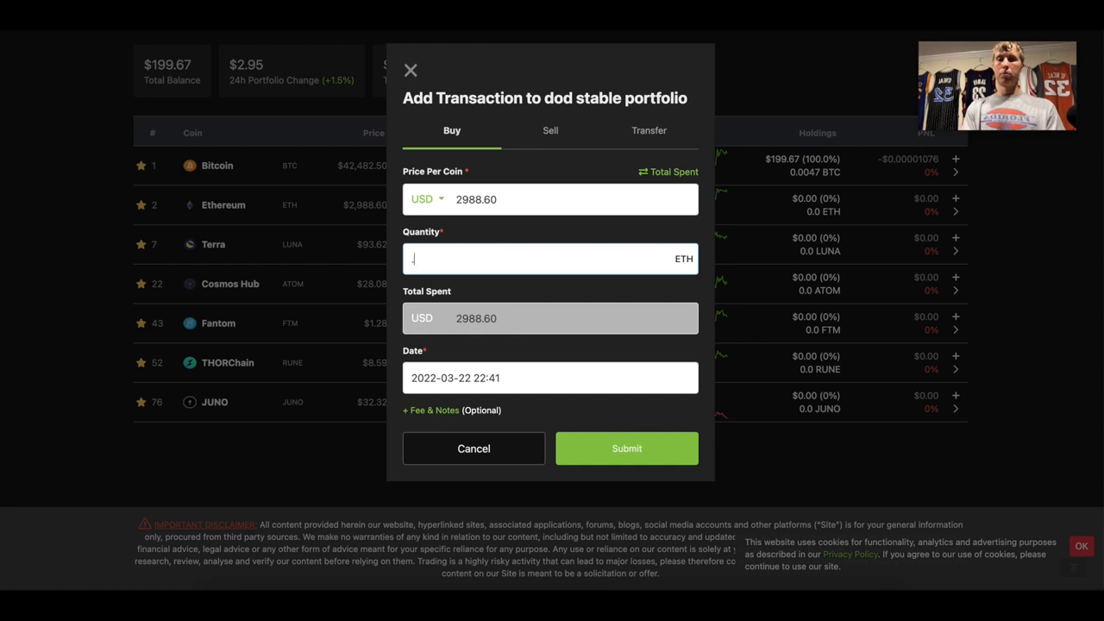
{"action": "type", "text": ".1"}
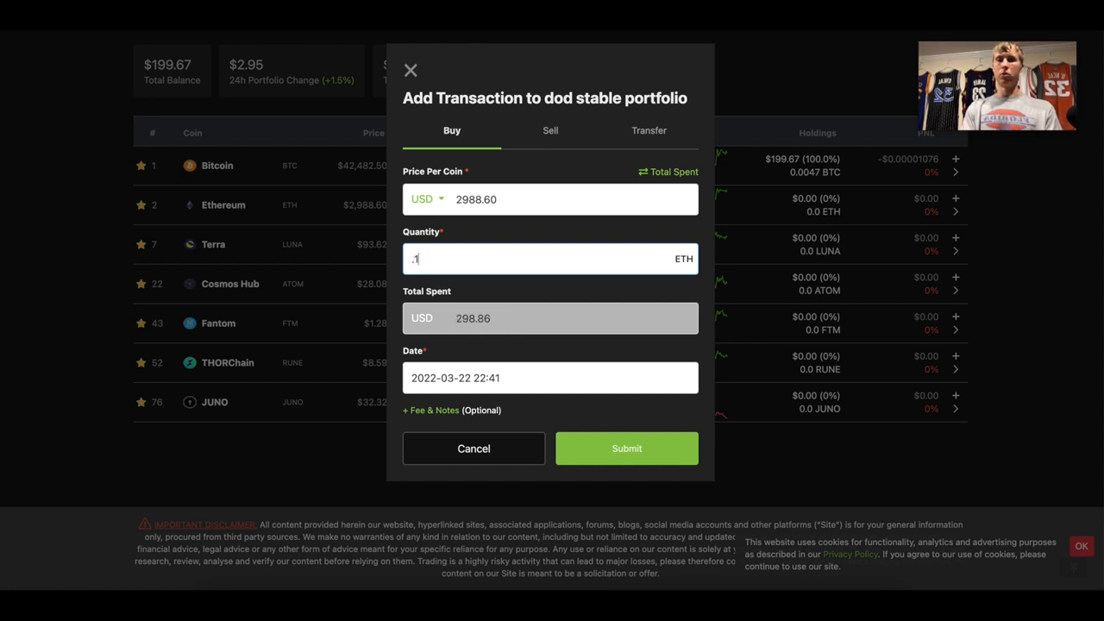
{"action": "key", "text": "Backspace"}
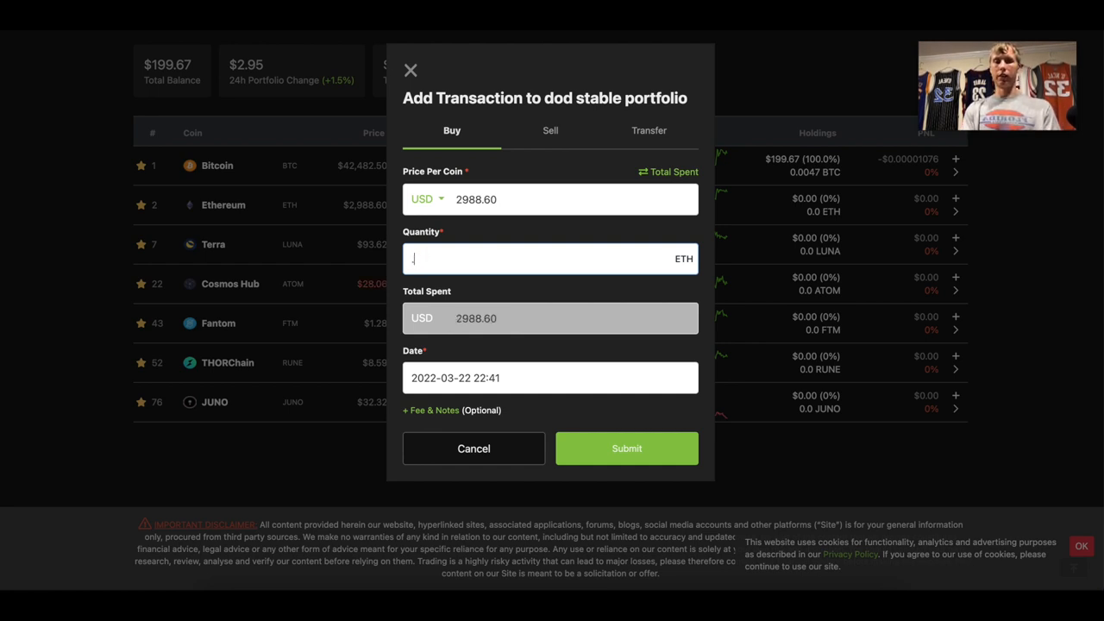
{"action": "type", "text": ".07"}
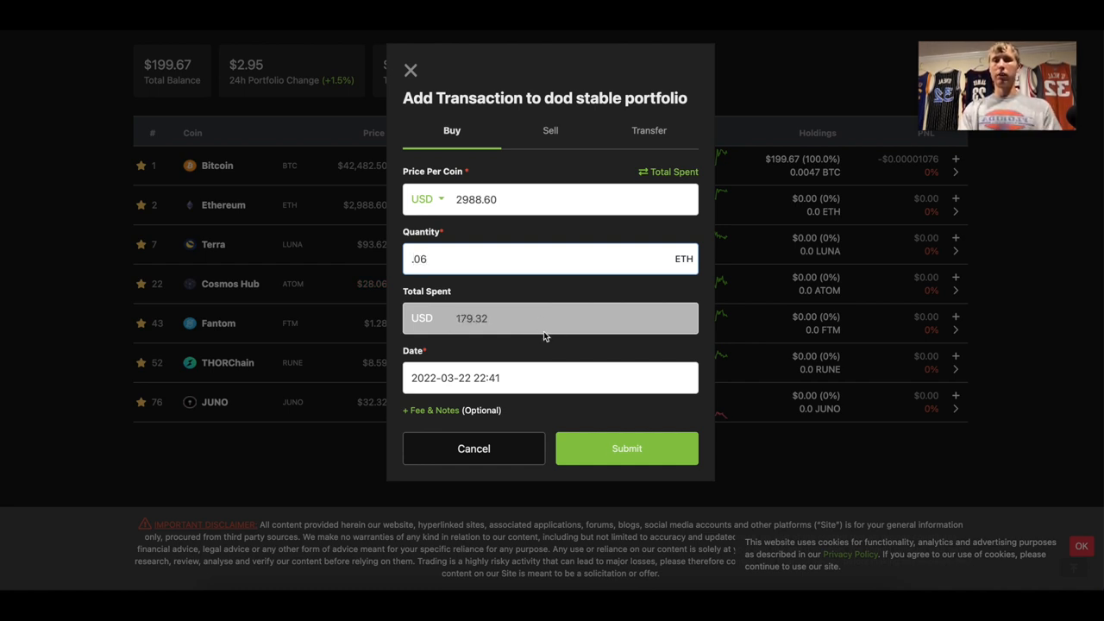
{"action": "key", "text": "Backspace"}
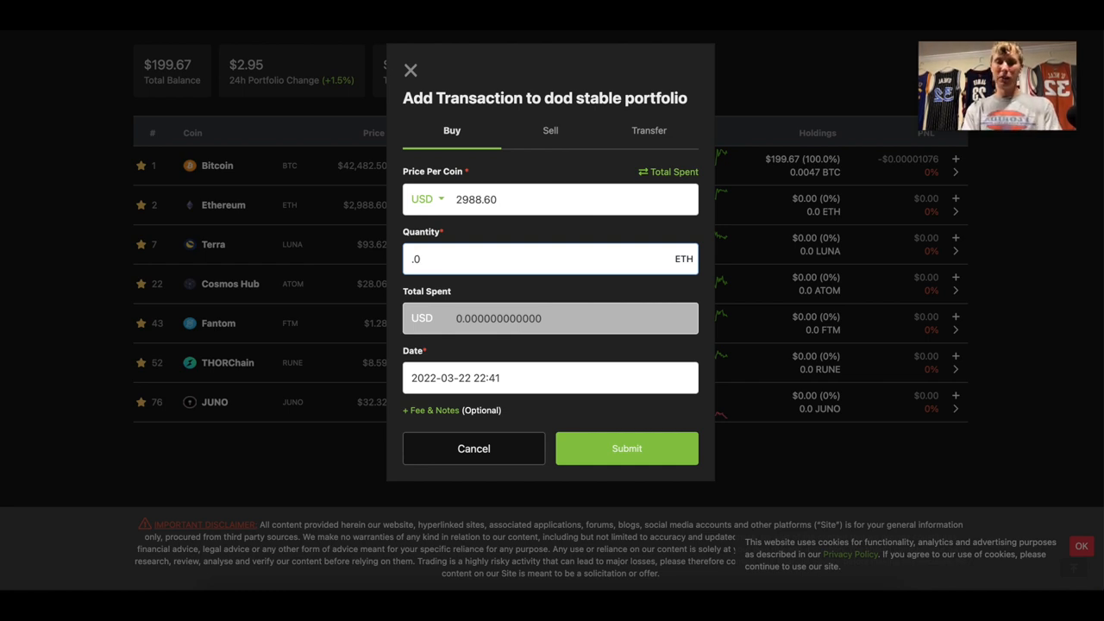
{"action": "type", "text": "6"}
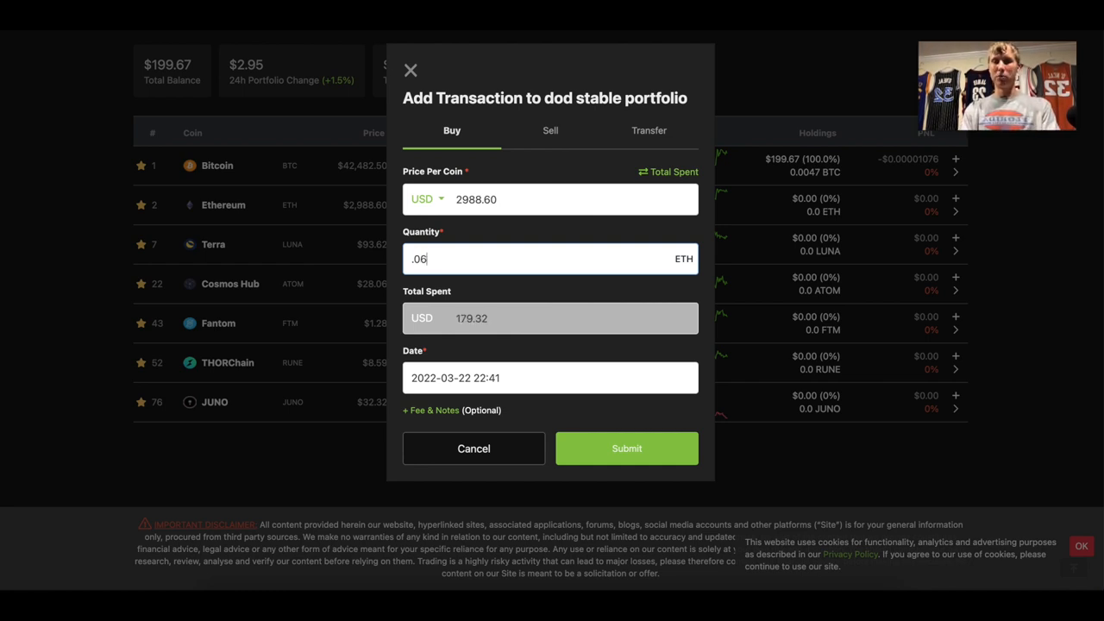
{"action": "type", "text": "5"}
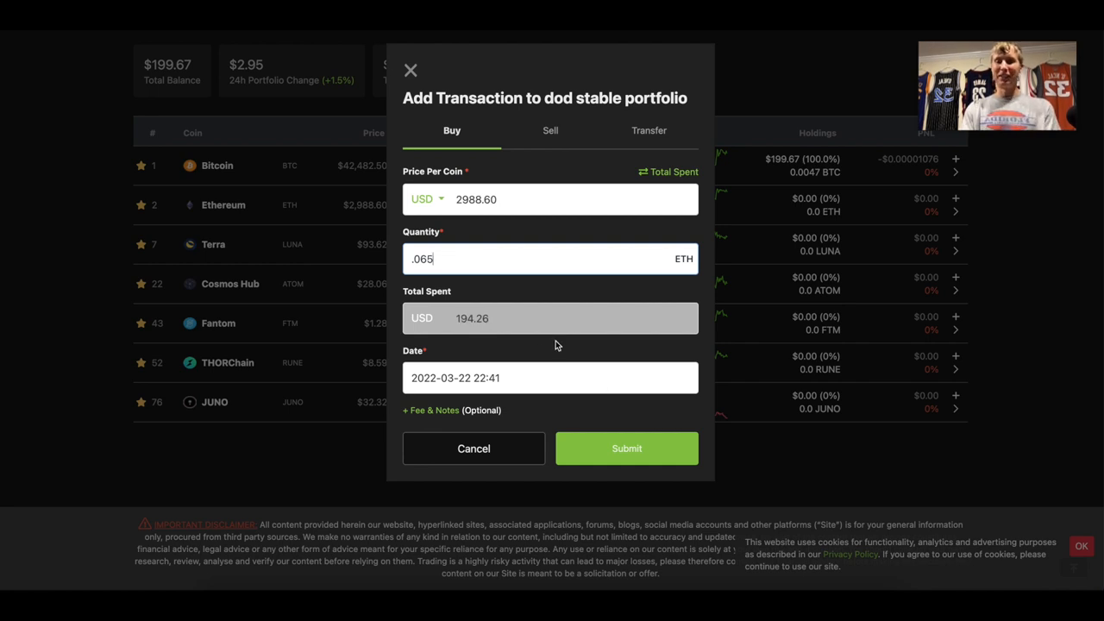
{"action": "key", "text": "backspace"}
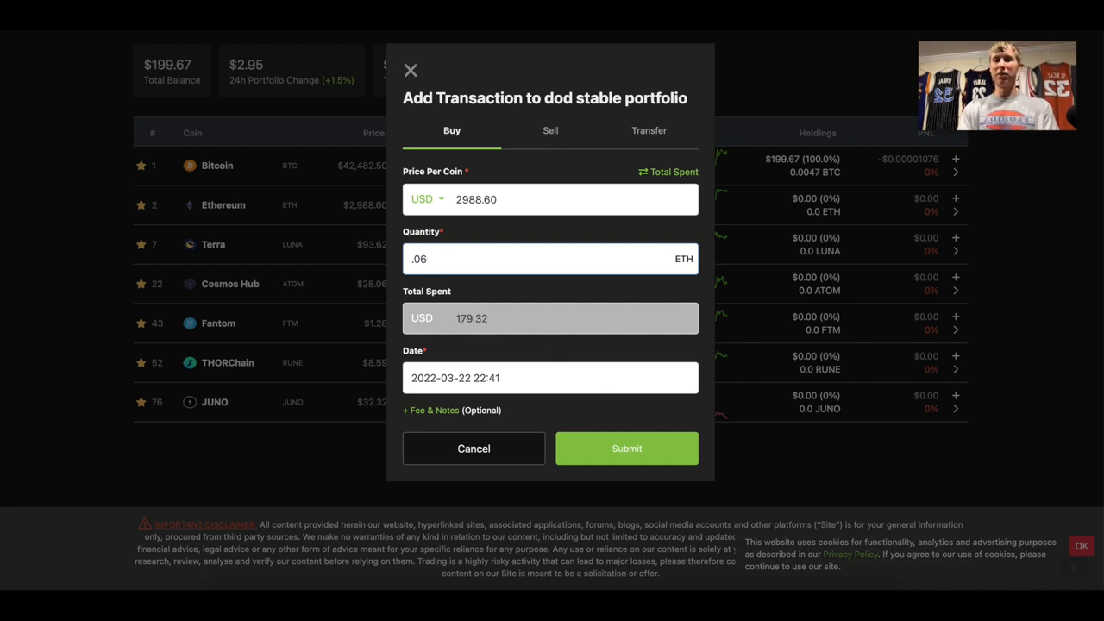
{"action": "type", "text": "7"}
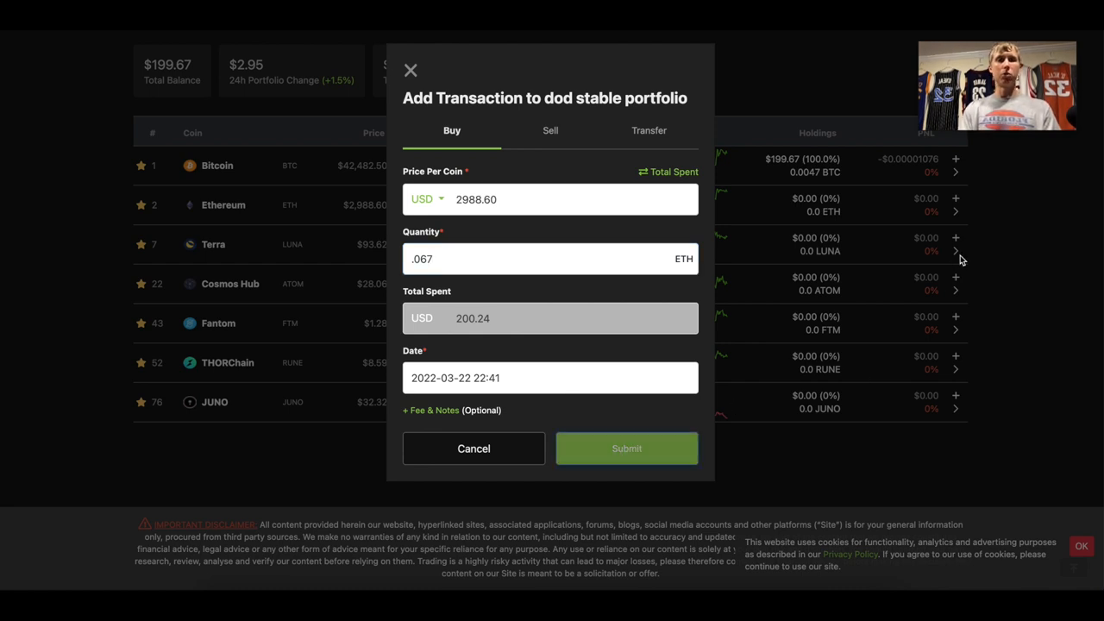
{"action": "left_click", "coordinate": [626, 449]}
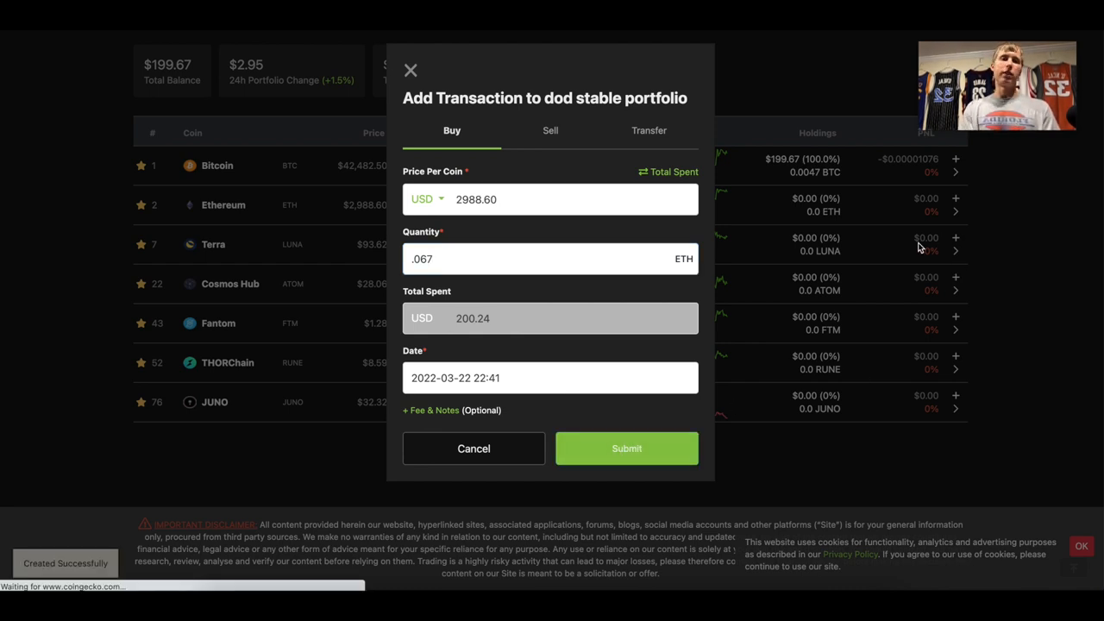
Step: Start an Add Transaction for Terra at $93.62 from its portfolio row
{"action": "left_click", "coordinate": [626, 449]}
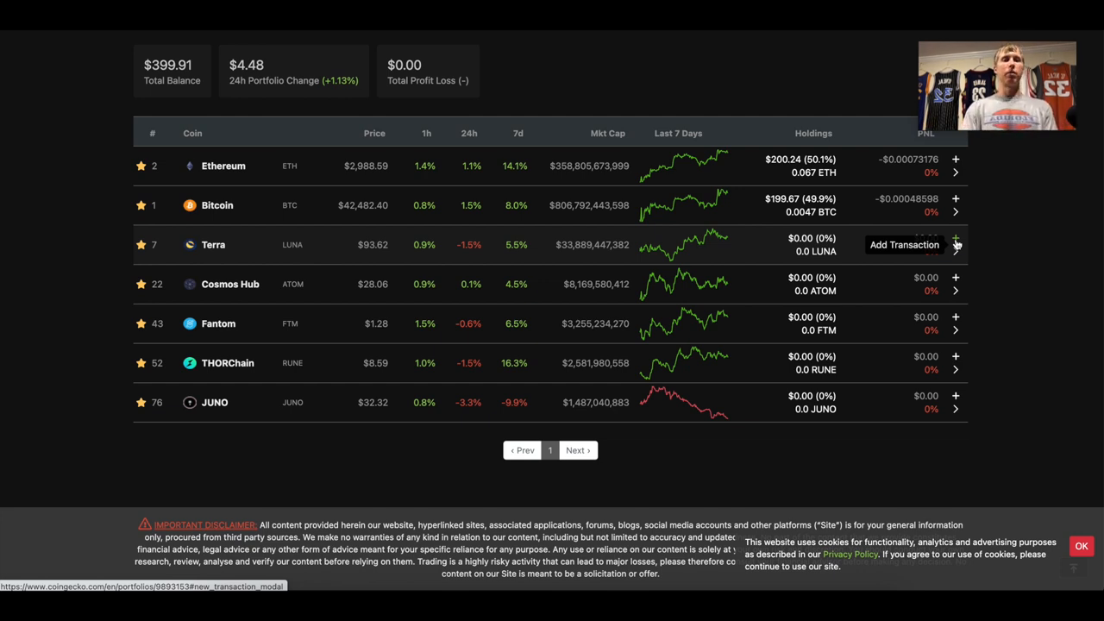
{"action": "left_click", "coordinate": [956, 245]}
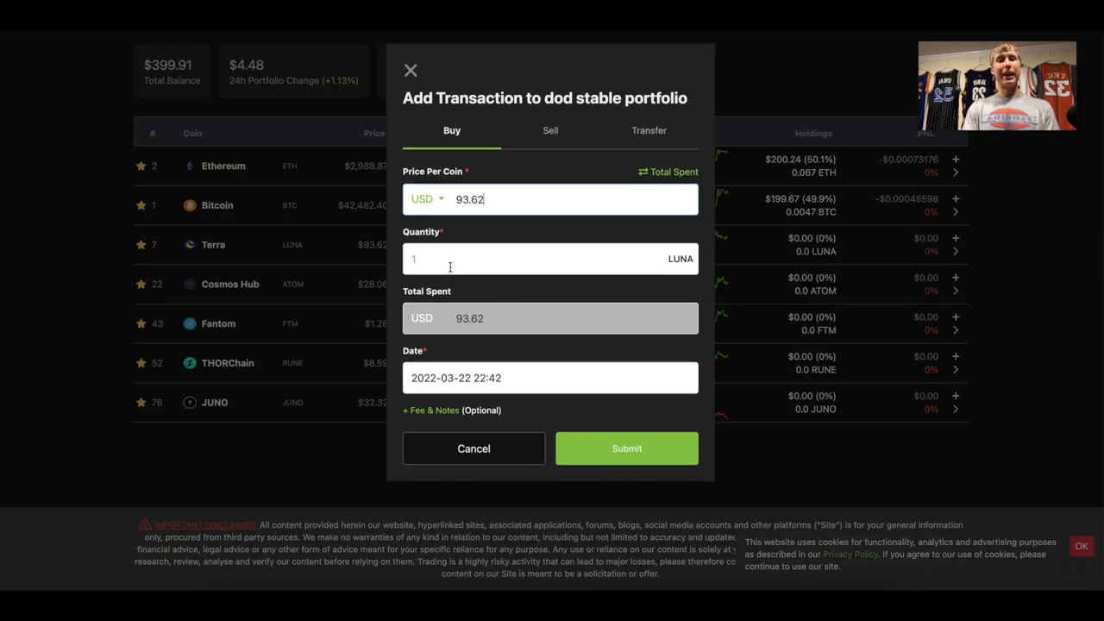
Step: Record a buy of 2.14 Terra (LUNA), about $200.40, and submit it
{"action": "type", "text": "2"}
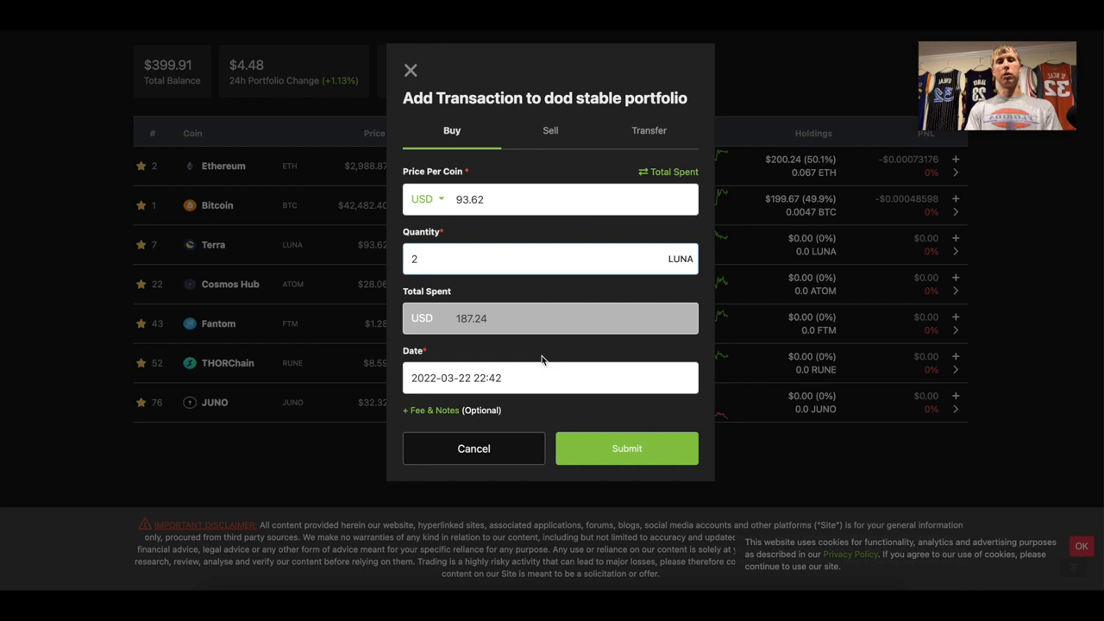
{"action": "type", "text": ".2"}
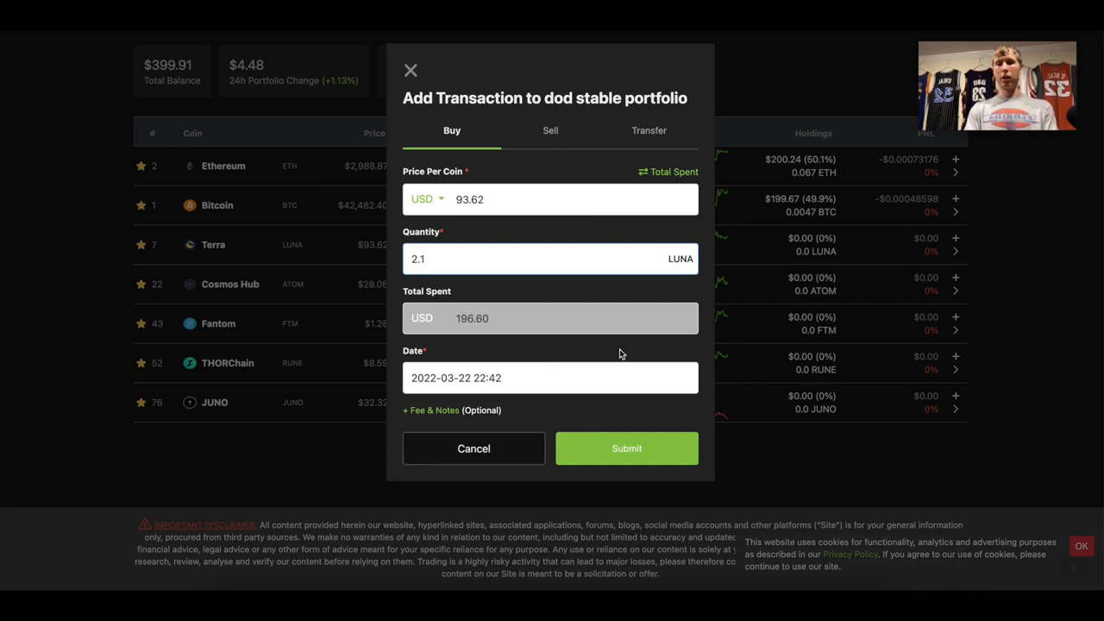
{"action": "type", "text": "4"}
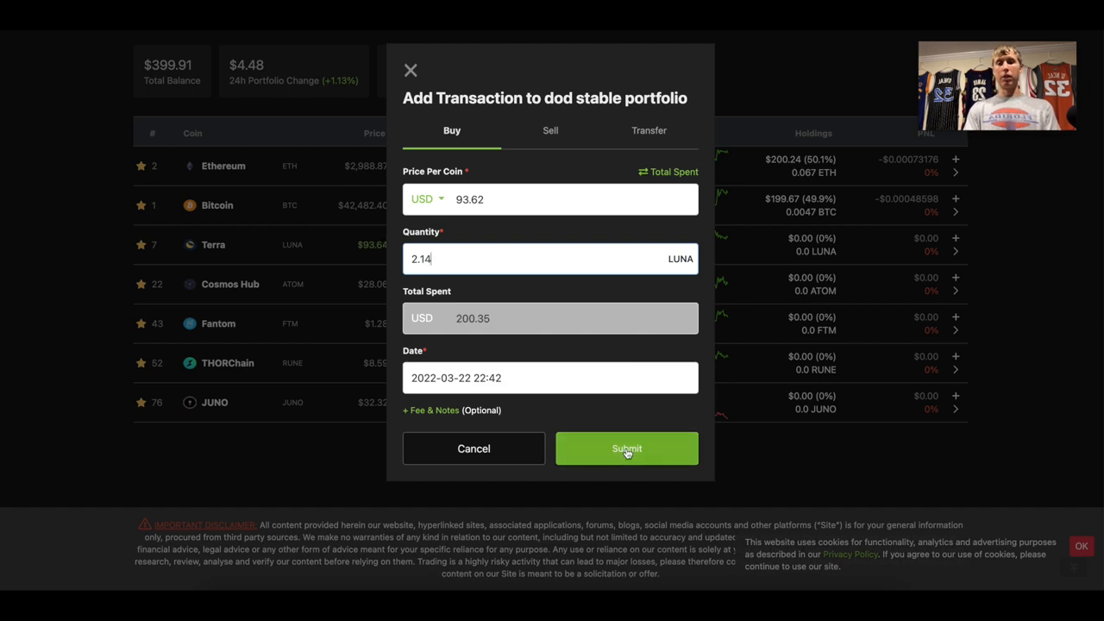
{"action": "left_click", "coordinate": [627, 448]}
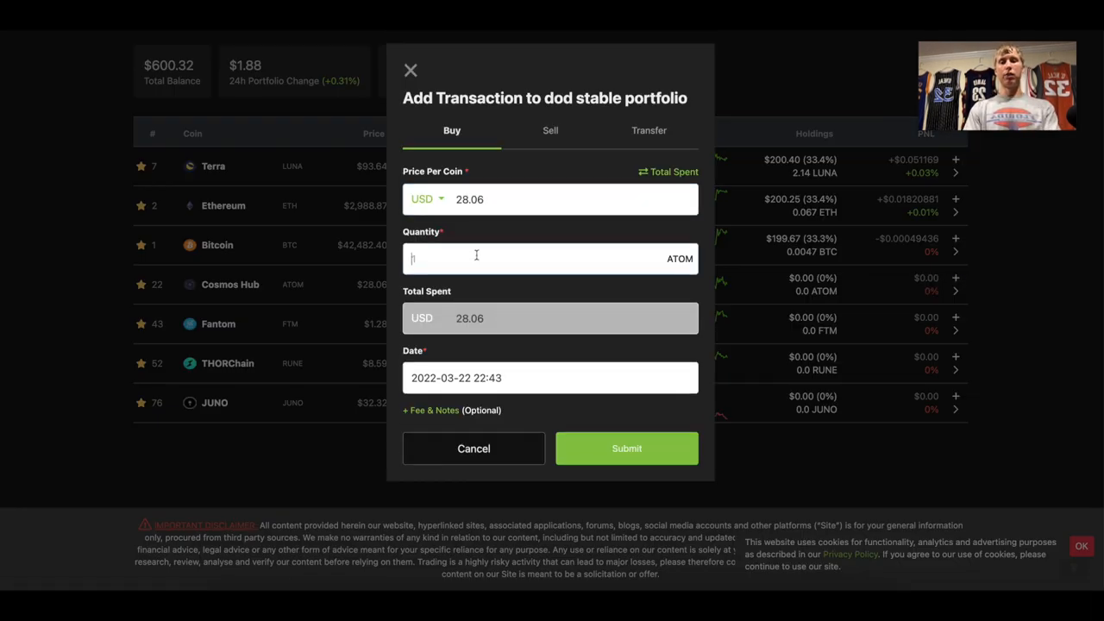
Step: Record a buy of 7.13 Cosmos Hub (ATOM) at $28.06, about $200.06, and submit it
{"action": "type", "text": "1"}
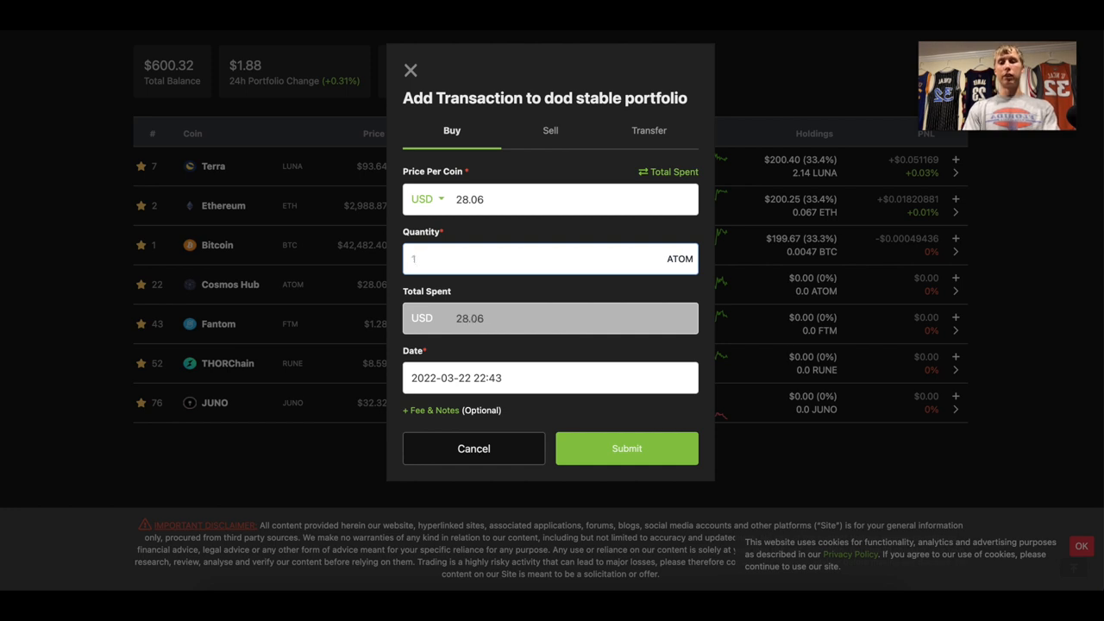
{"action": "type", "text": "7"}
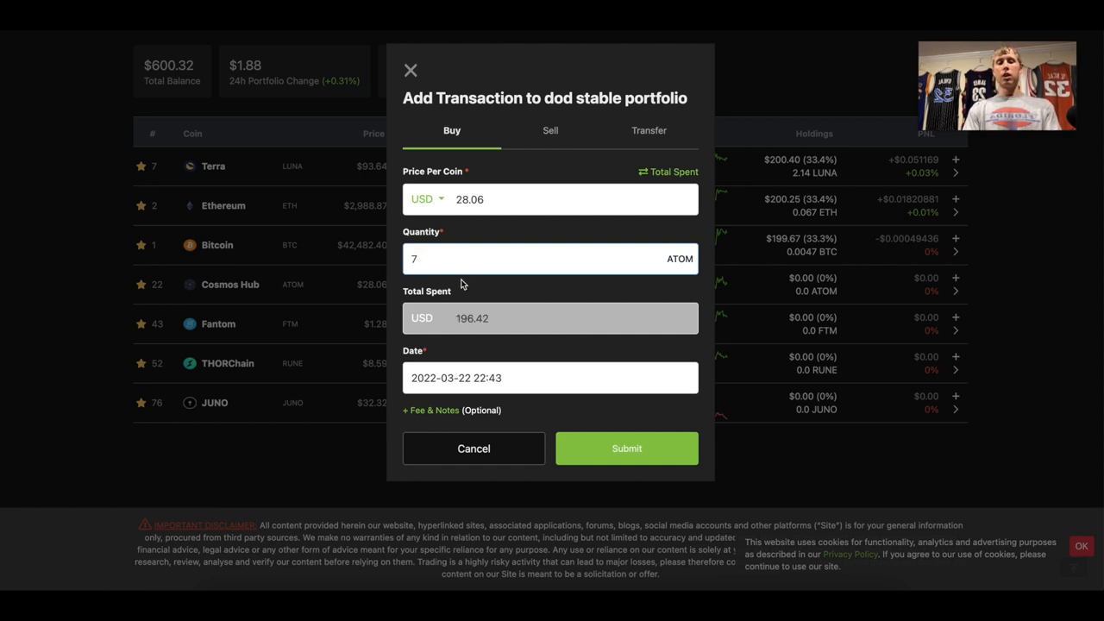
{"action": "type", "text": ".1"}
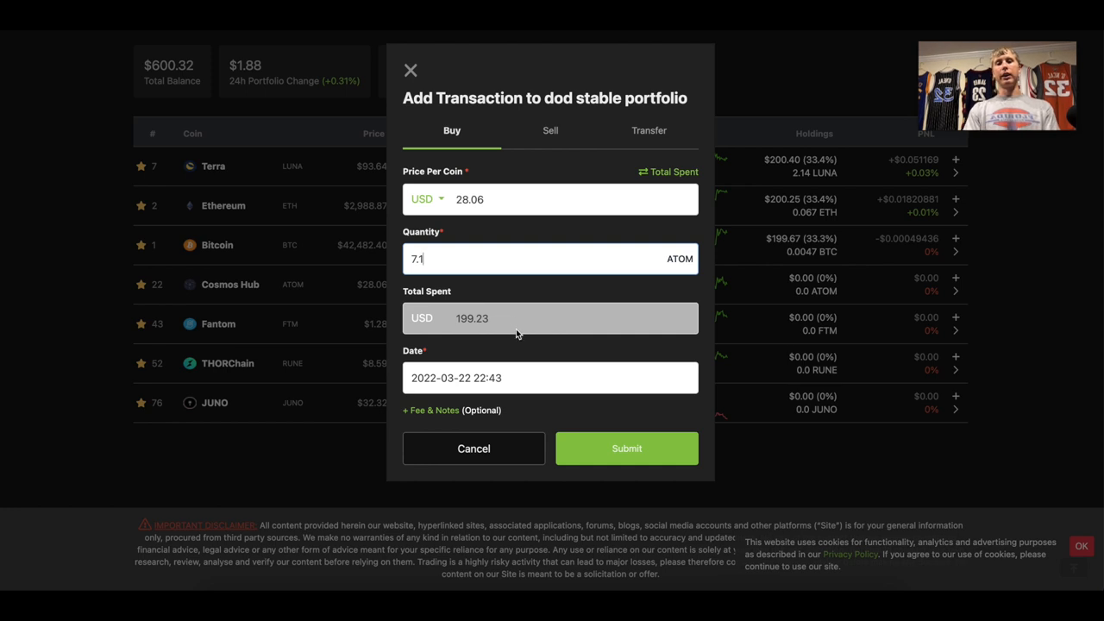
{"action": "type", "text": "2"}
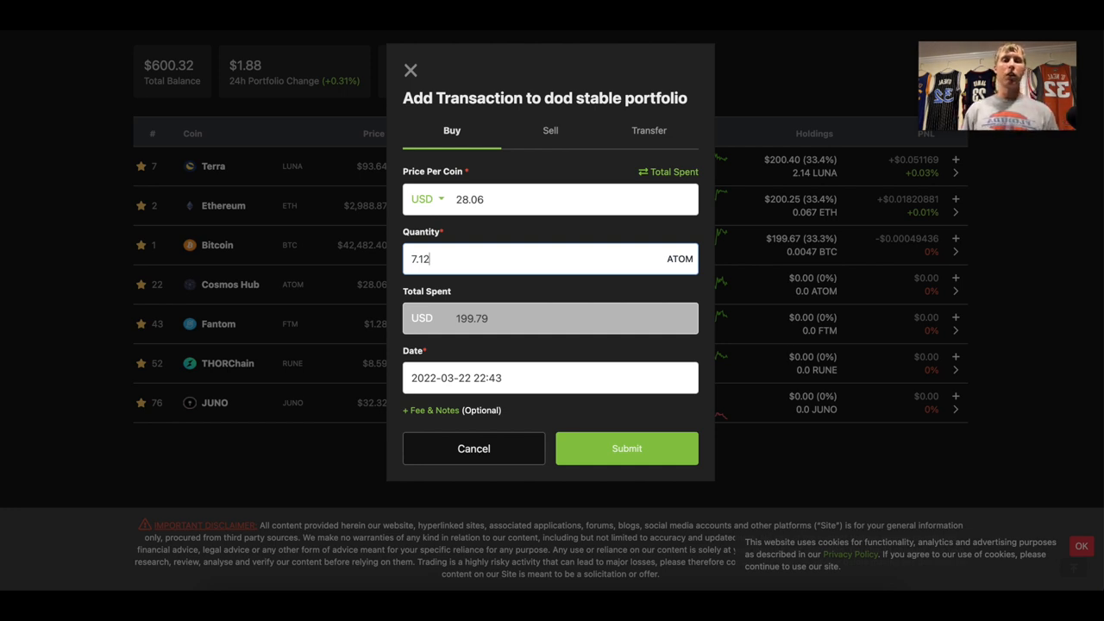
{"action": "type", "text": "3"}
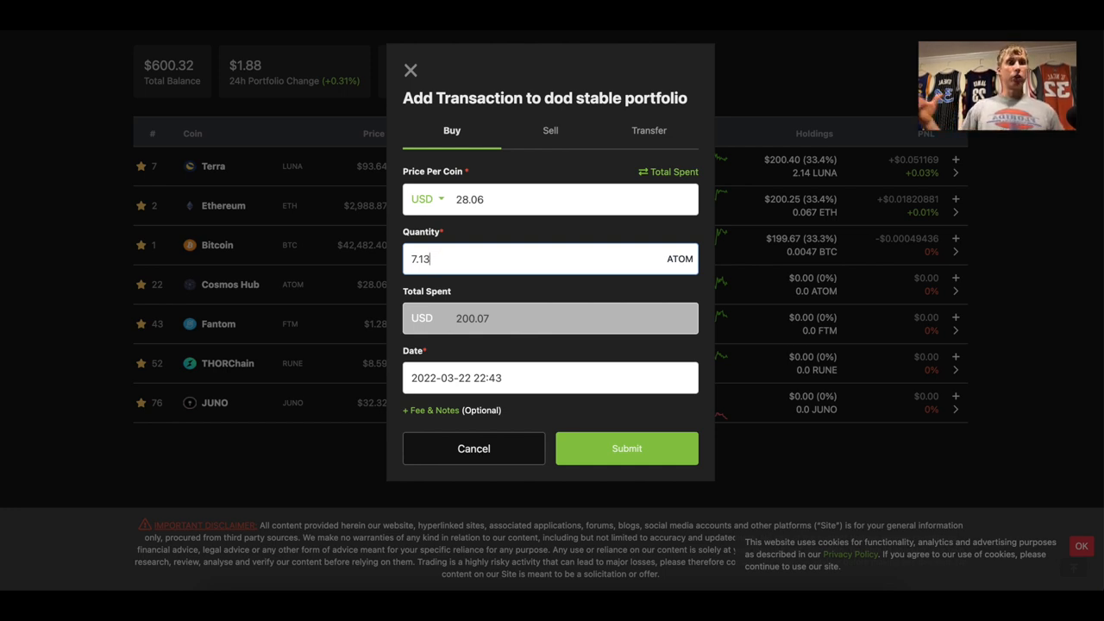
{"action": "mouse_move", "coordinate": [626, 449]}
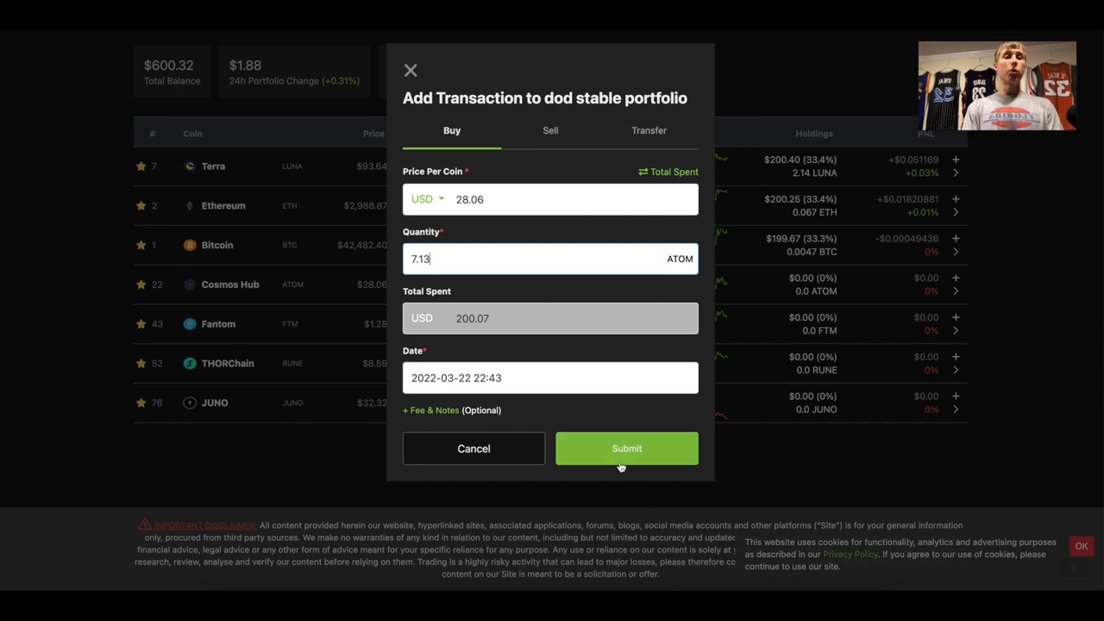
{"action": "left_click", "coordinate": [627, 448]}
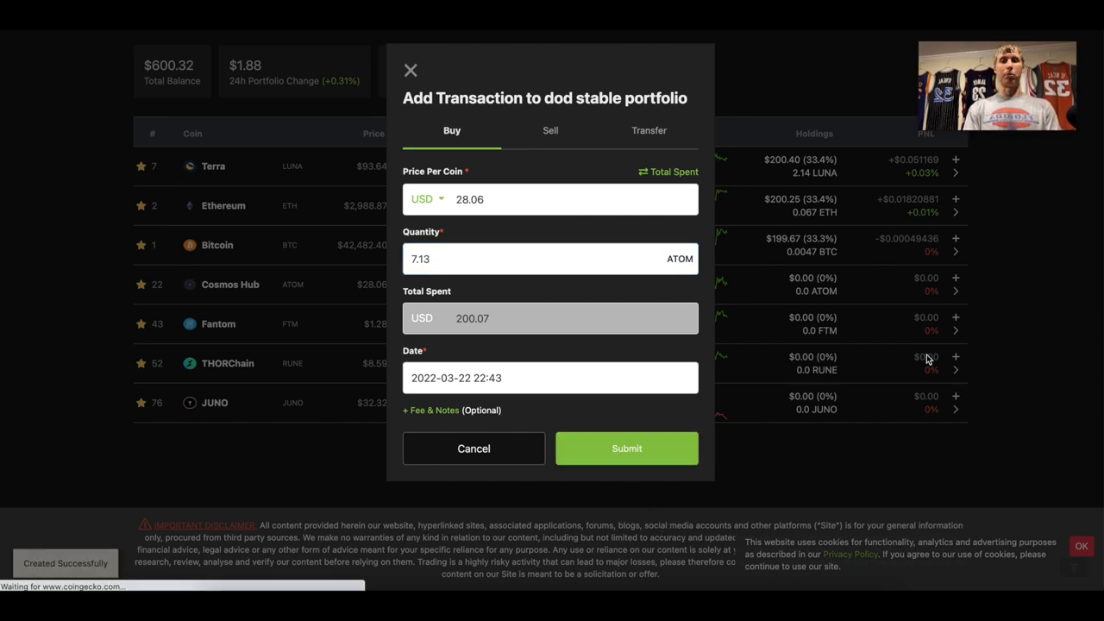
{"action": "left_click", "coordinate": [626, 449]}
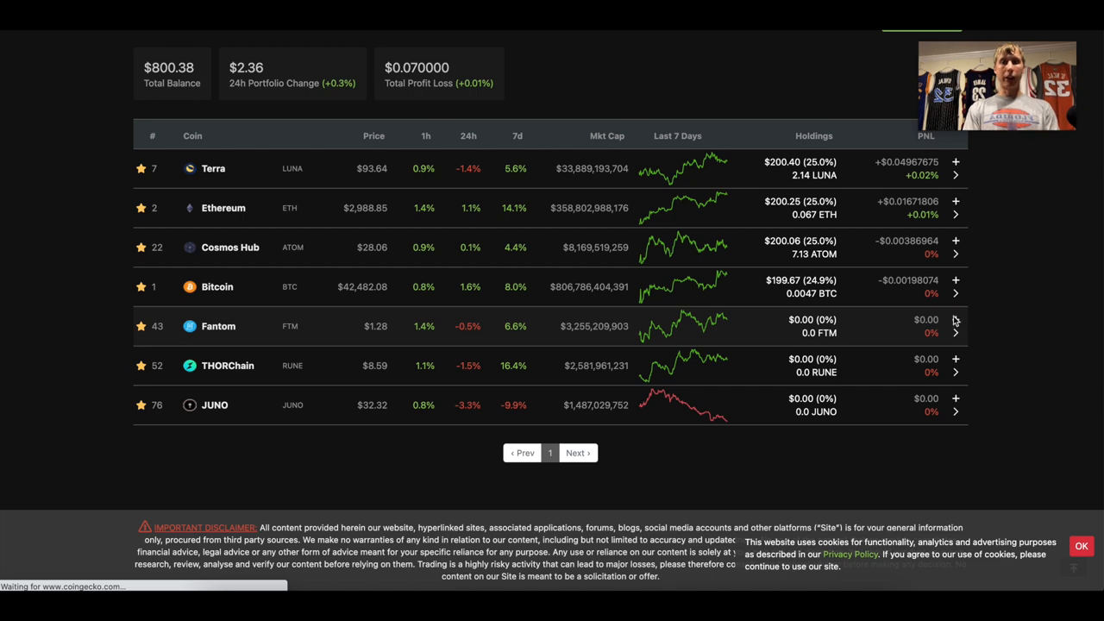
Step: Record a buy of 156.2 Fantom at $1.28, about $200.15, and submit it
{"action": "left_click", "coordinate": [956, 326]}
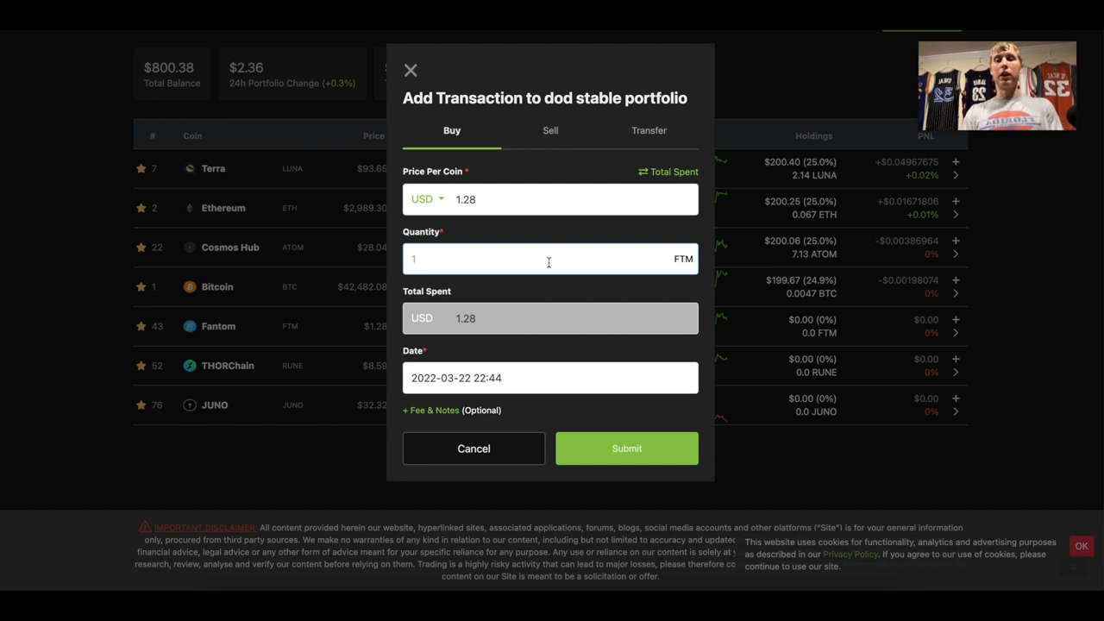
{"action": "type", "text": "150"}
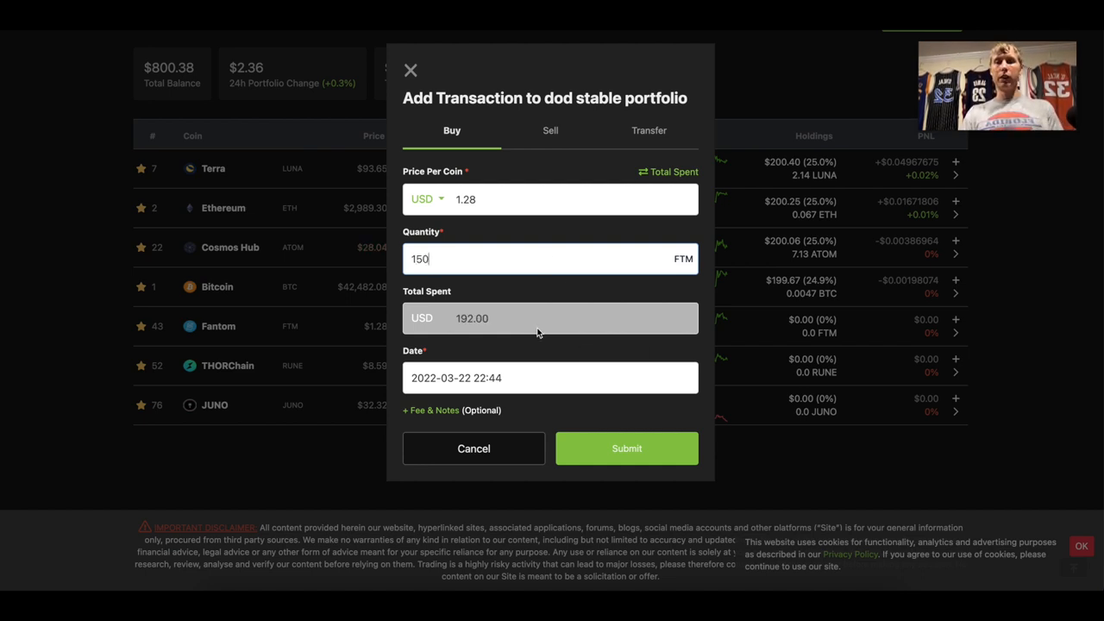
{"action": "key", "text": "Backspace"}
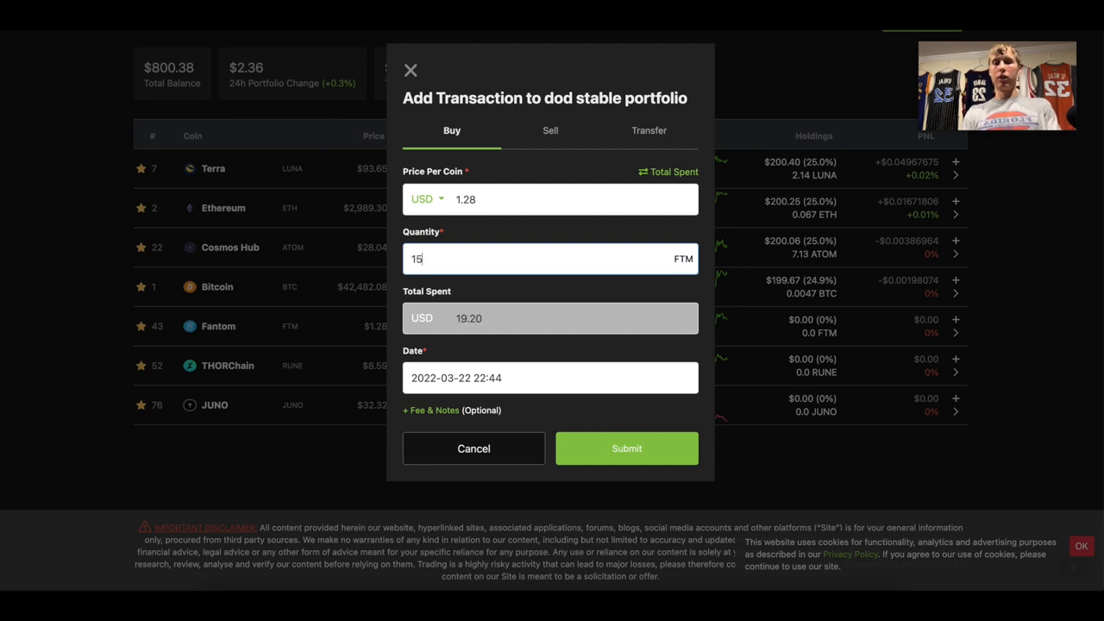
{"action": "type", "text": "6."}
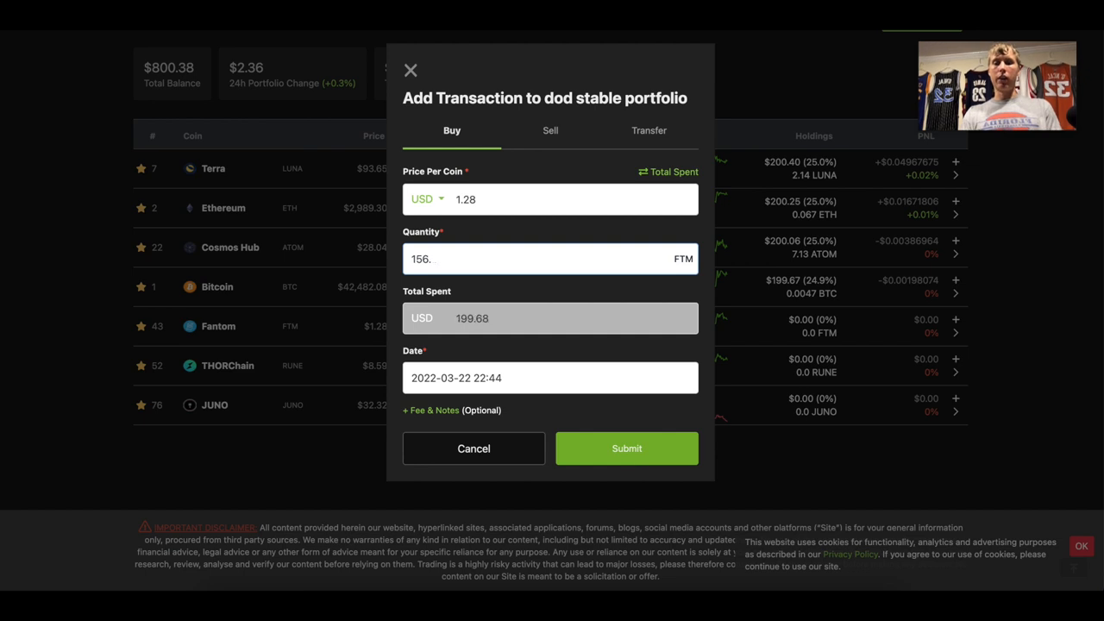
{"action": "type", "text": "3"}
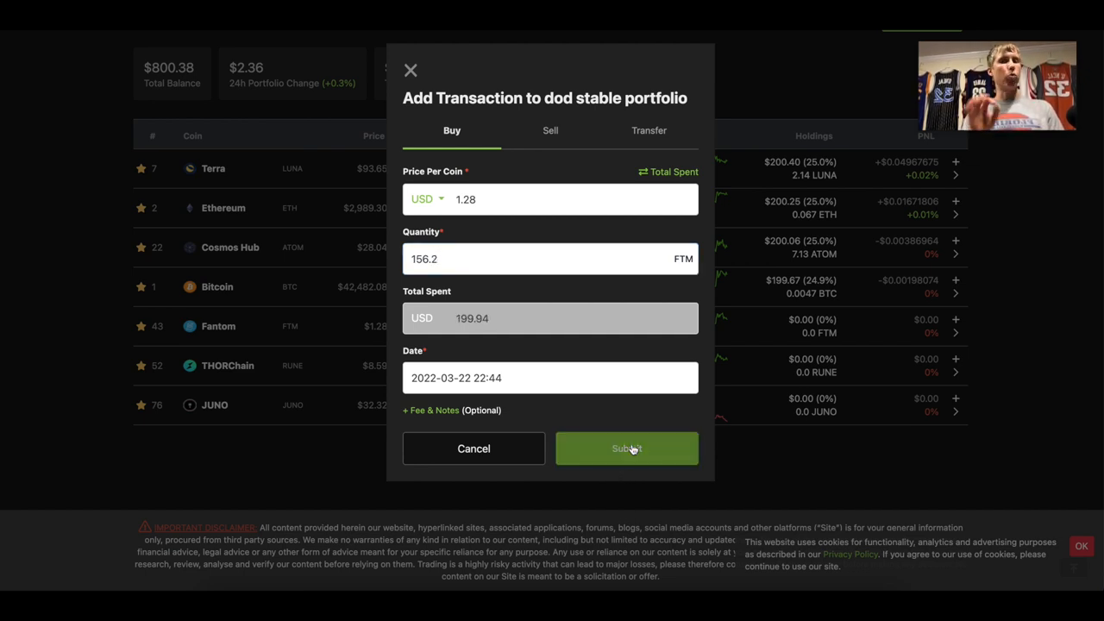
{"action": "left_click", "coordinate": [627, 449]}
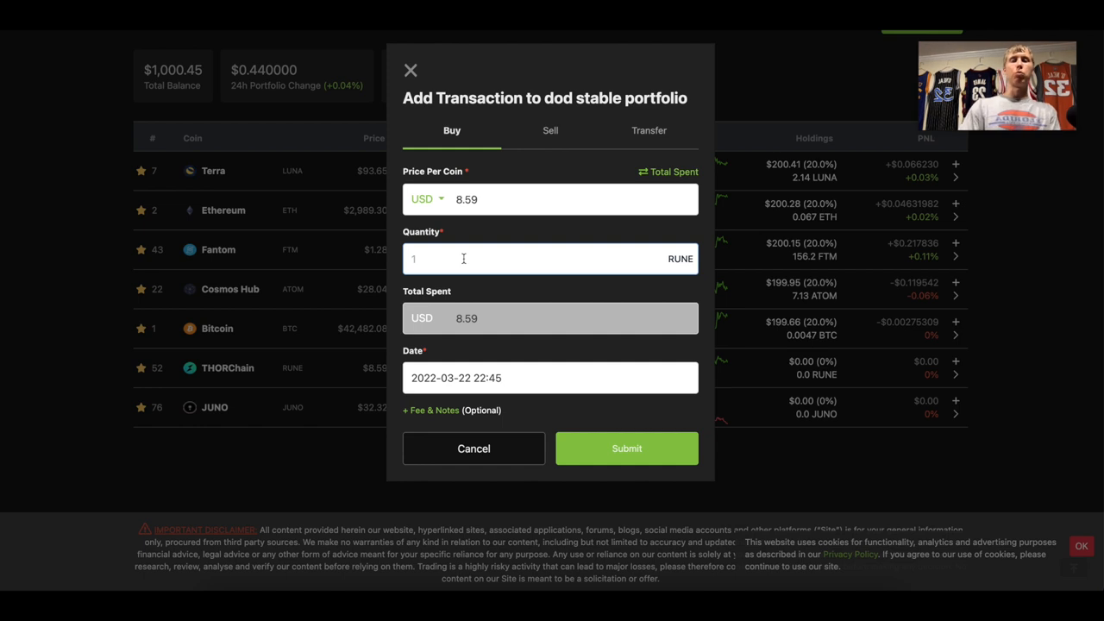
Step: Record a buy of 23.3 RUNE at $8.59, about $200.06, and submit it
{"action": "left_click", "coordinate": [464, 259]}
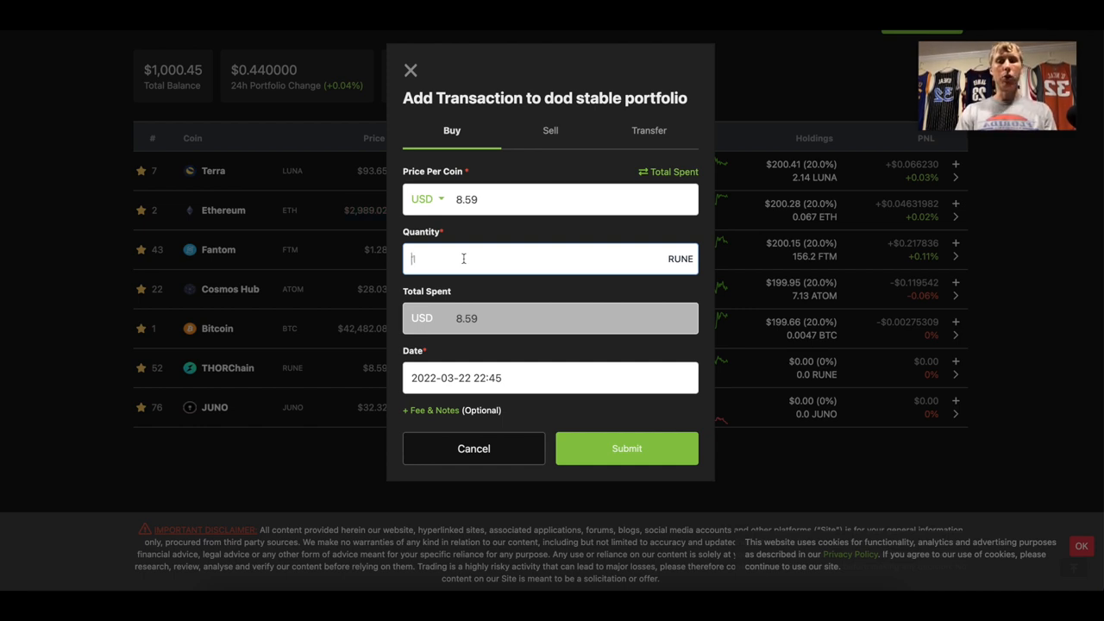
{"action": "type", "text": "20"}
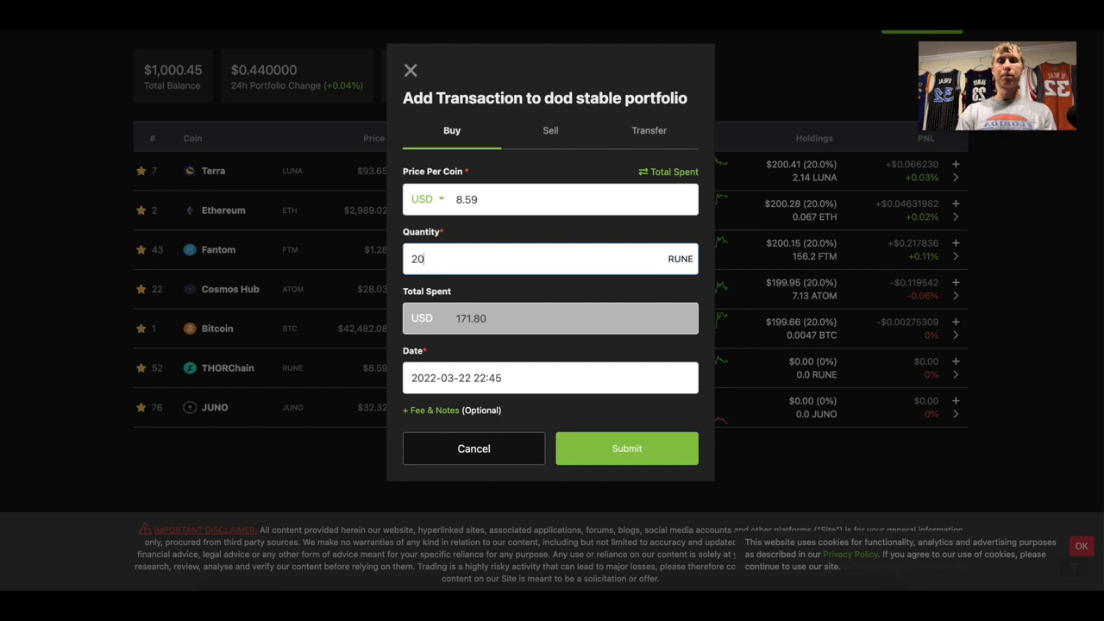
{"action": "key", "text": "Backspace"}
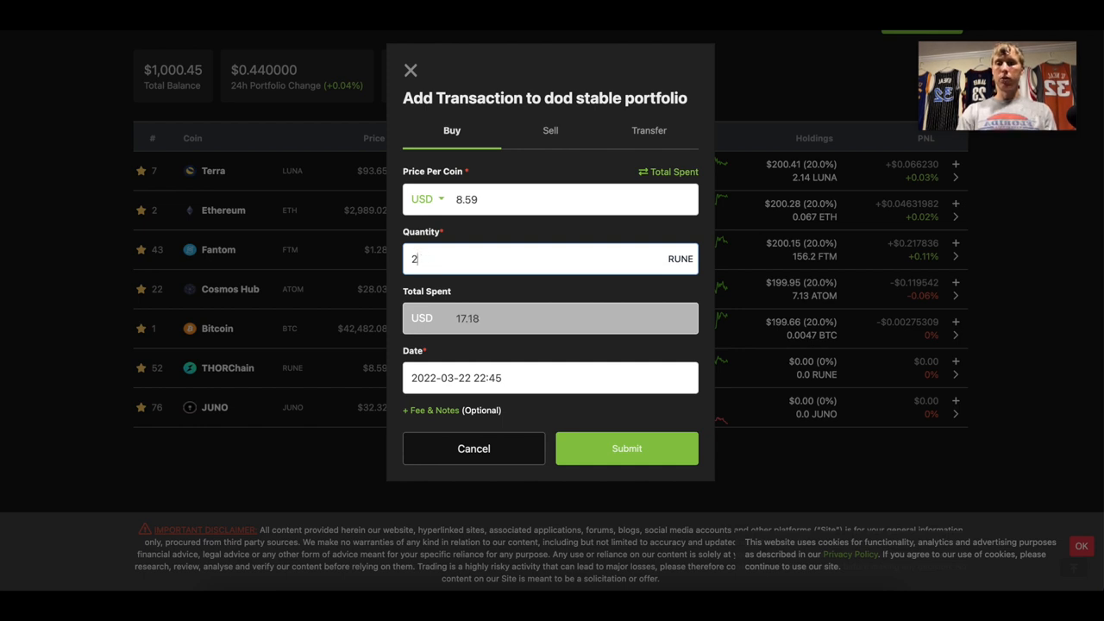
{"action": "type", "text": "4"}
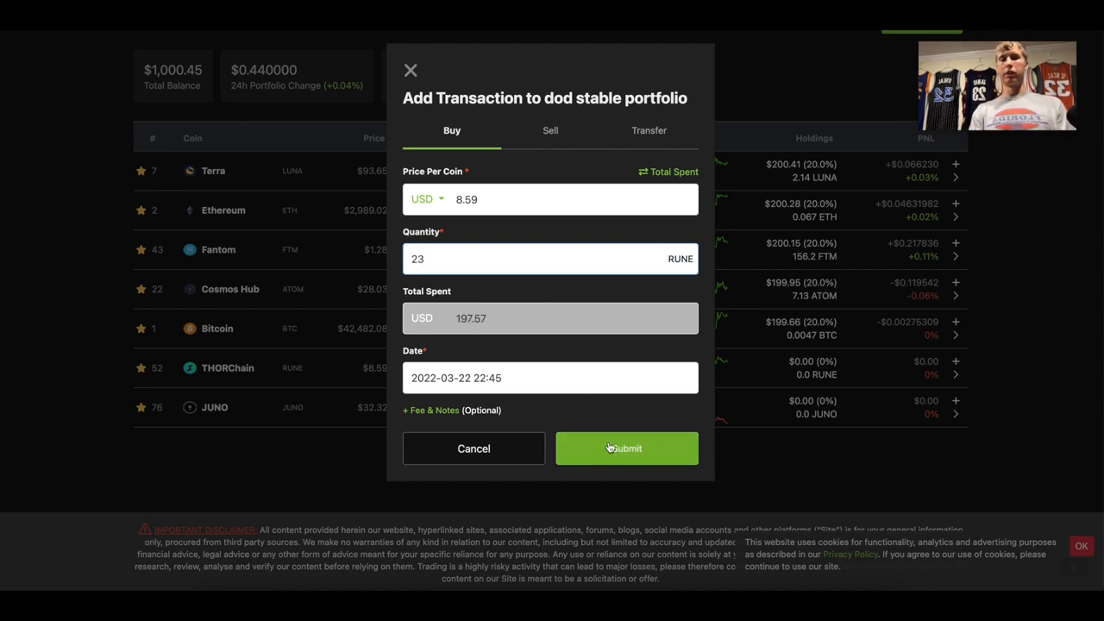
{"action": "type", "text": ".5"}
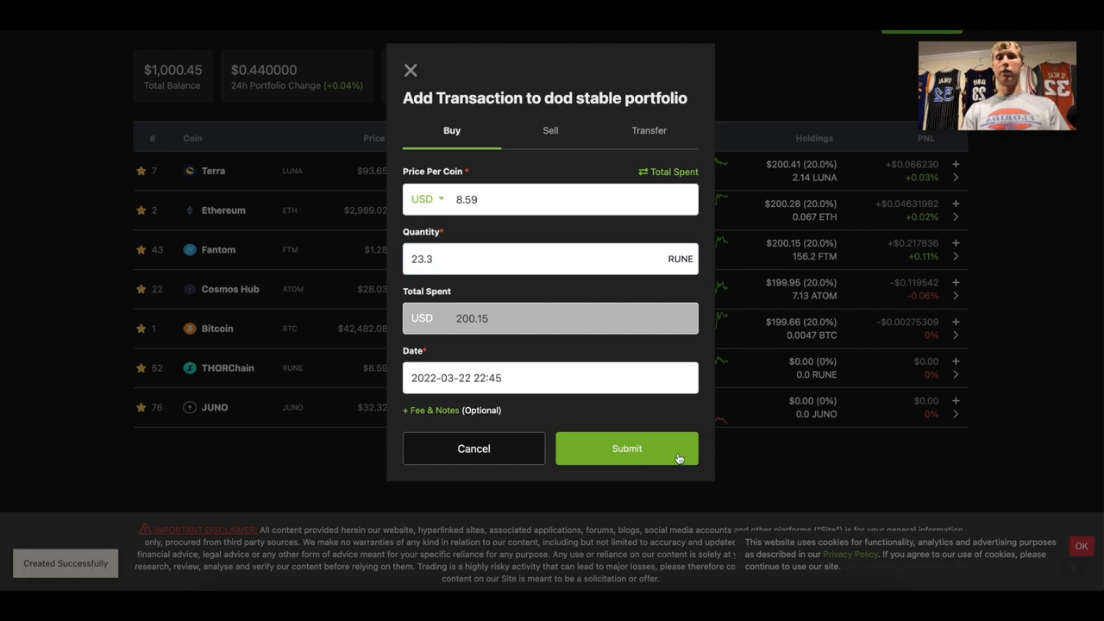
{"action": "left_click", "coordinate": [628, 449]}
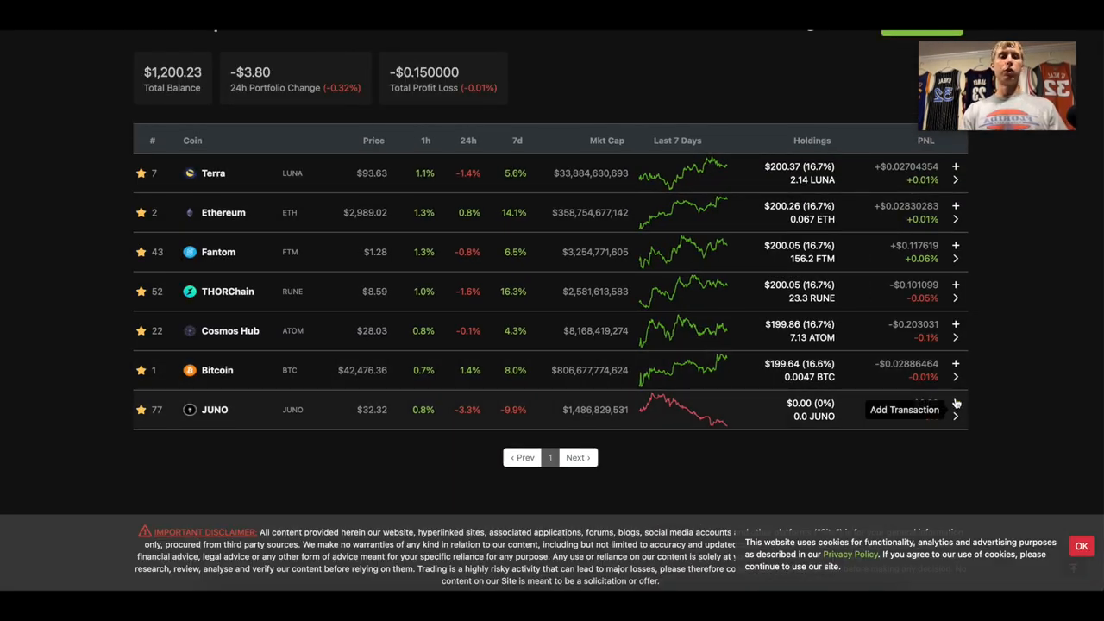
Step: Record a buy of 6.2 JUNO at $32.32, about $200.23, funding the seventh coin
{"action": "left_click", "coordinate": [904, 411]}
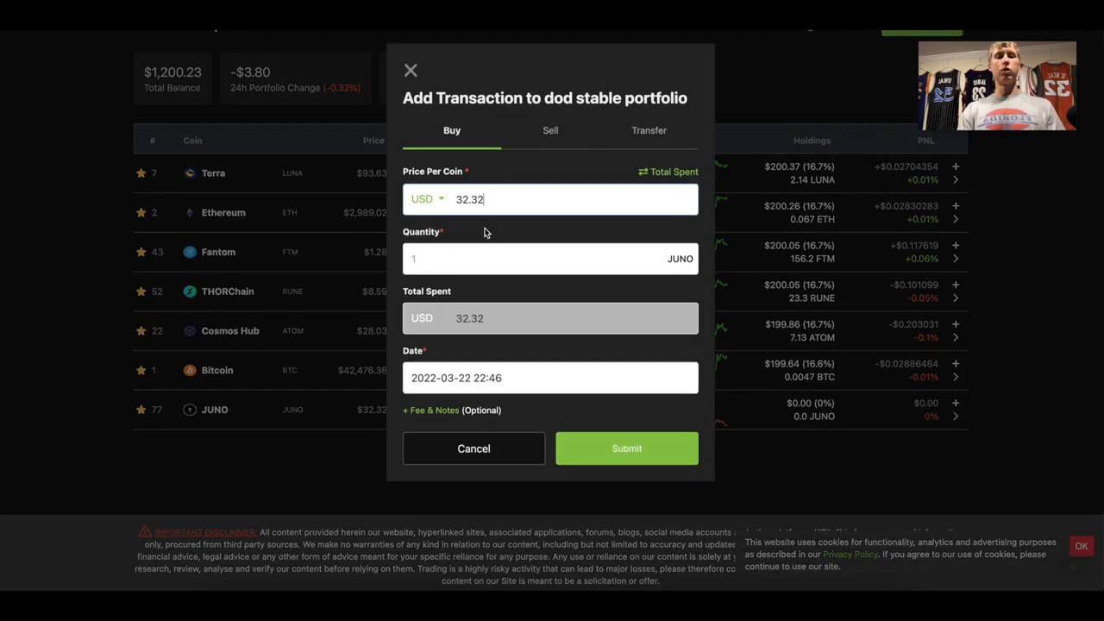
{"action": "left_click", "coordinate": [469, 258]}
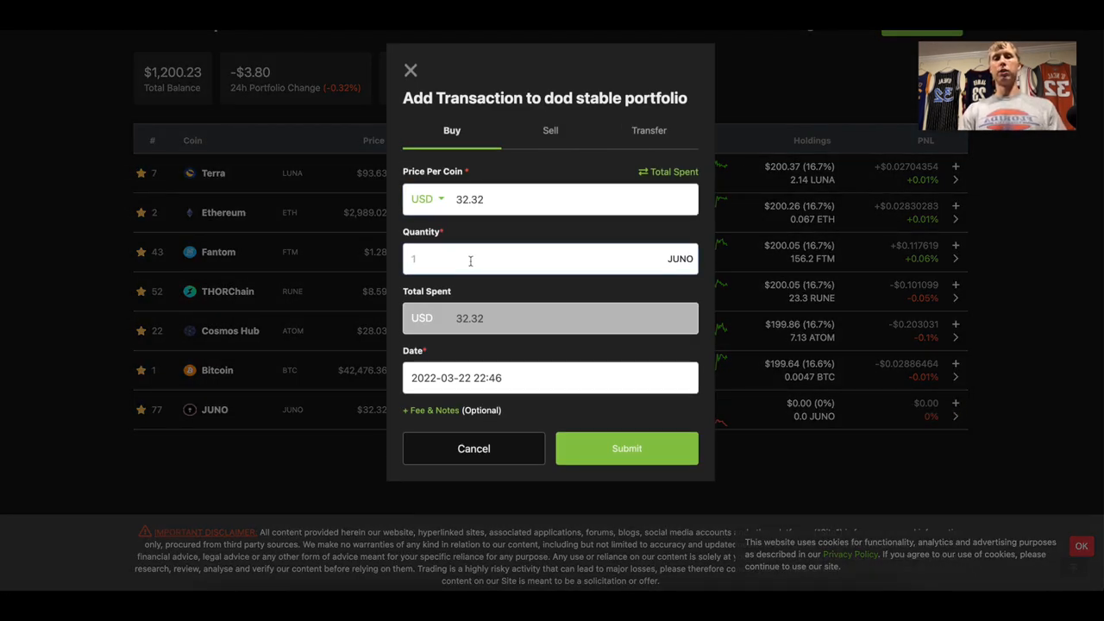
{"action": "type", "text": "20"}
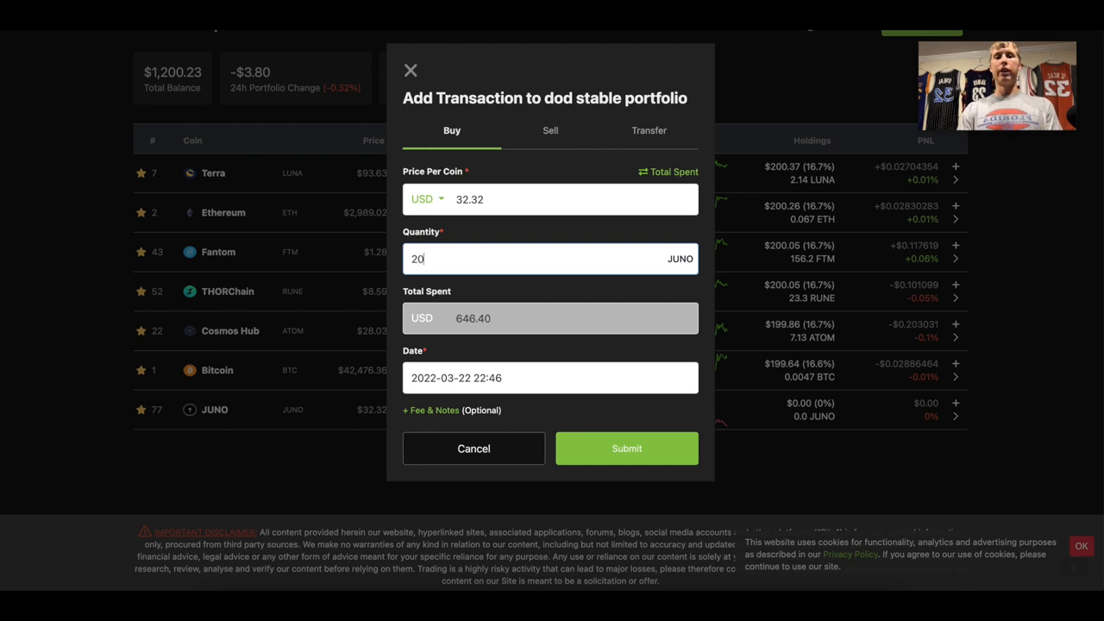
{"action": "type", "text": "6"}
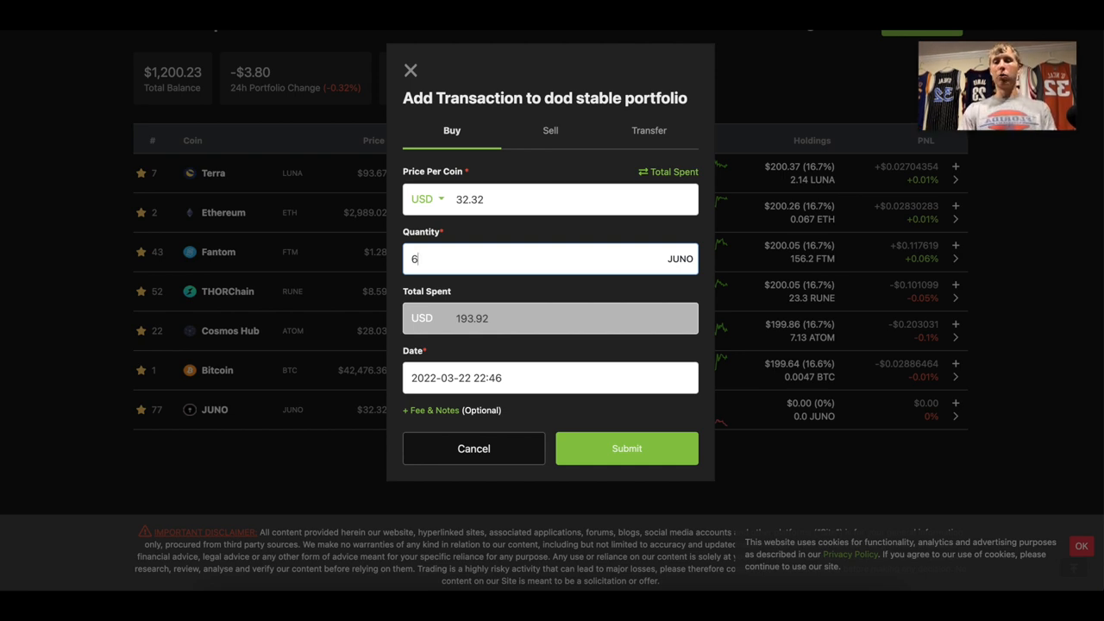
{"action": "type", "text": ".2"}
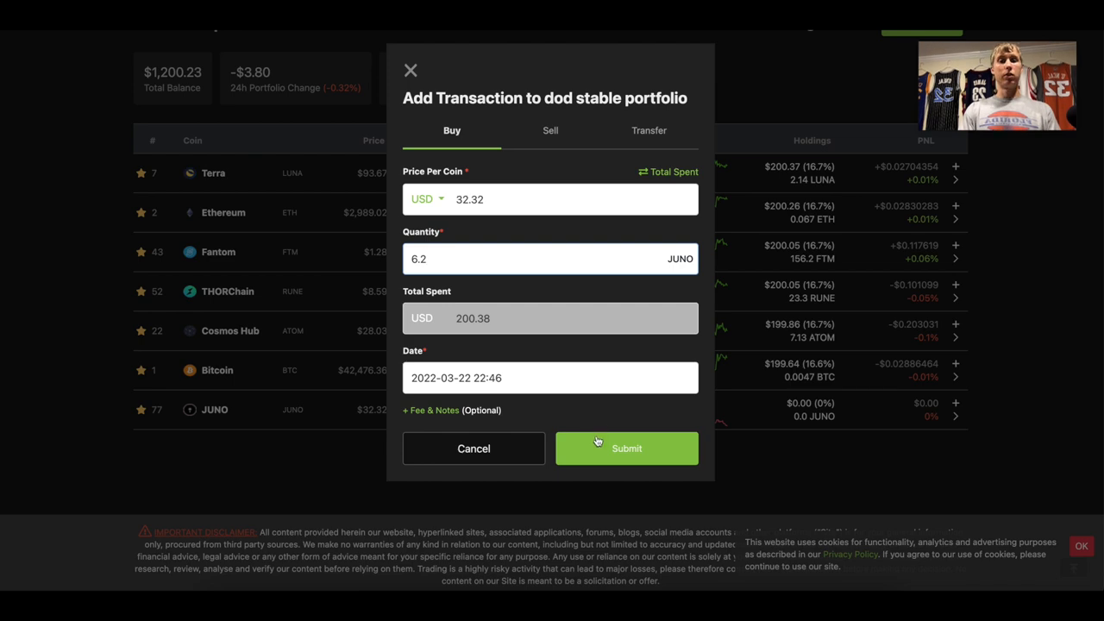
{"action": "left_click", "coordinate": [627, 448]}
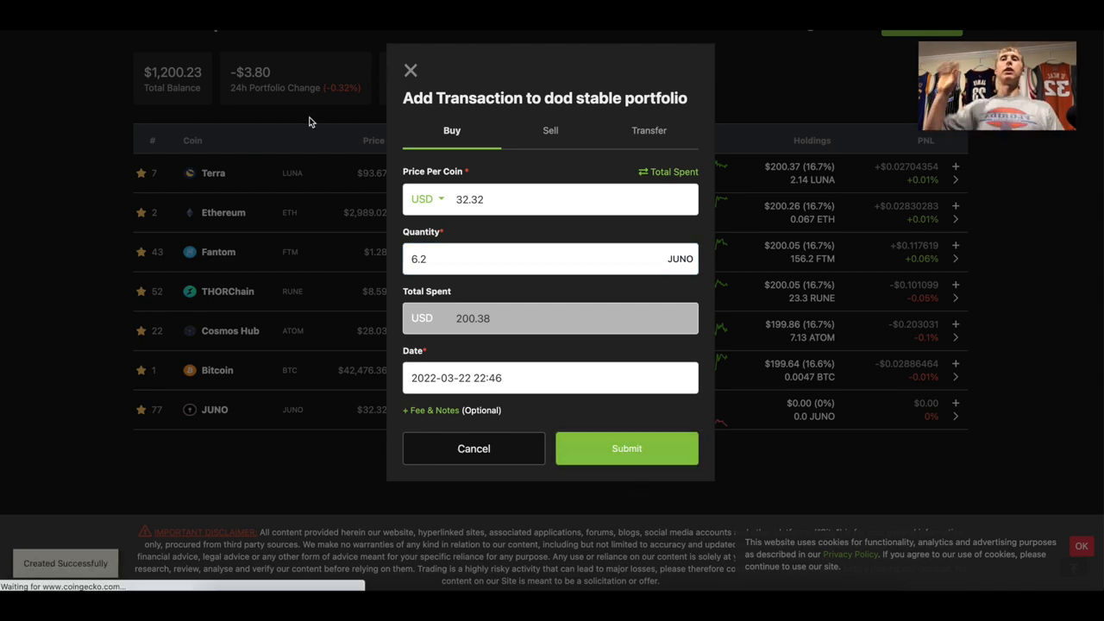
{"action": "left_click", "coordinate": [626, 449]}
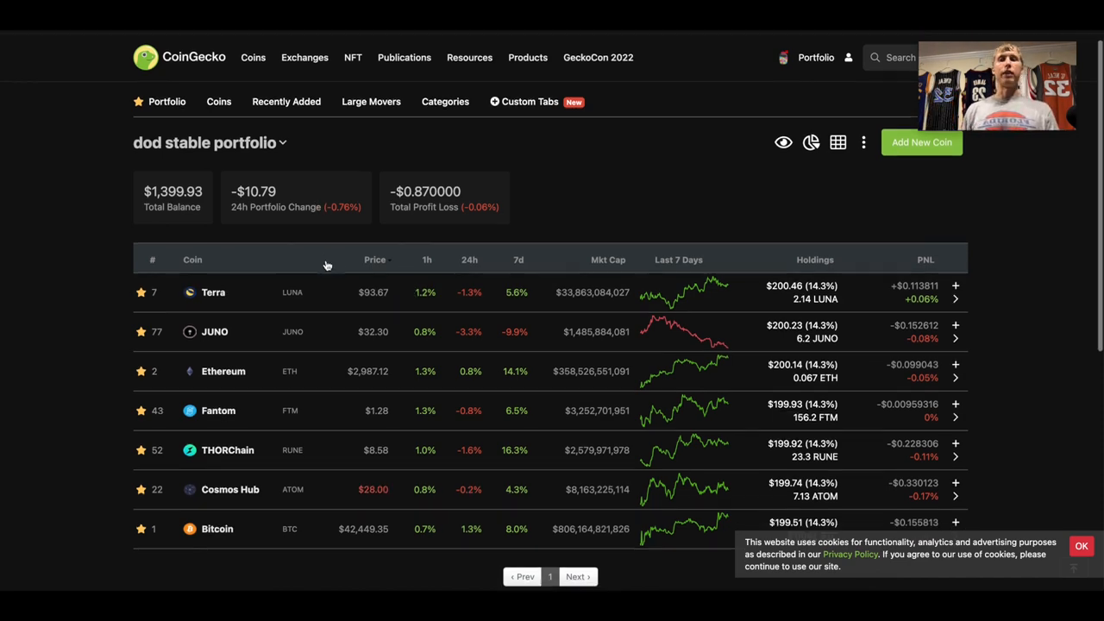
Step: Scroll through the $1,399.93 portfolio holdings and switch portfolios via the Portfolio dropdown
{"action": "scroll", "scroll_direction": "down", "scroll_amount": 3}
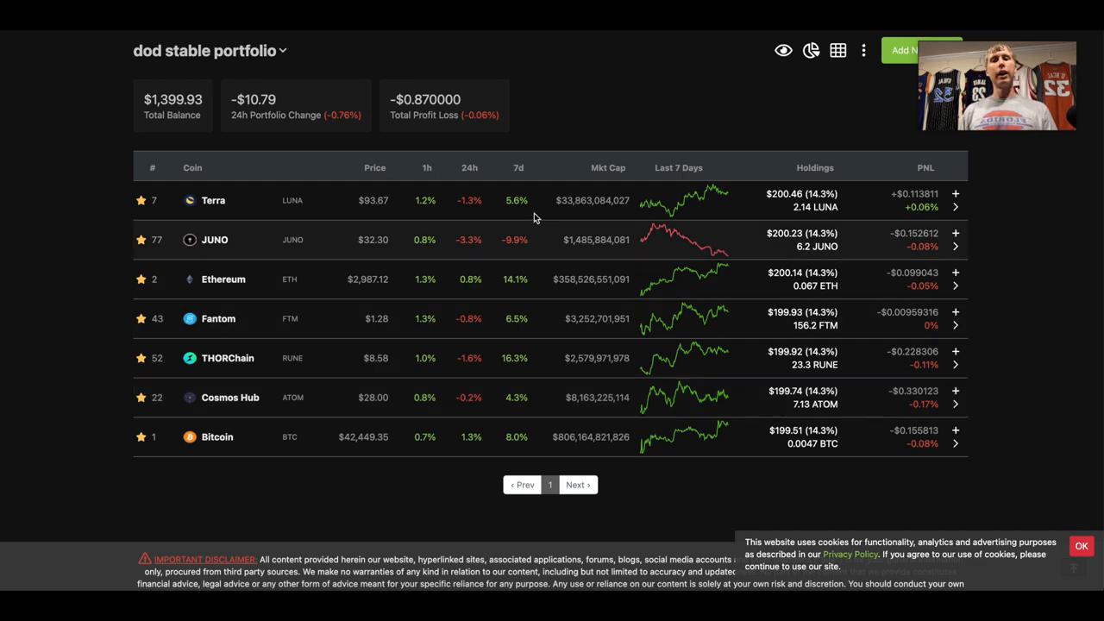
{"action": "left_click", "coordinate": [814, 83]}
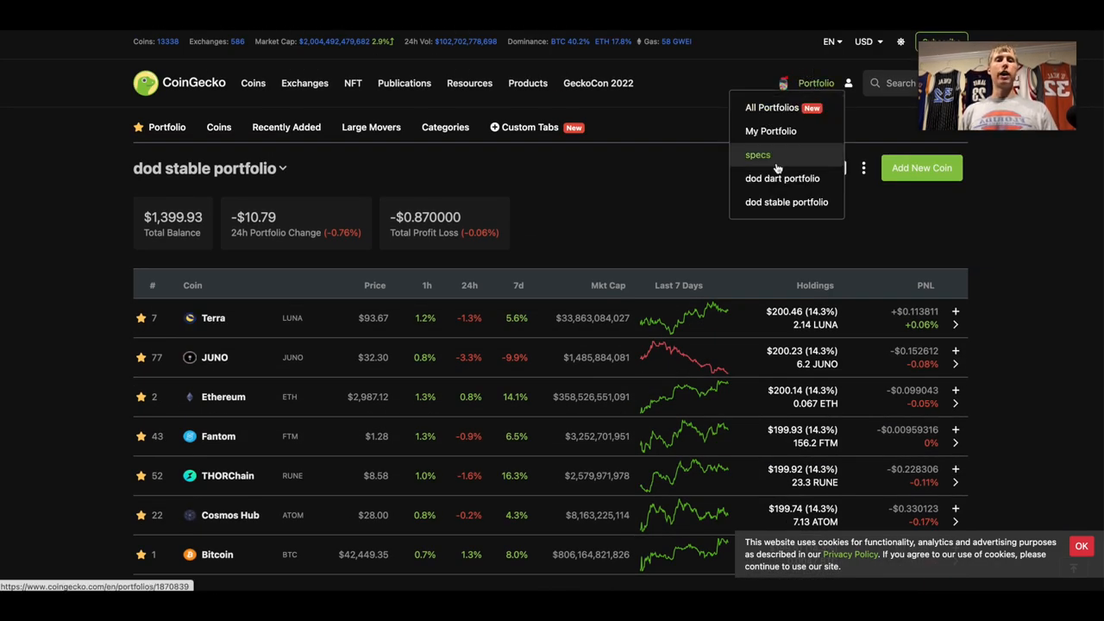
{"action": "left_click", "coordinate": [783, 178]}
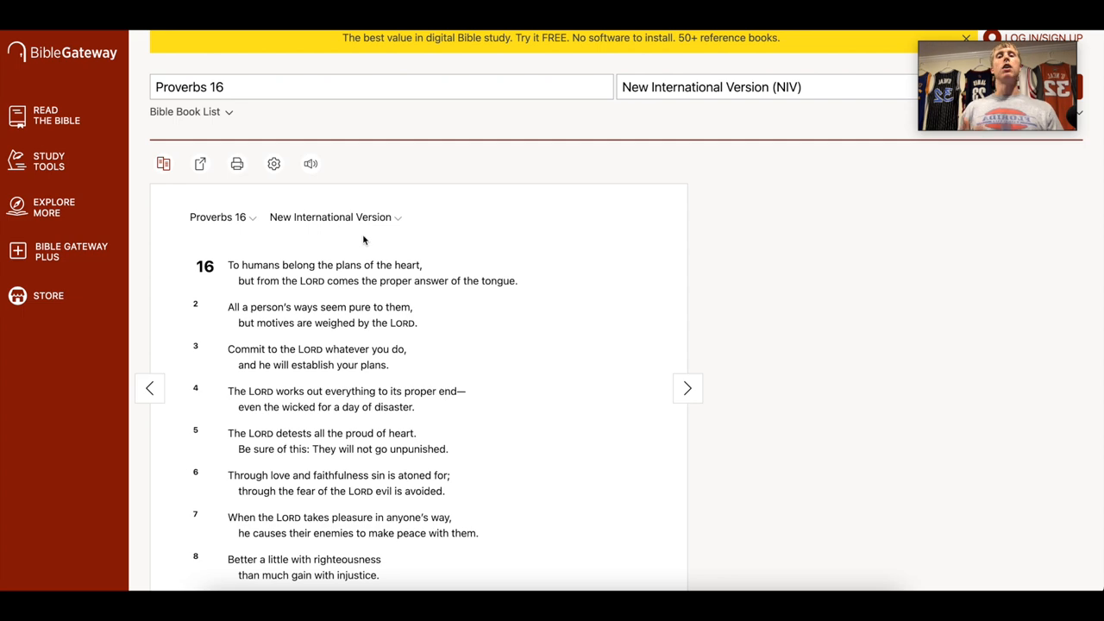
Step: Scroll Proverbs 16 (NIV) down to verses 11-24, including 'Pride goes before destruction.'
{"action": "scroll", "scroll_direction": "down", "scroll_amount": 3}
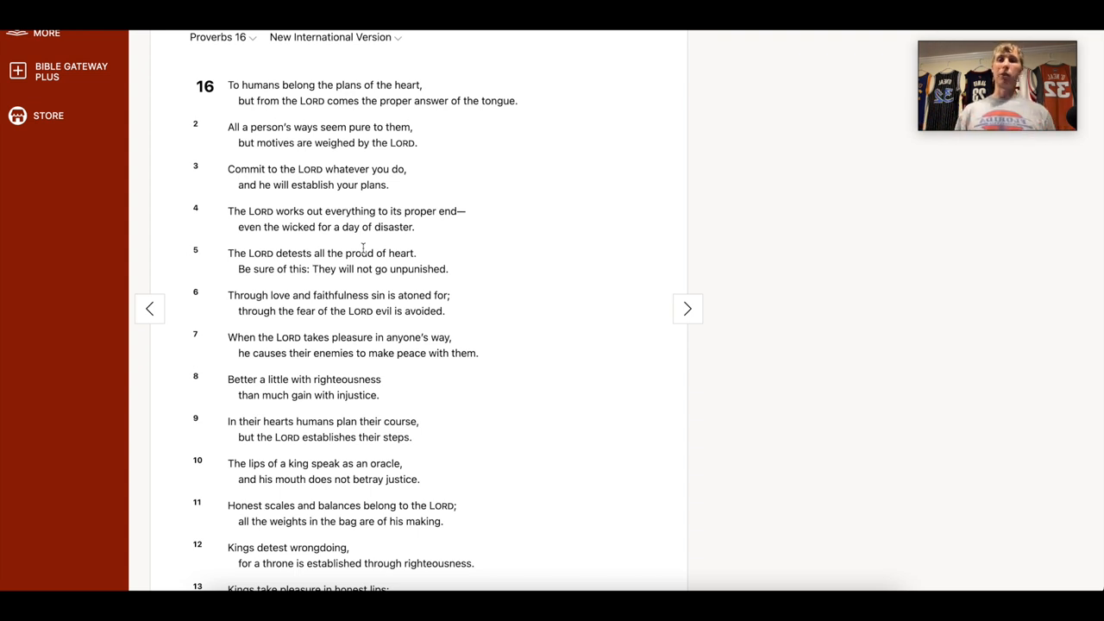
{"action": "scroll", "scroll_direction": "down", "scroll_amount": 3}
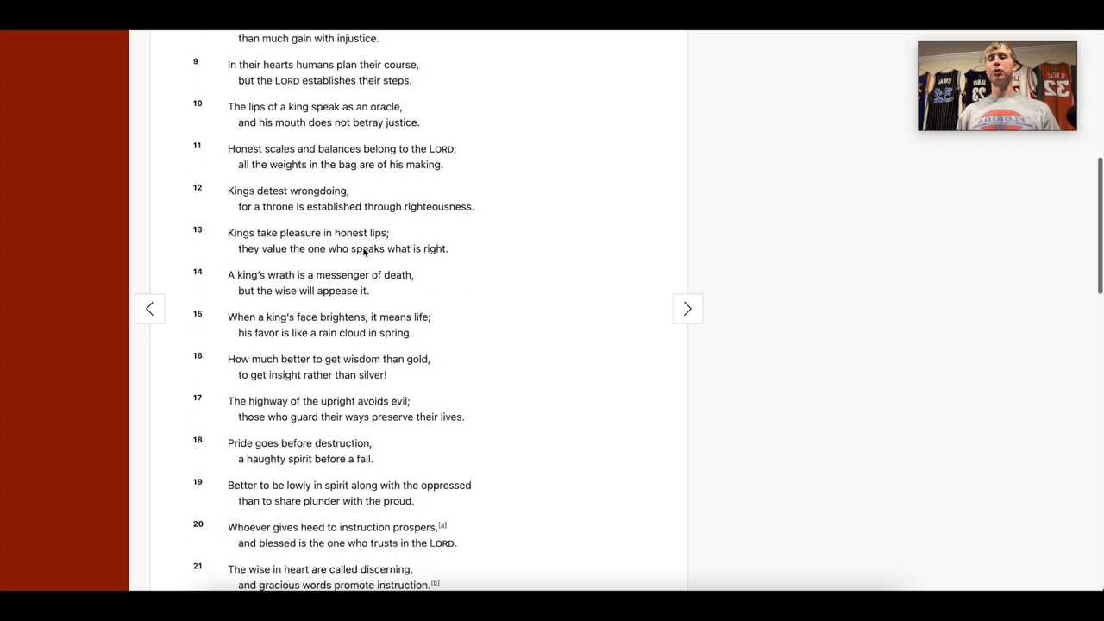
{"action": "scroll", "scroll_direction": "down", "scroll_amount": 3}
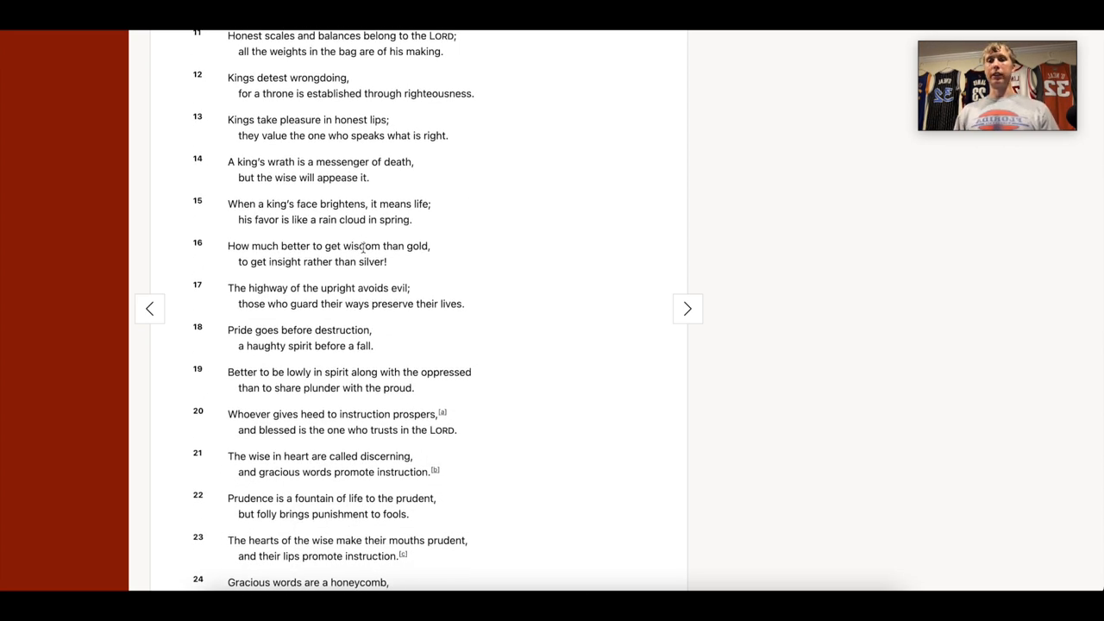